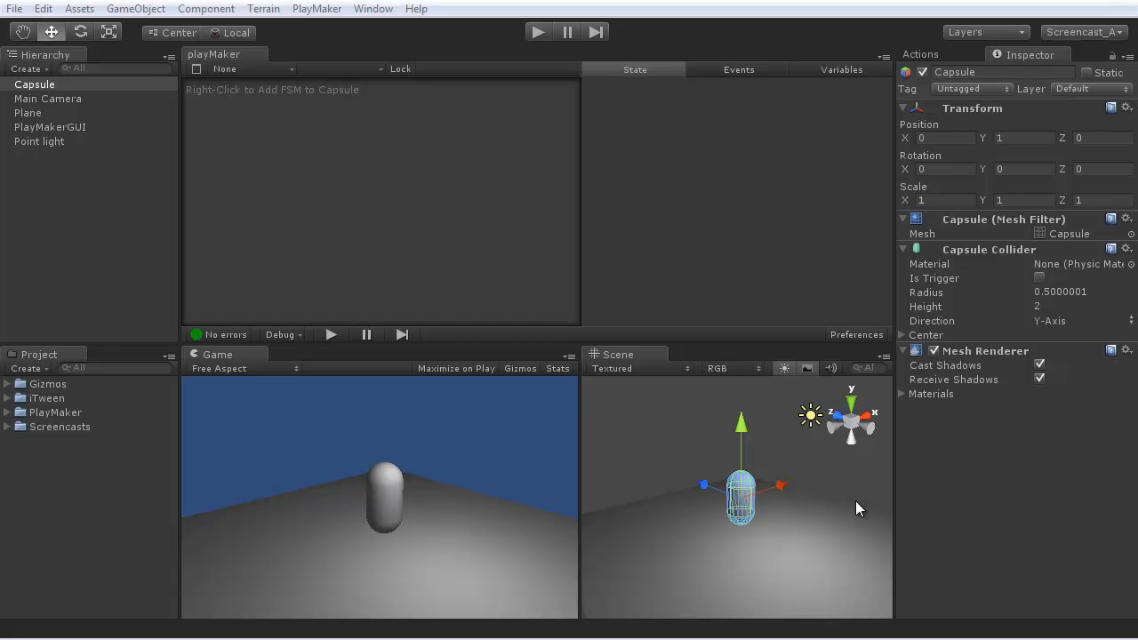
pyautogui.moveTo(696, 518)
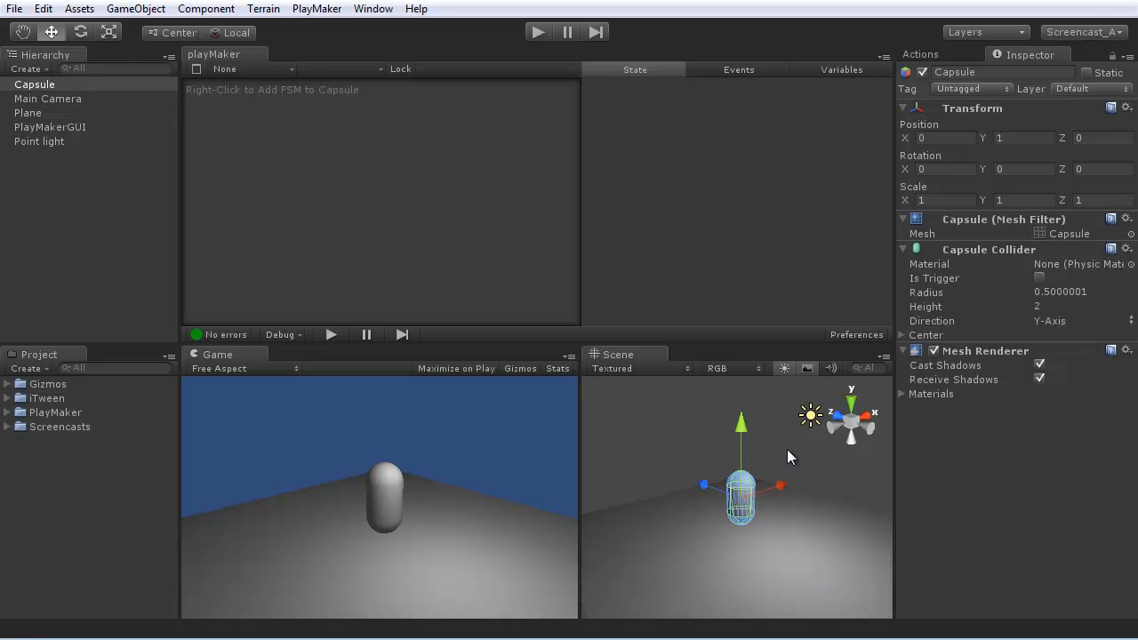
# Step: Add a Character Controller to the Capsule, replacing its existing Capsule Collider
pyautogui.click(39, 141)
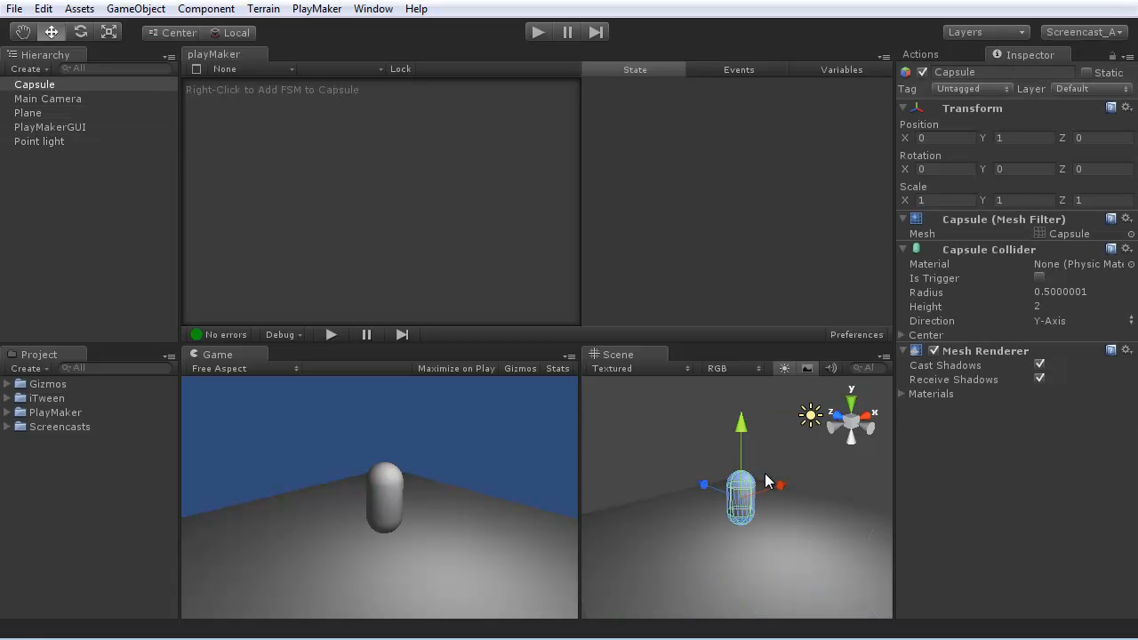
pyautogui.moveTo(734, 467)
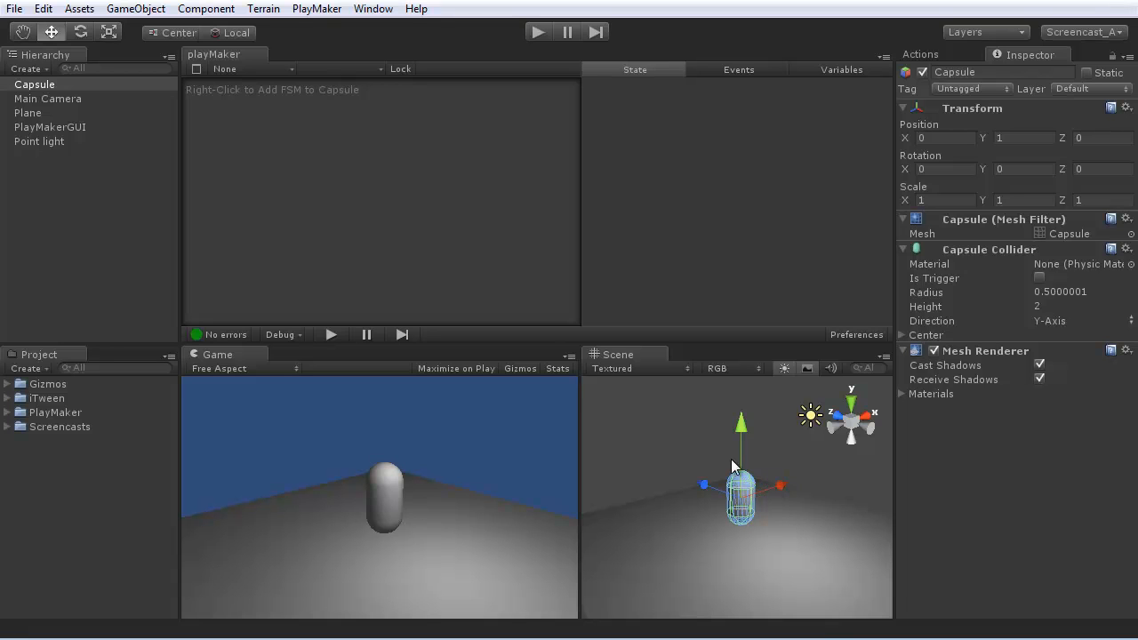
pyautogui.moveTo(758, 503)
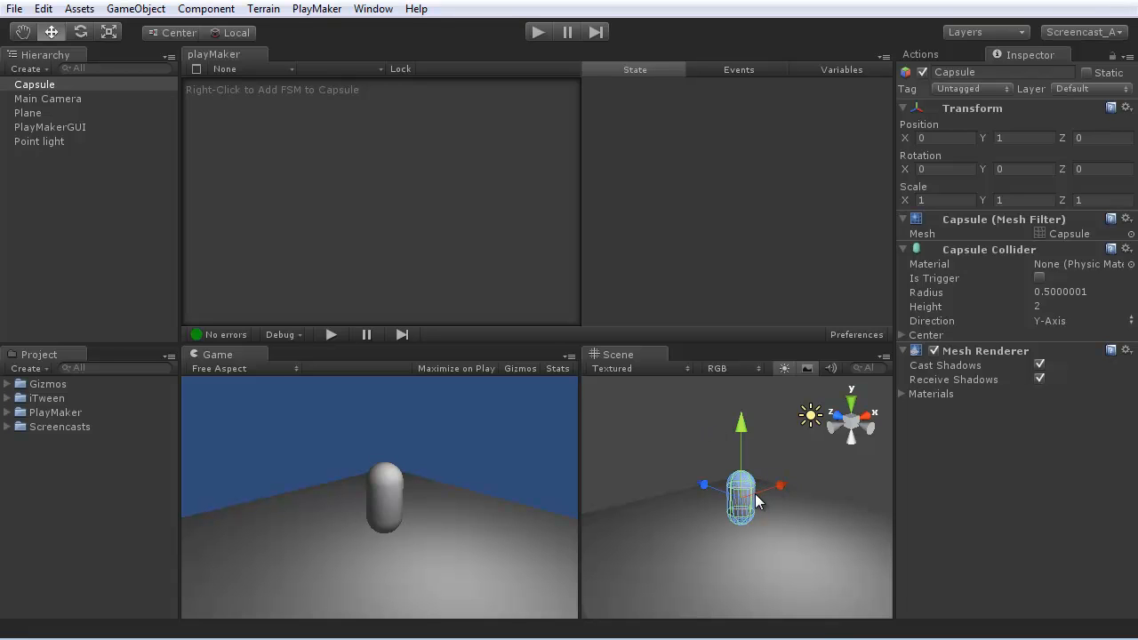
pyautogui.click(206, 8)
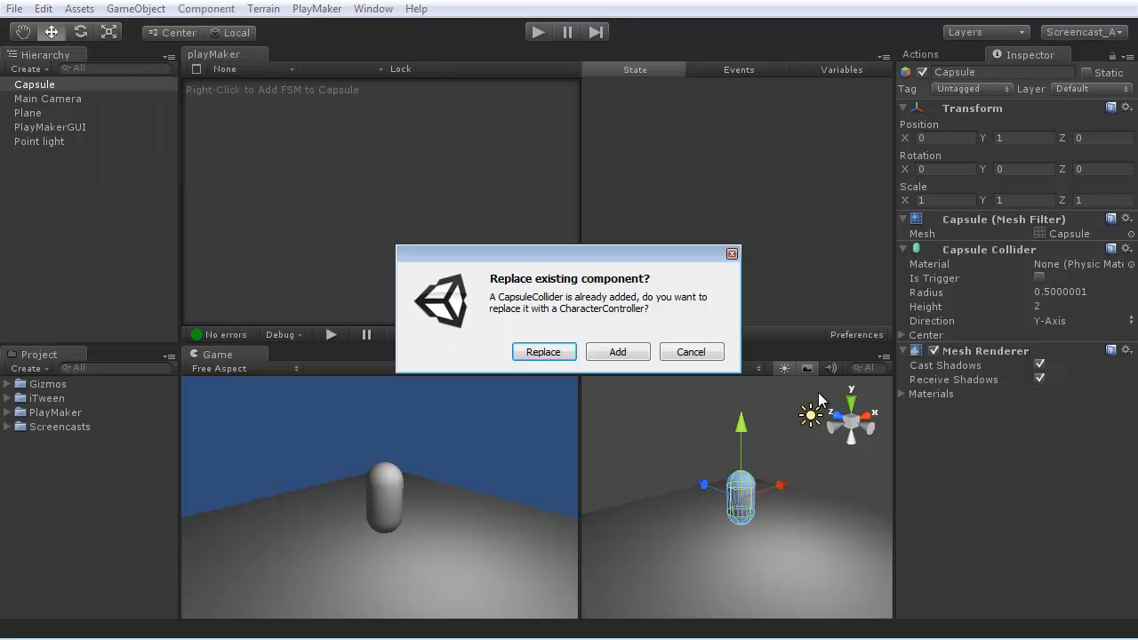
pyautogui.click(543, 351)
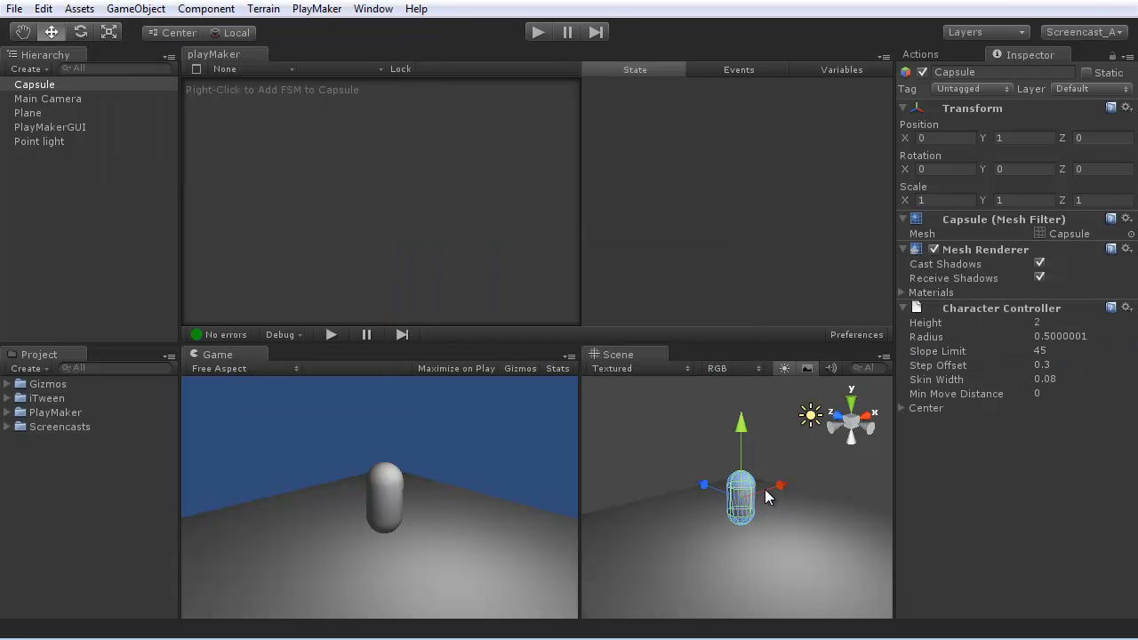
pyautogui.moveTo(780, 539)
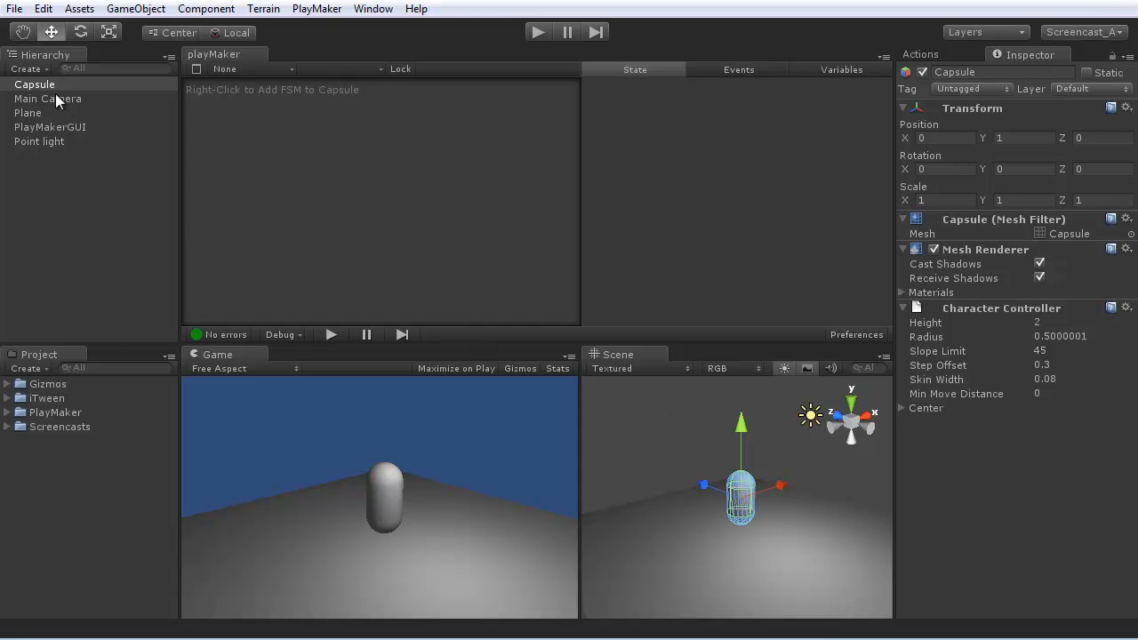
# Step: Add a new PlayMaker FSM to the Capsule and rename its first state to Walk
pyautogui.click(34, 84)
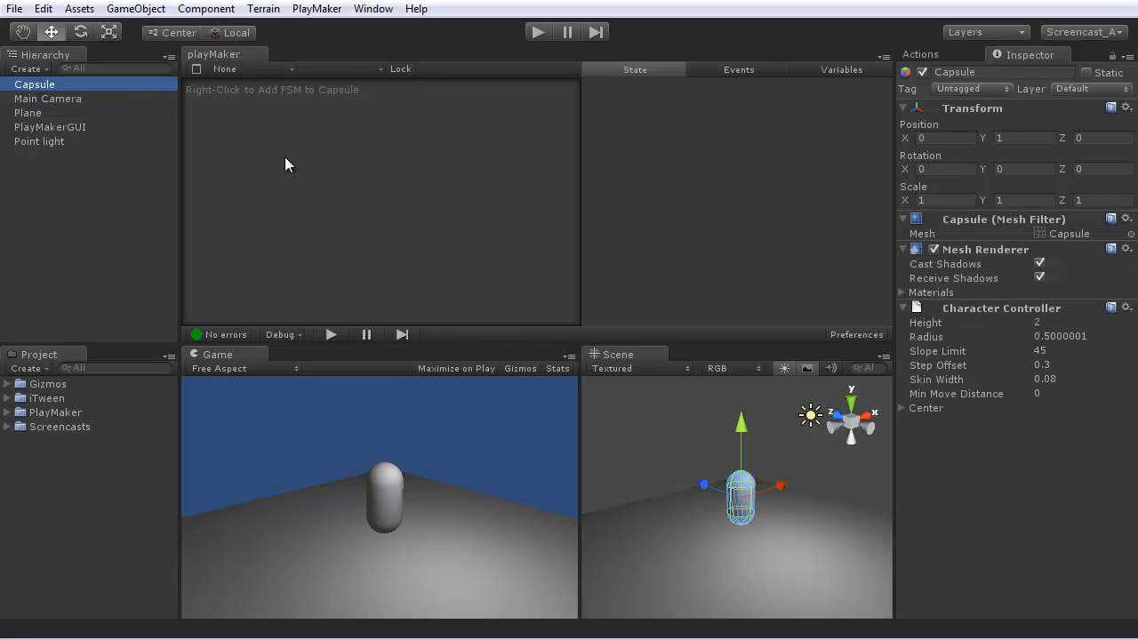
pyautogui.rightClick(286, 164)
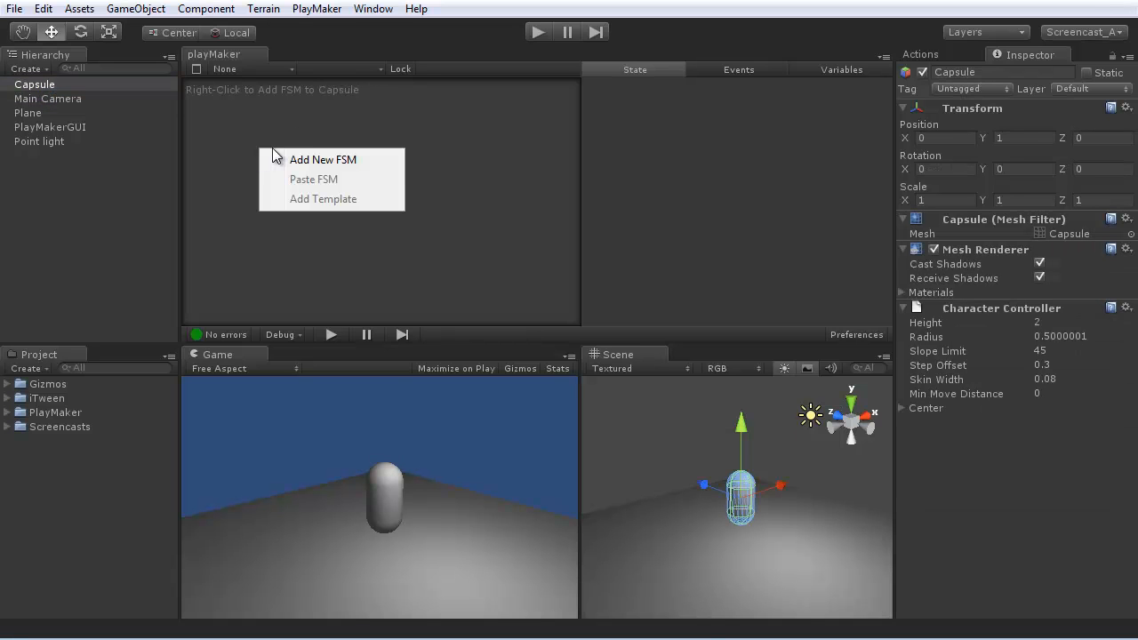
pyautogui.click(323, 159)
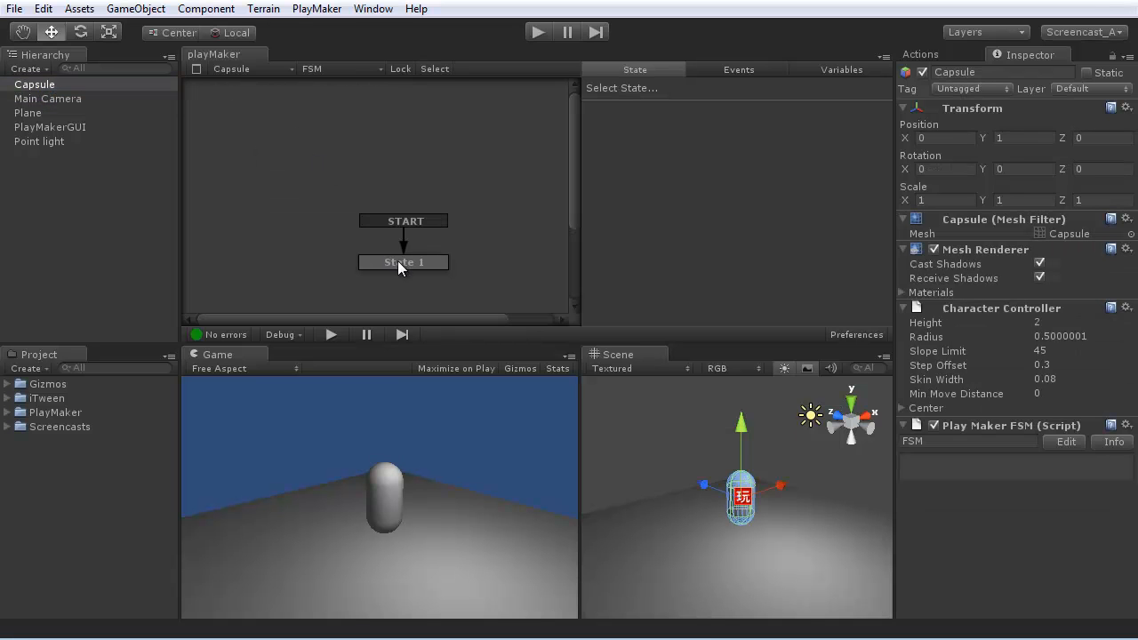
pyautogui.click(402, 261)
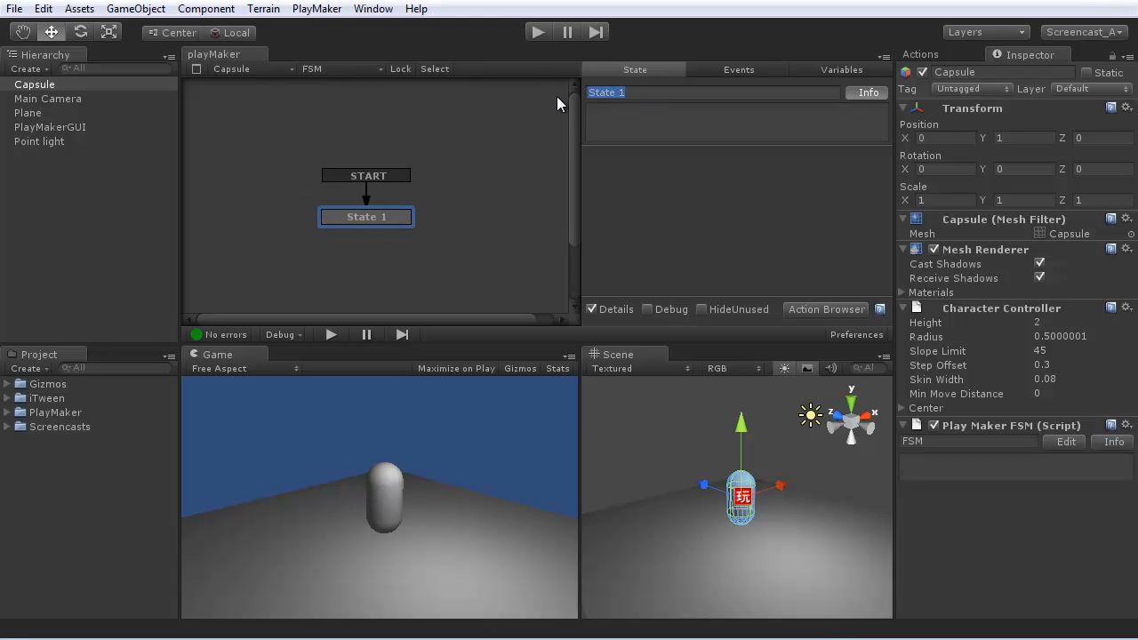
pyautogui.write('Walk')
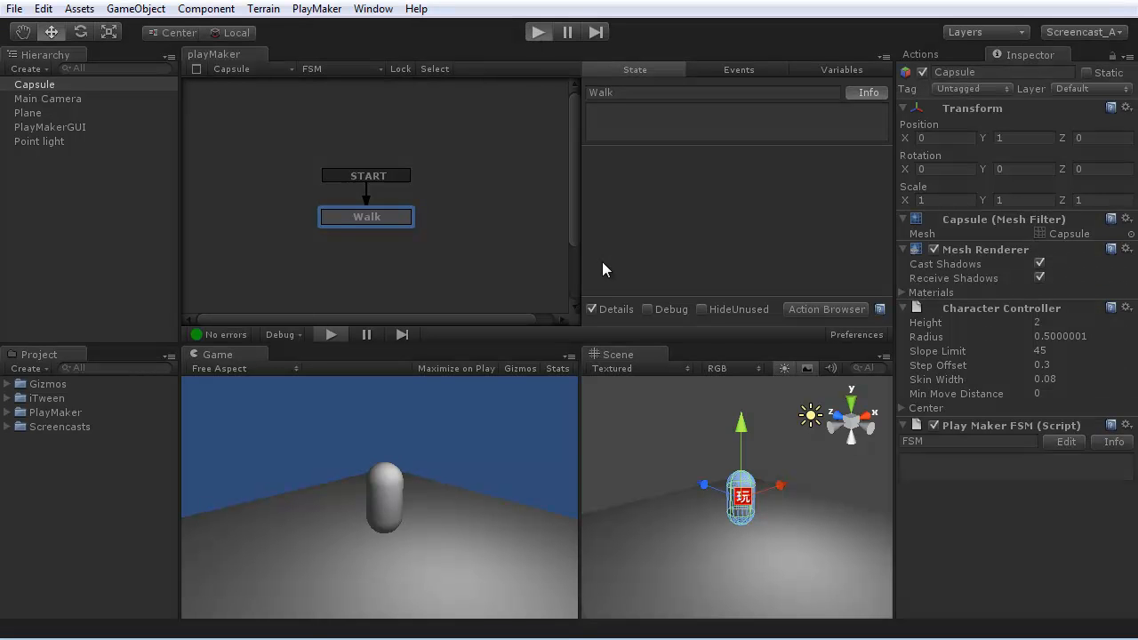
# Step: Play-test the scene with the new Walk FSM, then stop the run
pyautogui.click(538, 32)
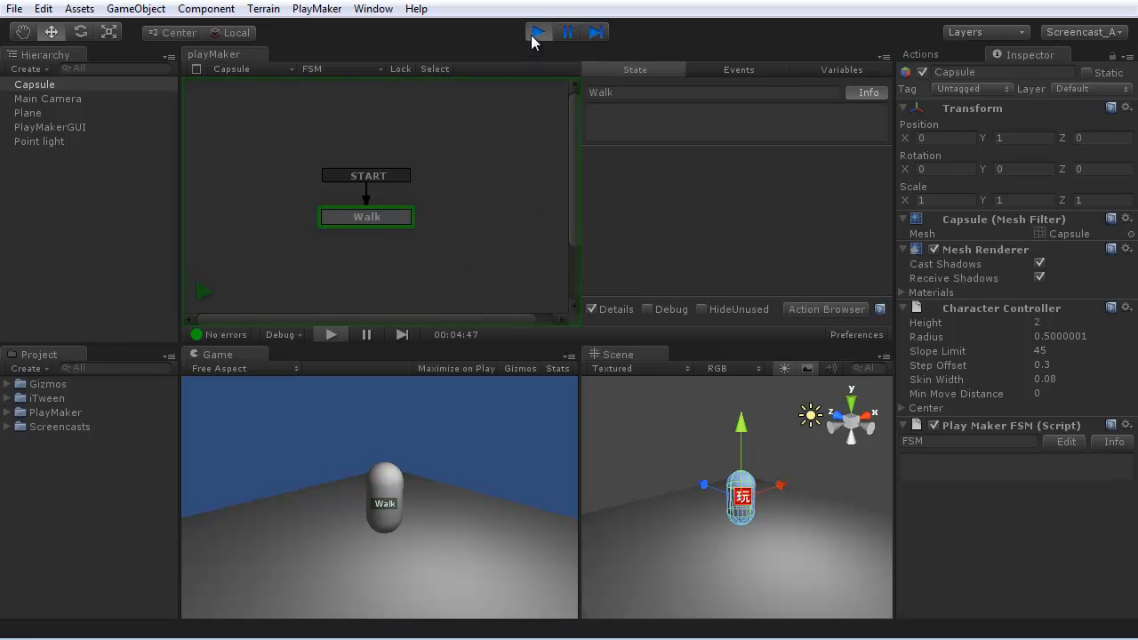
pyautogui.click(538, 32)
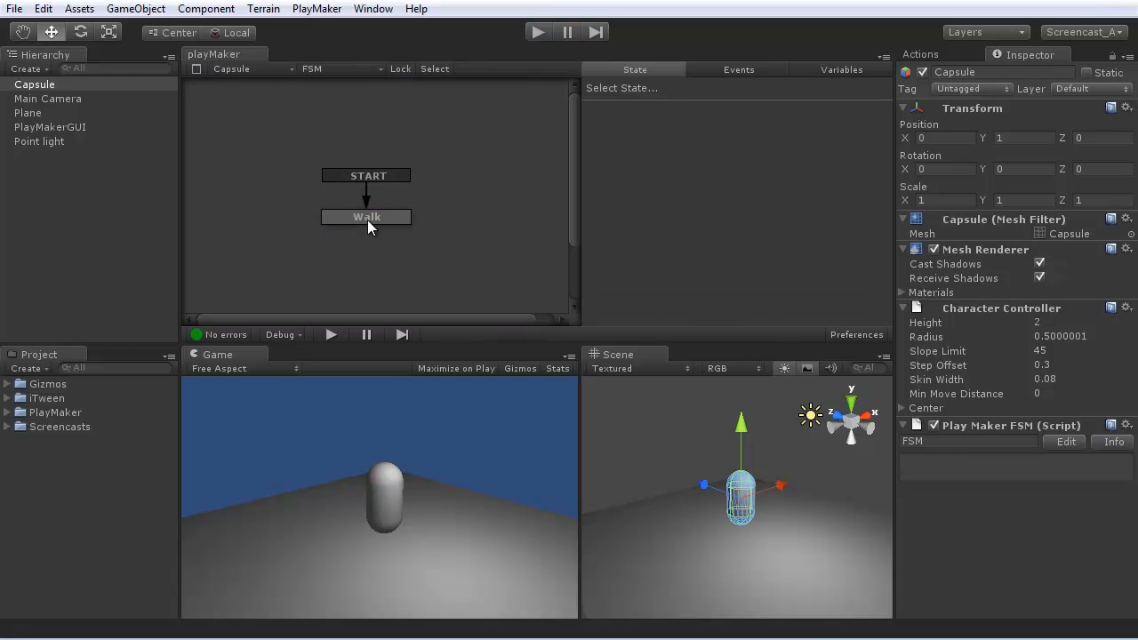
# Step: With Walk selected, browse the Input actions and preview Get Axis and Get Axis Vector
pyautogui.click(366, 217)
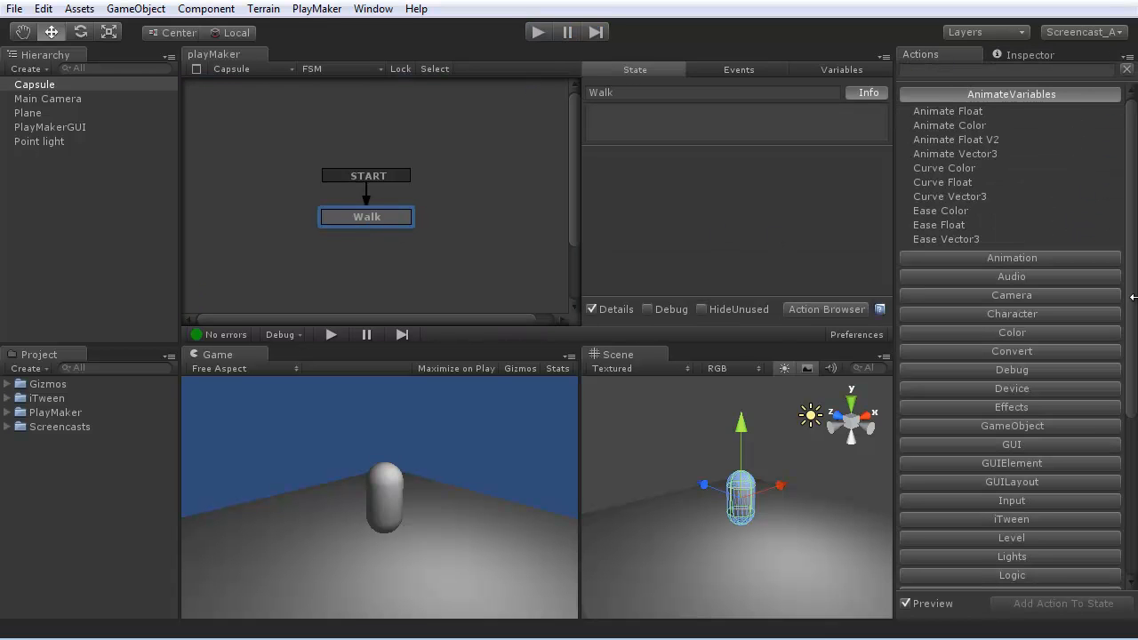
pyautogui.scroll(-3)
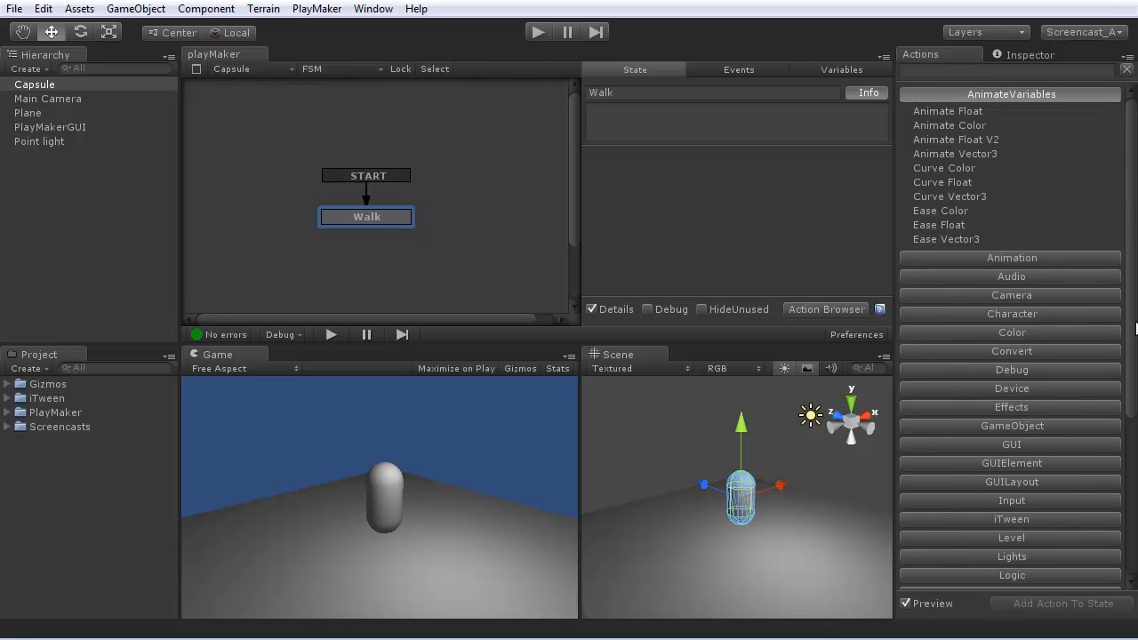
pyautogui.scroll(-3)
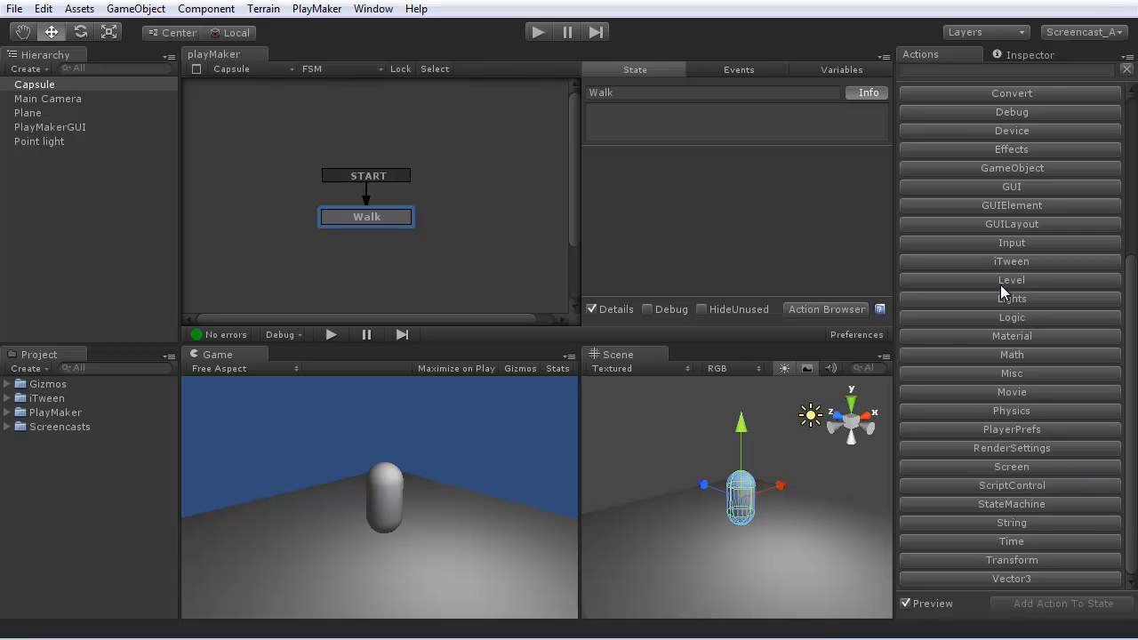
pyautogui.click(1012, 243)
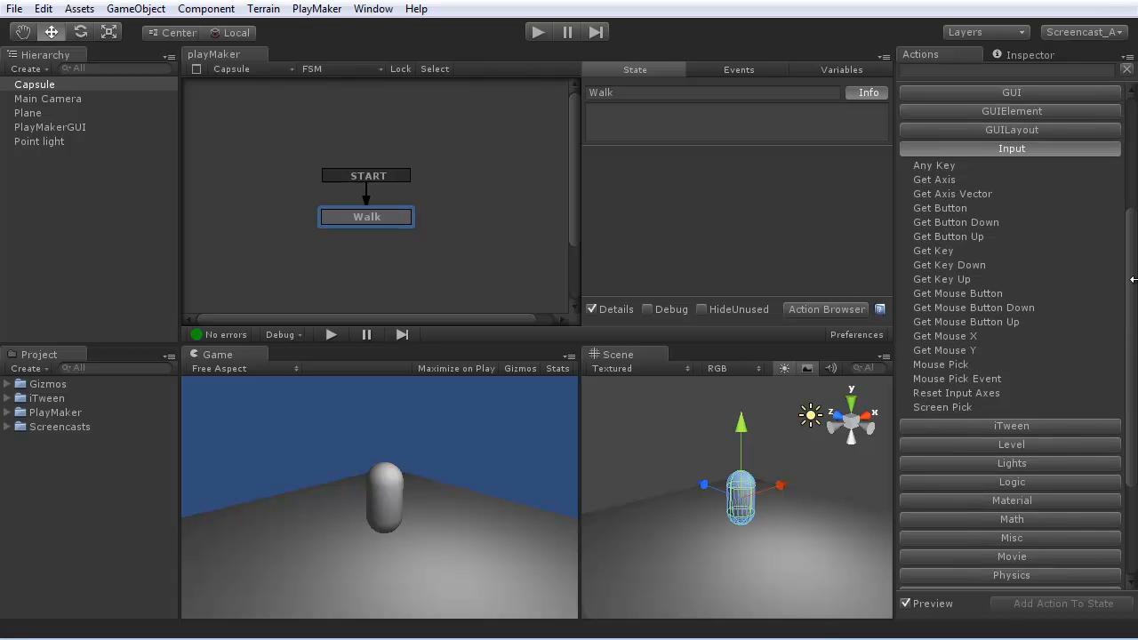
pyautogui.click(952, 194)
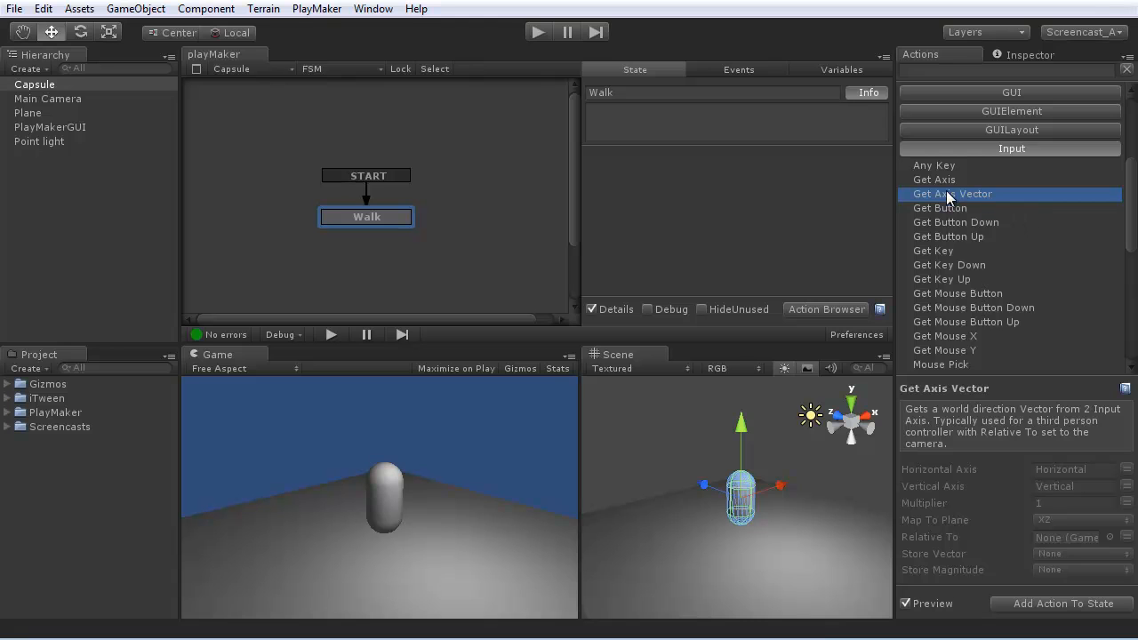
pyautogui.moveTo(944, 191)
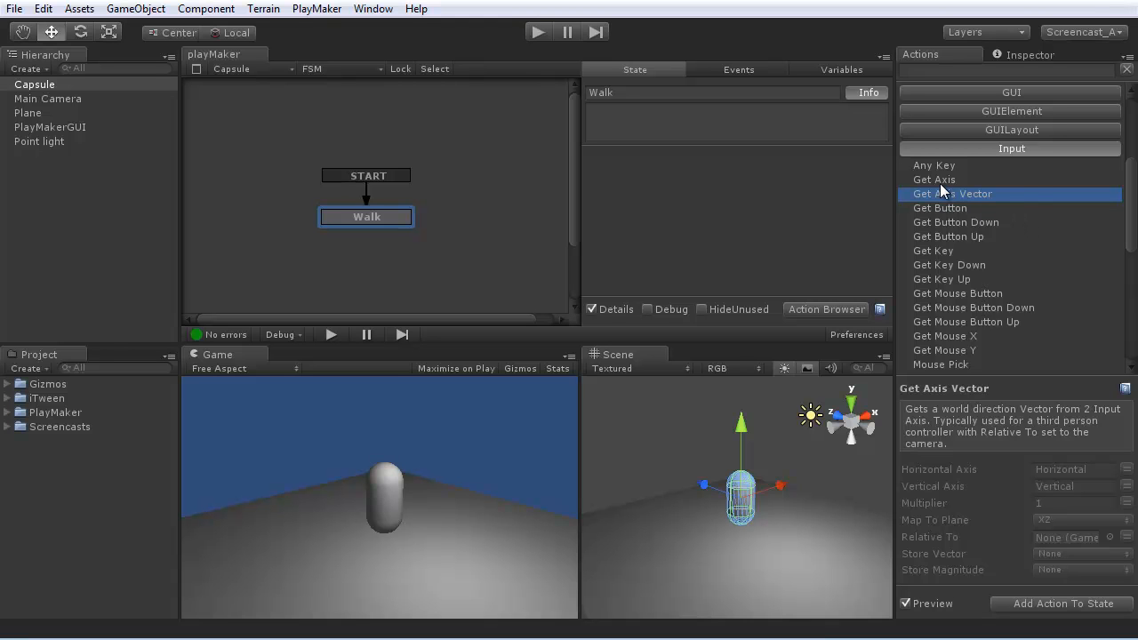
pyautogui.moveTo(949, 196)
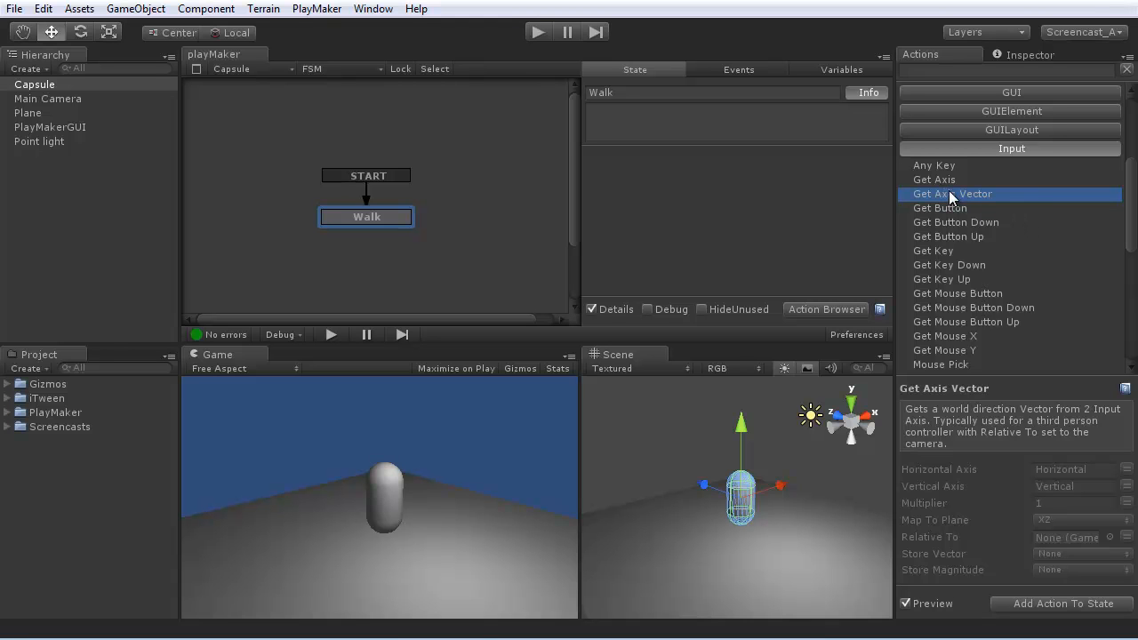
pyautogui.click(933, 179)
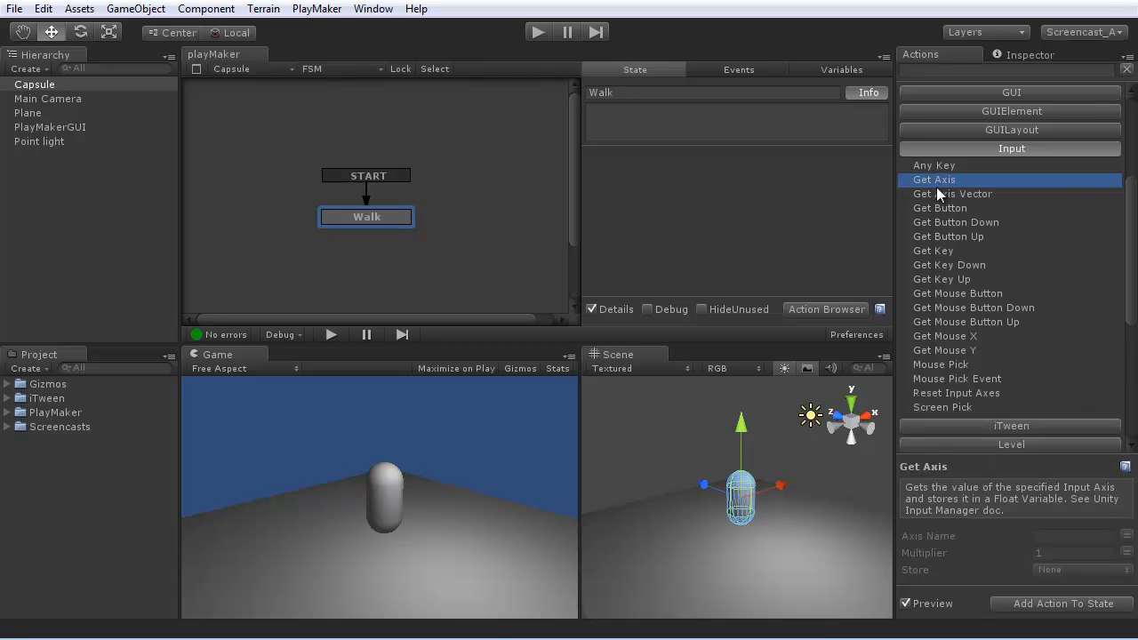
pyautogui.click(951, 194)
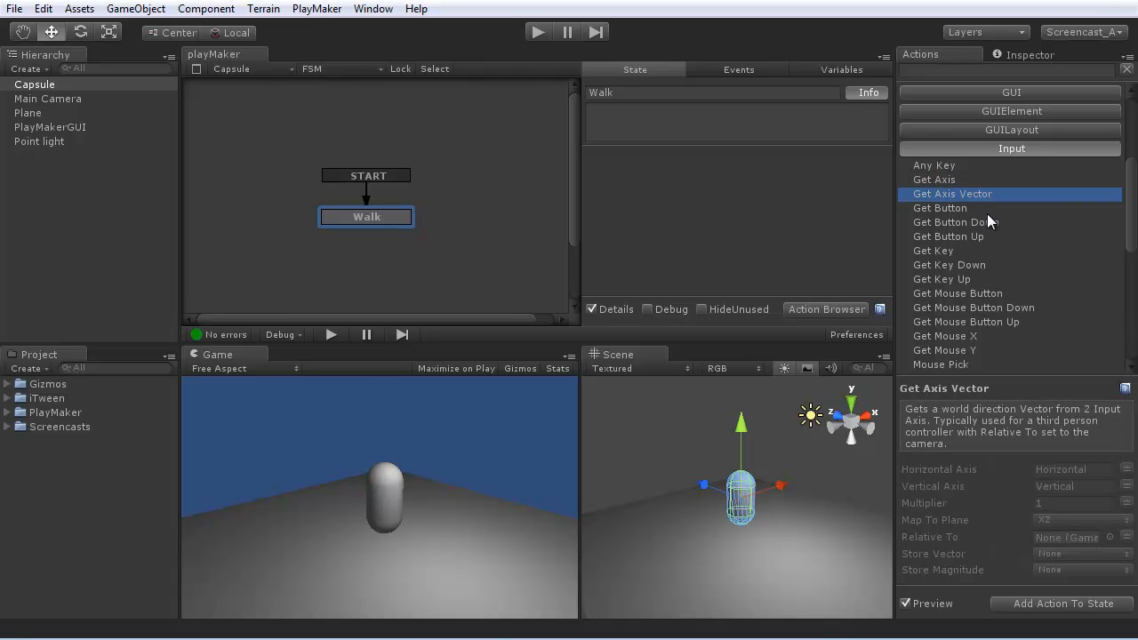
pyautogui.moveTo(960, 205)
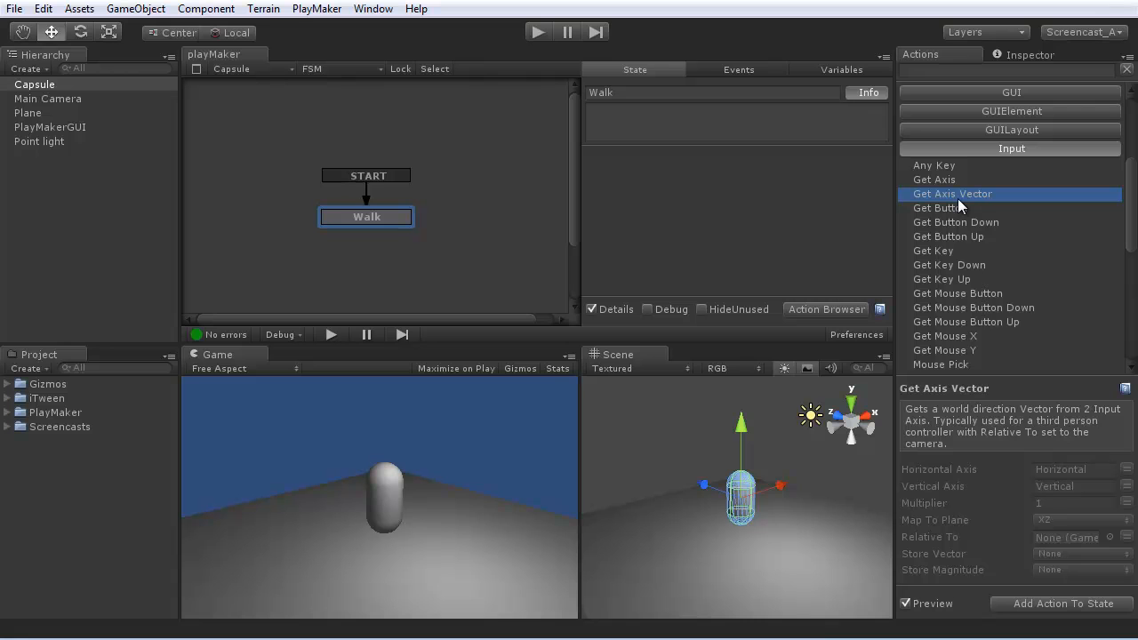
pyautogui.moveTo(1009, 247)
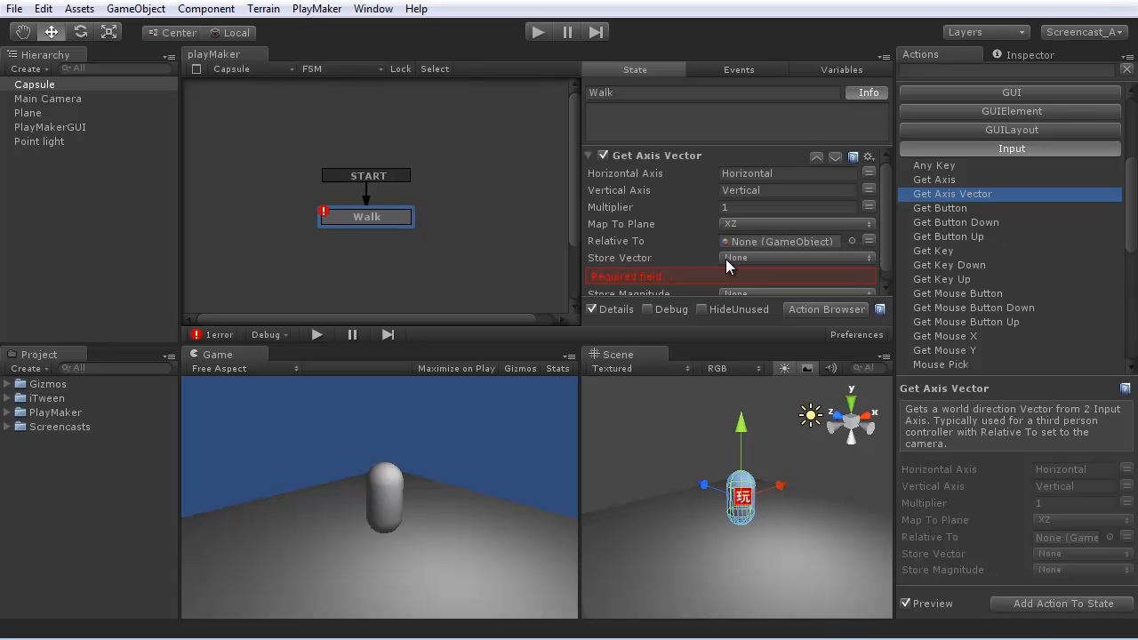
pyautogui.moveTo(649, 178)
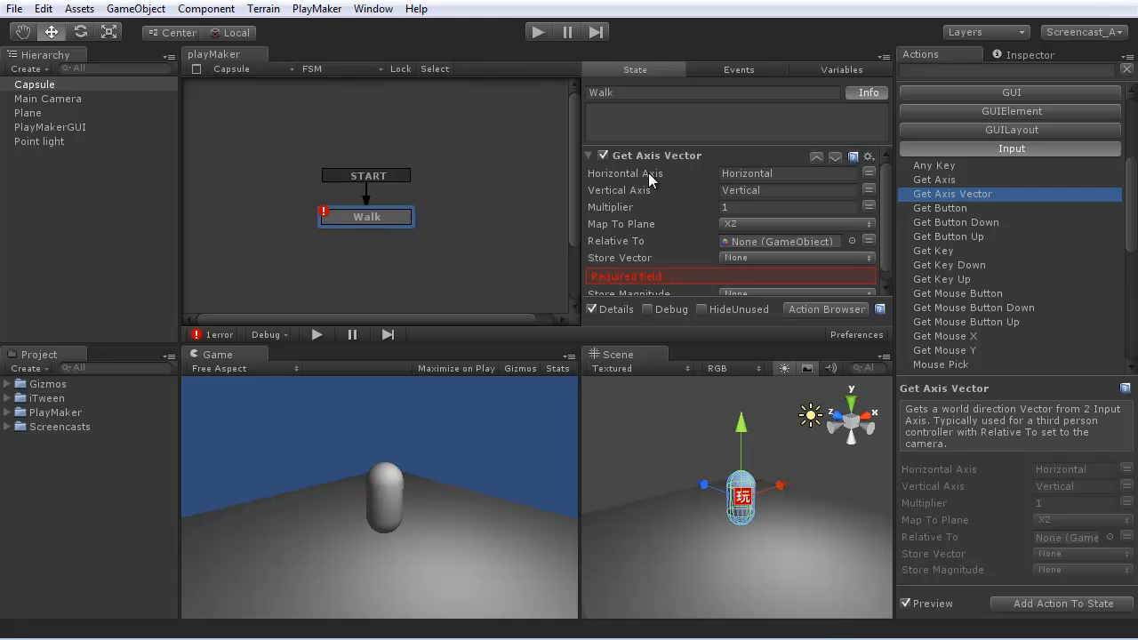
pyautogui.moveTo(622, 201)
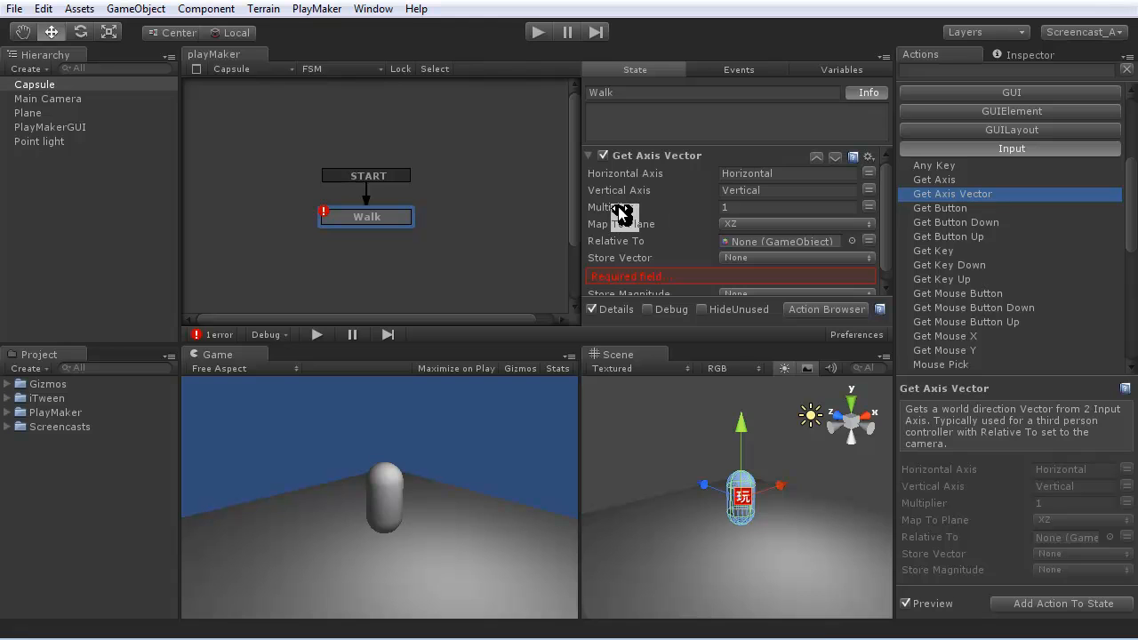
pyautogui.moveTo(612, 229)
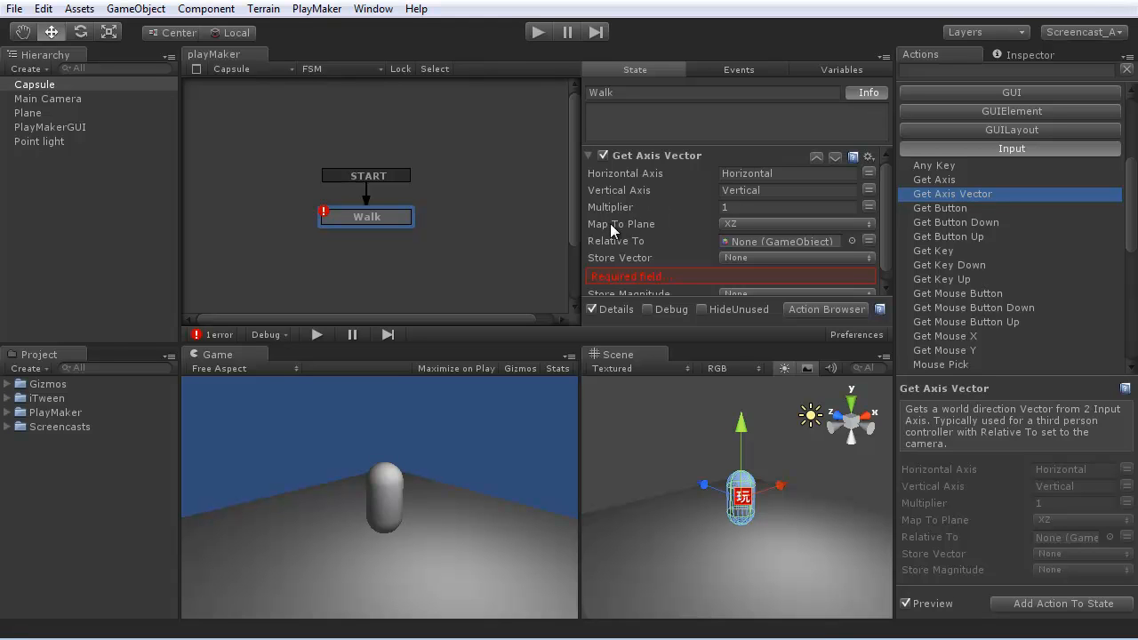
pyautogui.moveTo(734, 229)
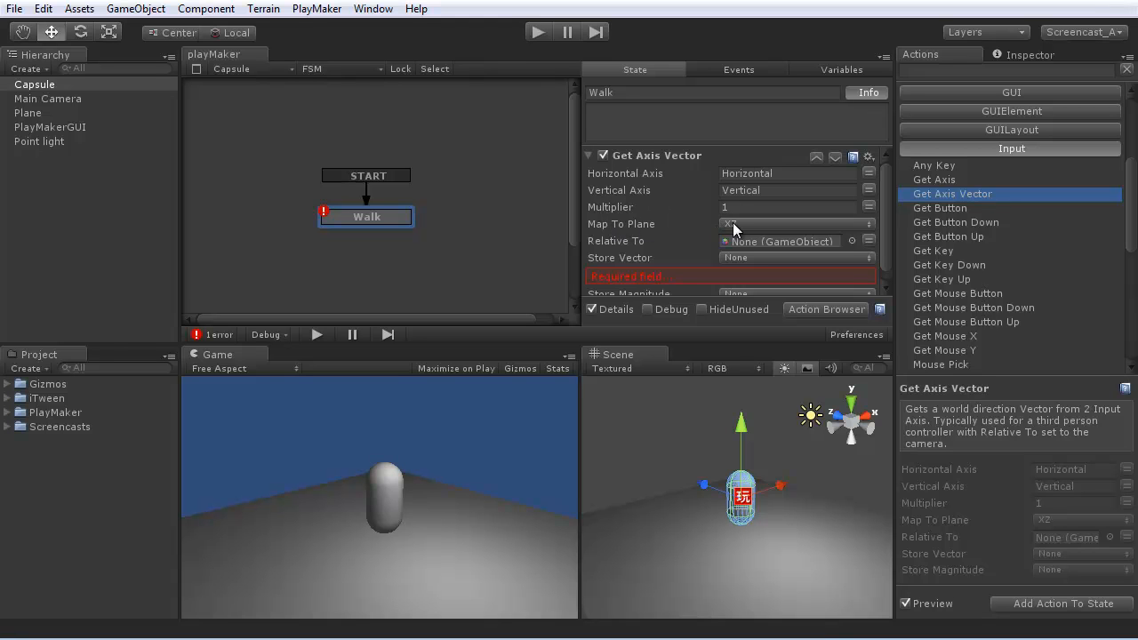
pyautogui.moveTo(710, 536)
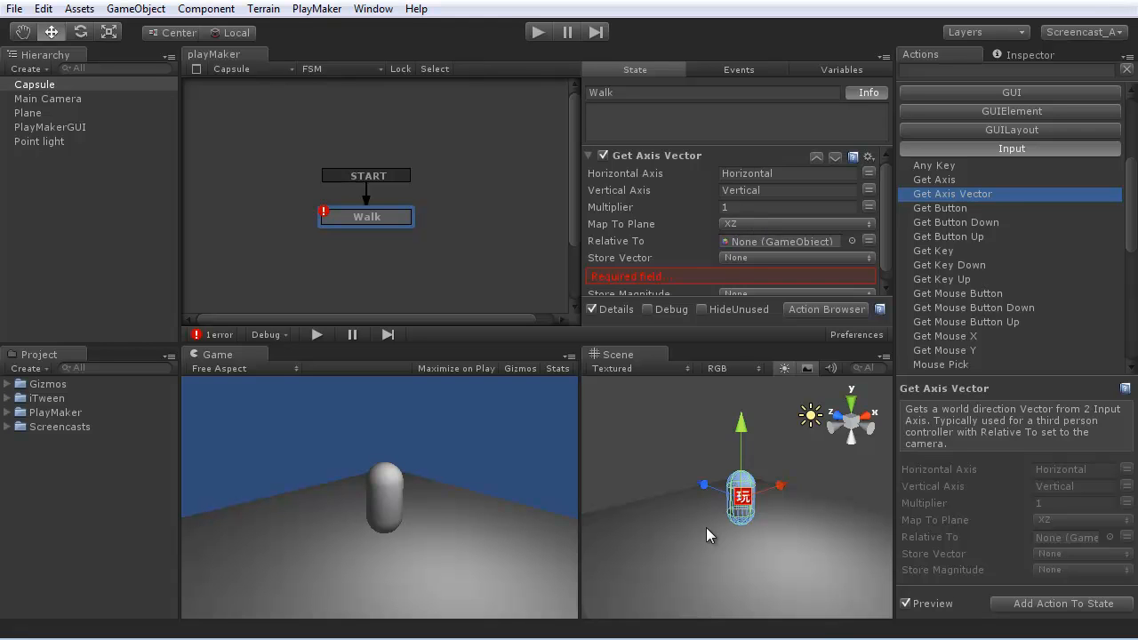
pyautogui.moveTo(736, 232)
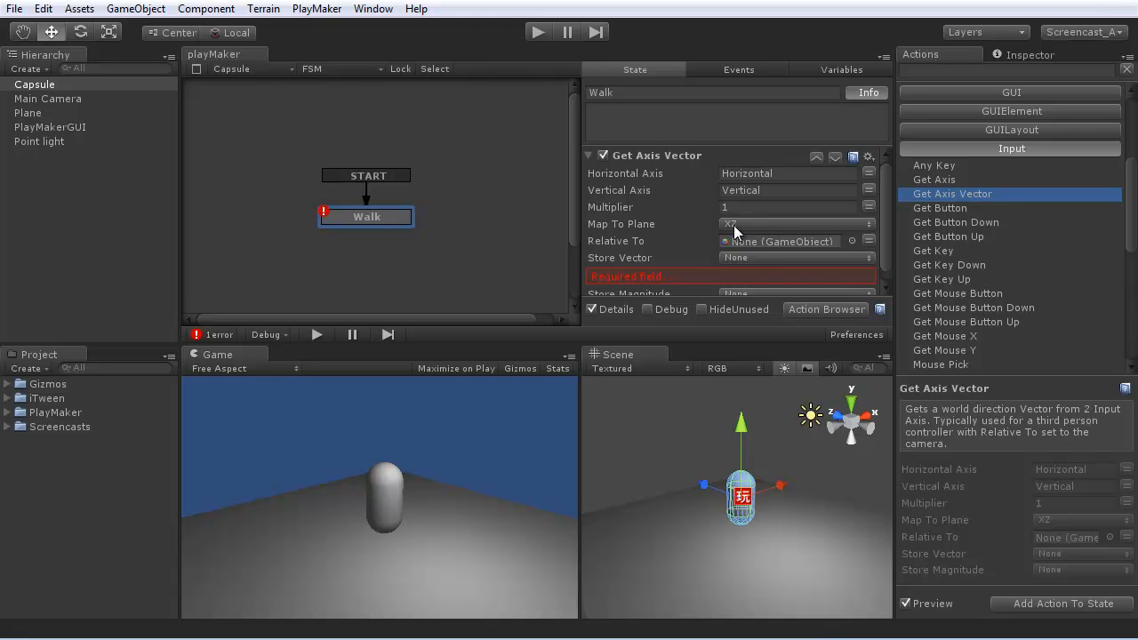
pyautogui.moveTo(753, 233)
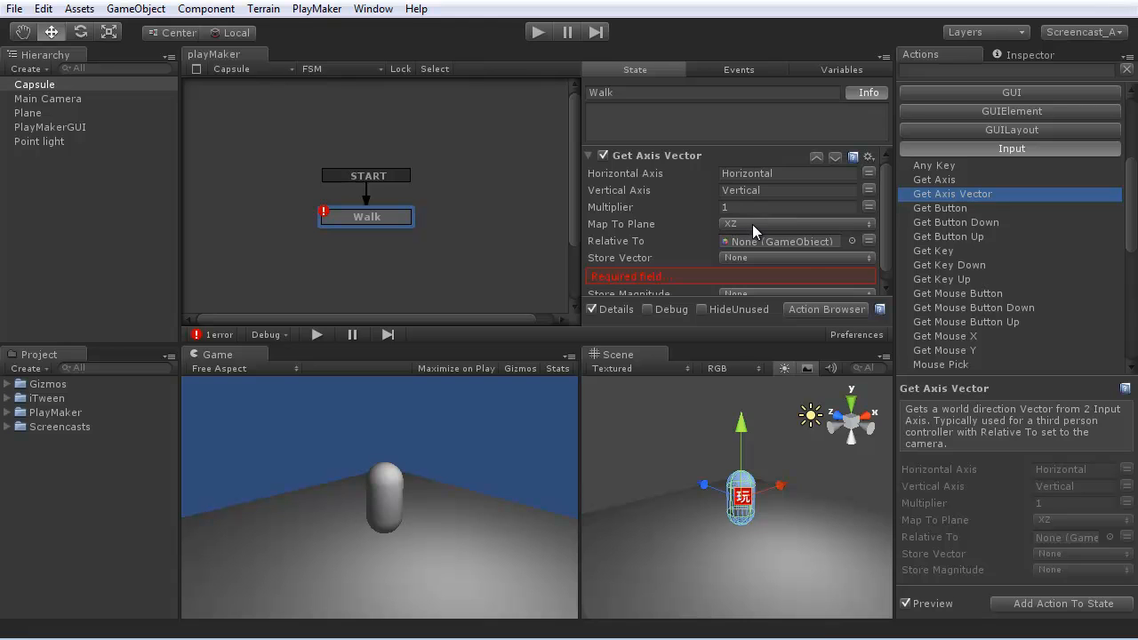
# Step: Set Get Axis Vector to map onto the XZ plane relative to Main Camera
pyautogui.click(791, 224)
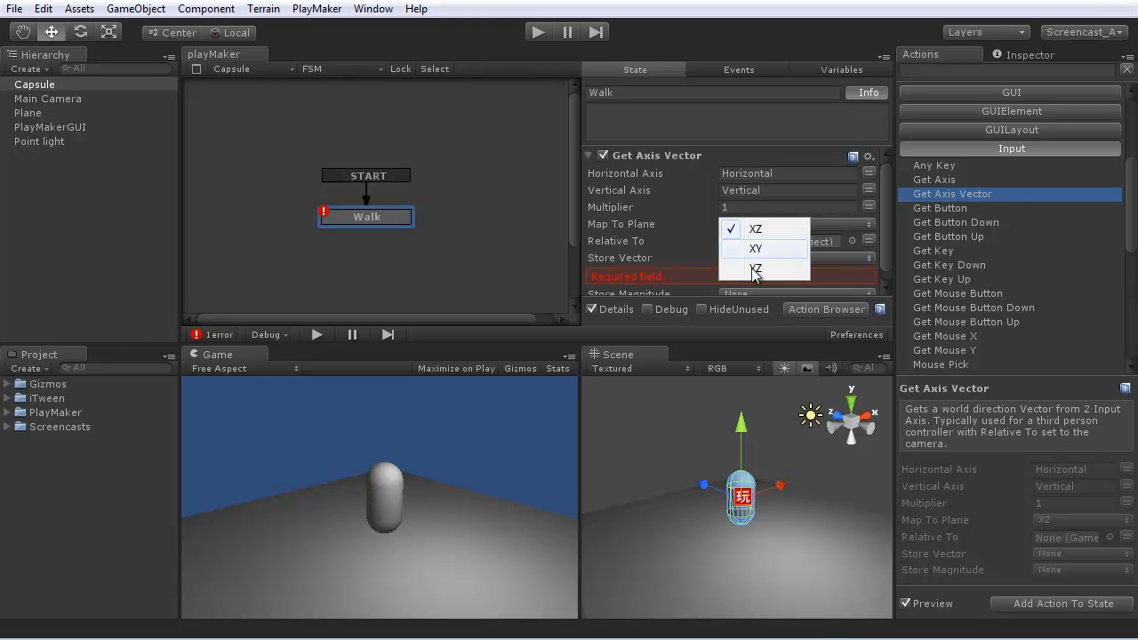
pyautogui.moveTo(757, 249)
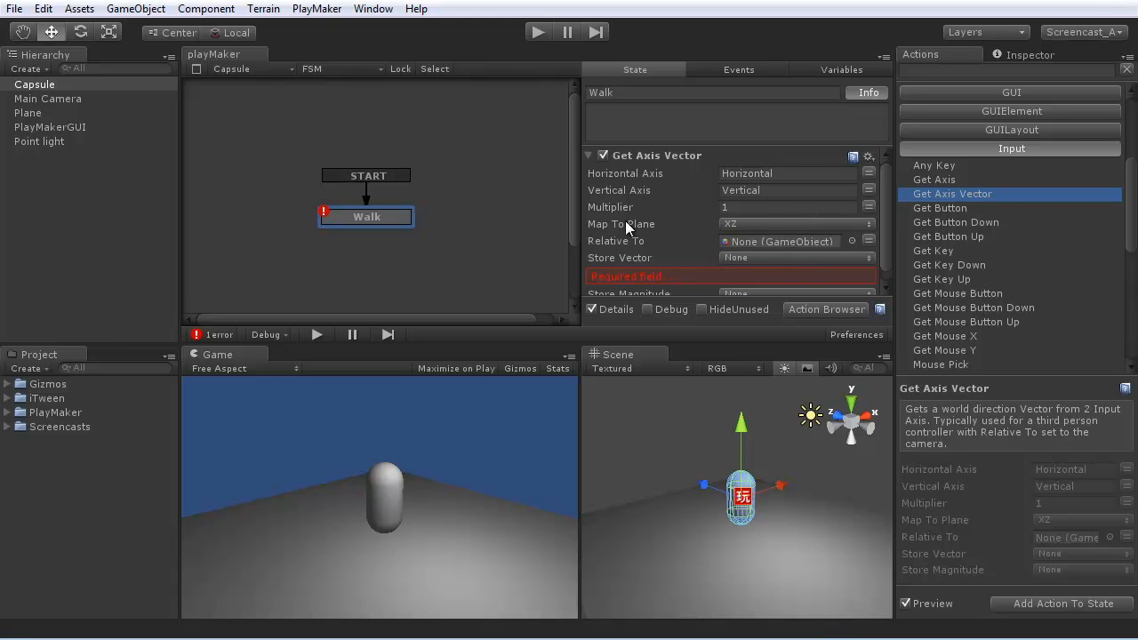
pyautogui.moveTo(673, 249)
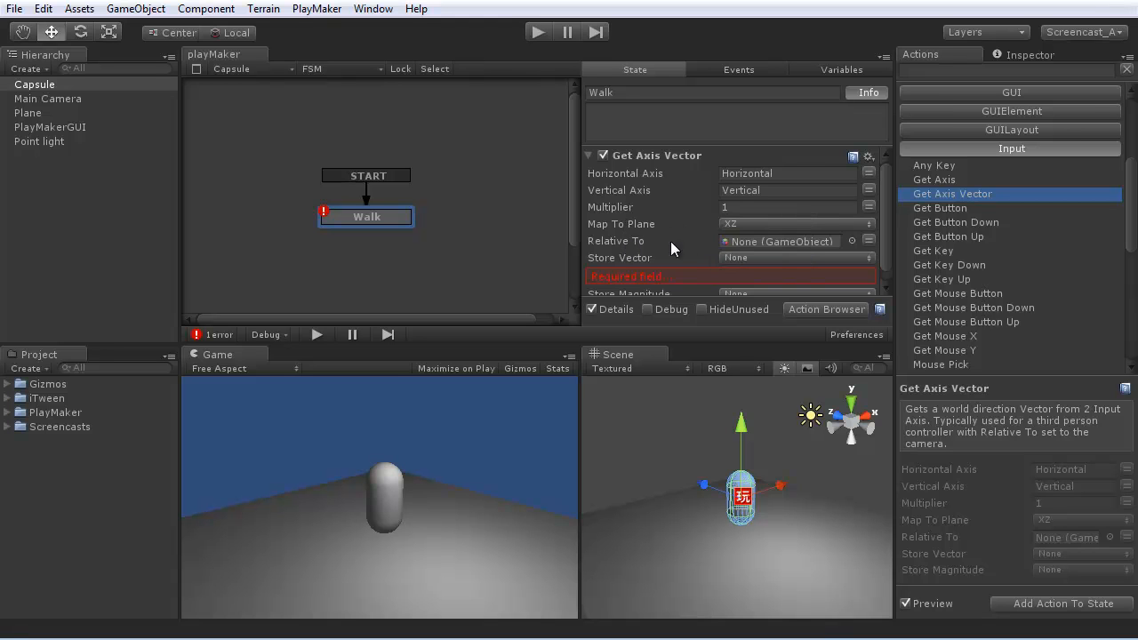
pyautogui.moveTo(643, 244)
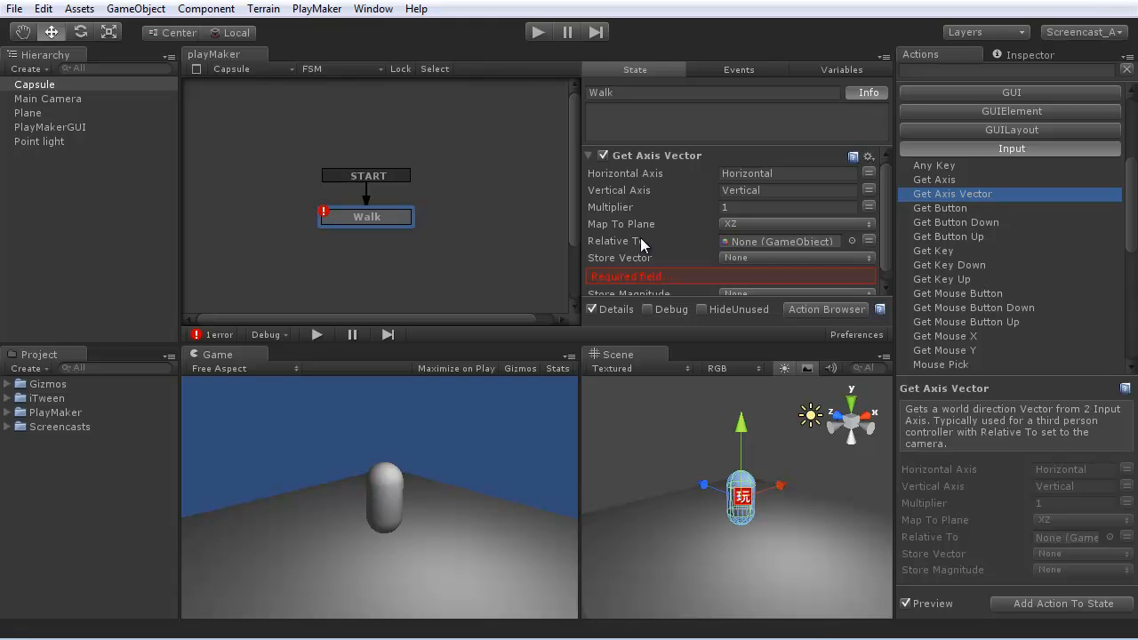
pyautogui.moveTo(106, 133)
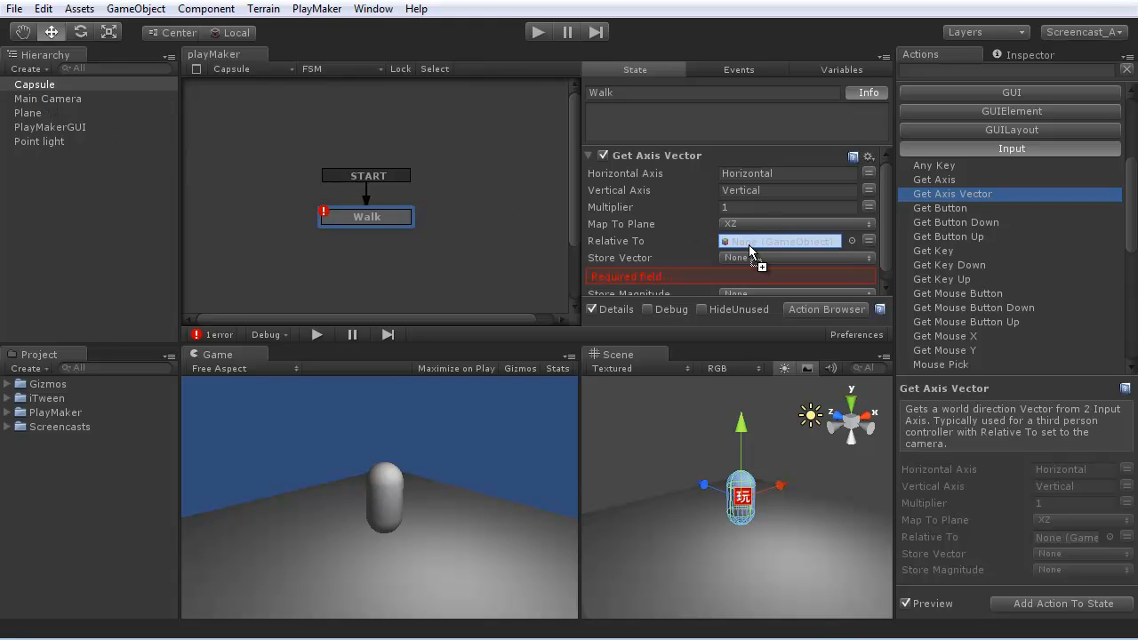
pyautogui.click(782, 241)
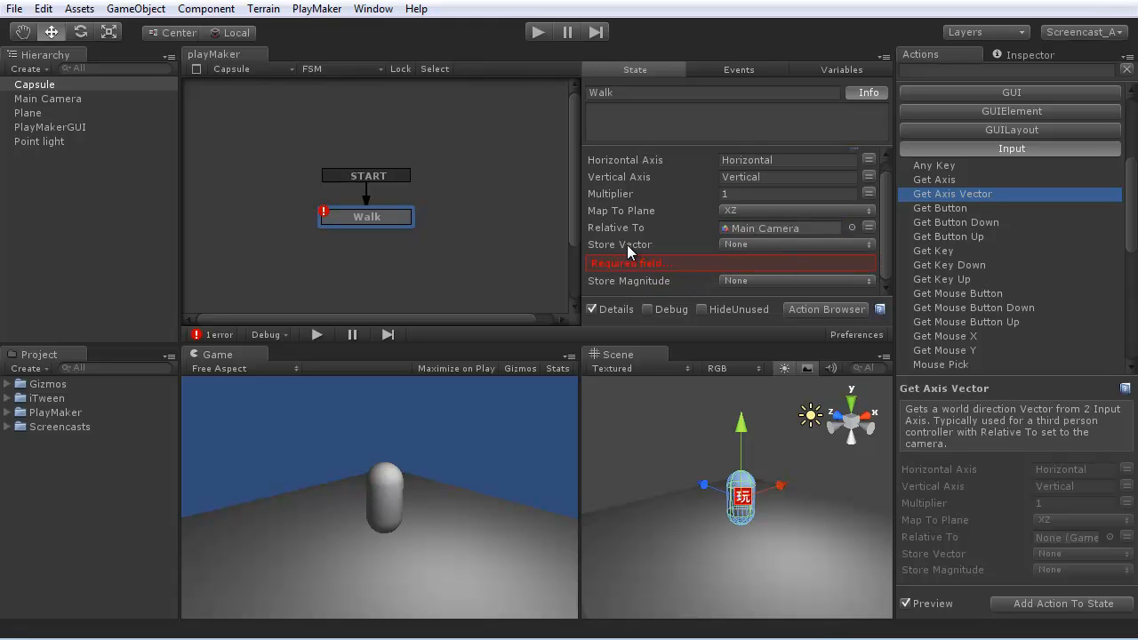
pyautogui.moveTo(825, 71)
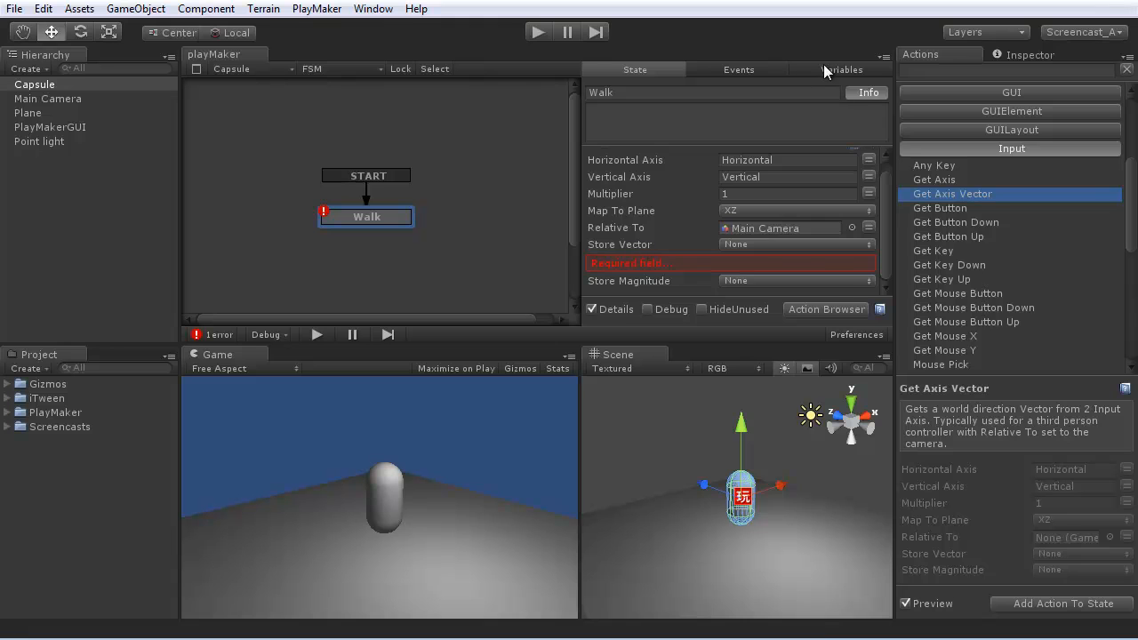
# Step: Create a Vector3 variable Movement and store Get Axis Vector's output into it
pyautogui.click(842, 70)
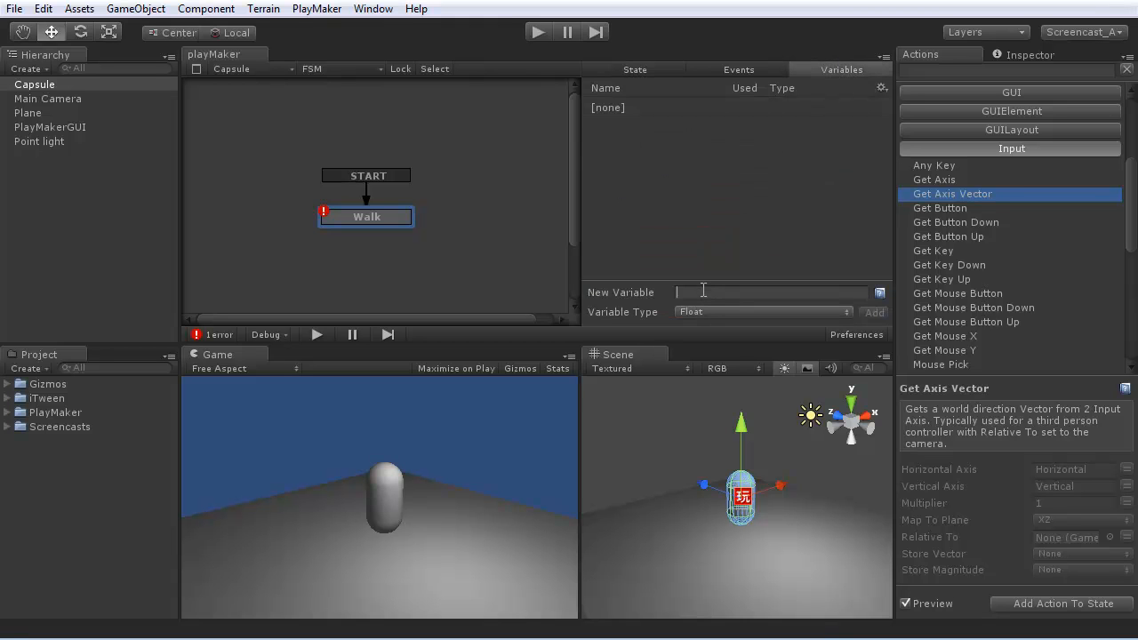
pyautogui.write('Movement')
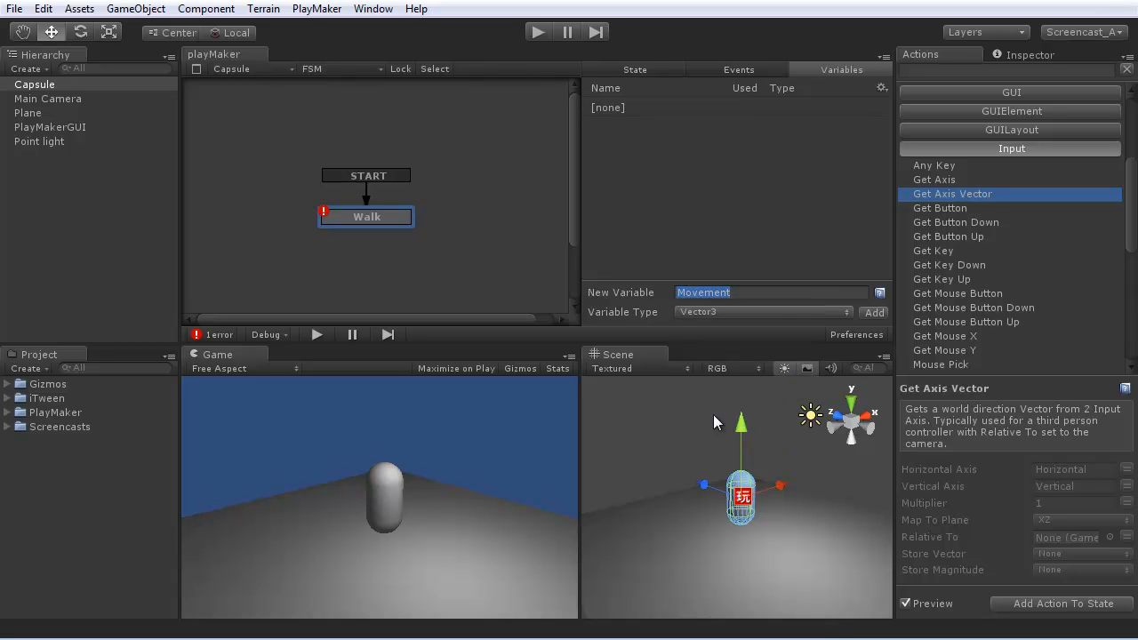
pyautogui.moveTo(634, 72)
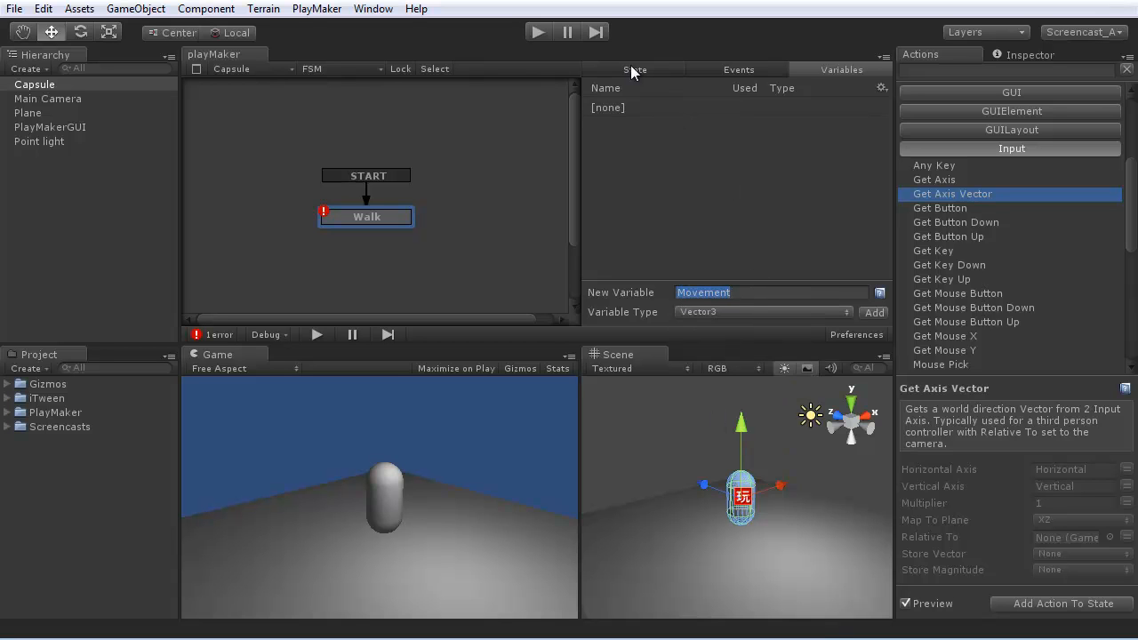
pyautogui.click(635, 70)
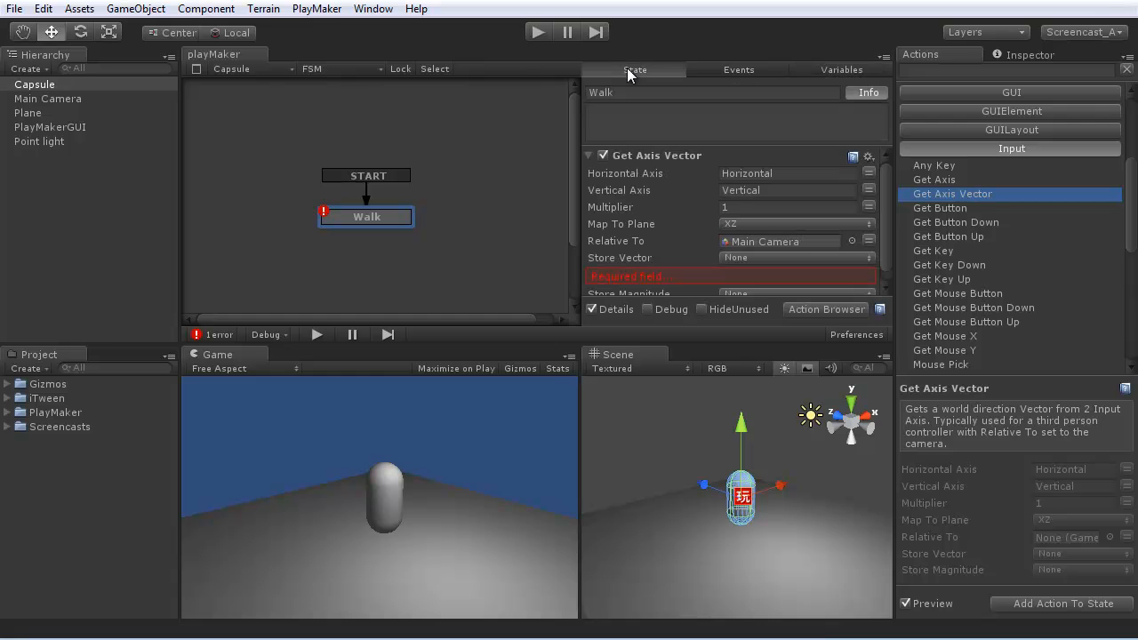
pyautogui.moveTo(647, 203)
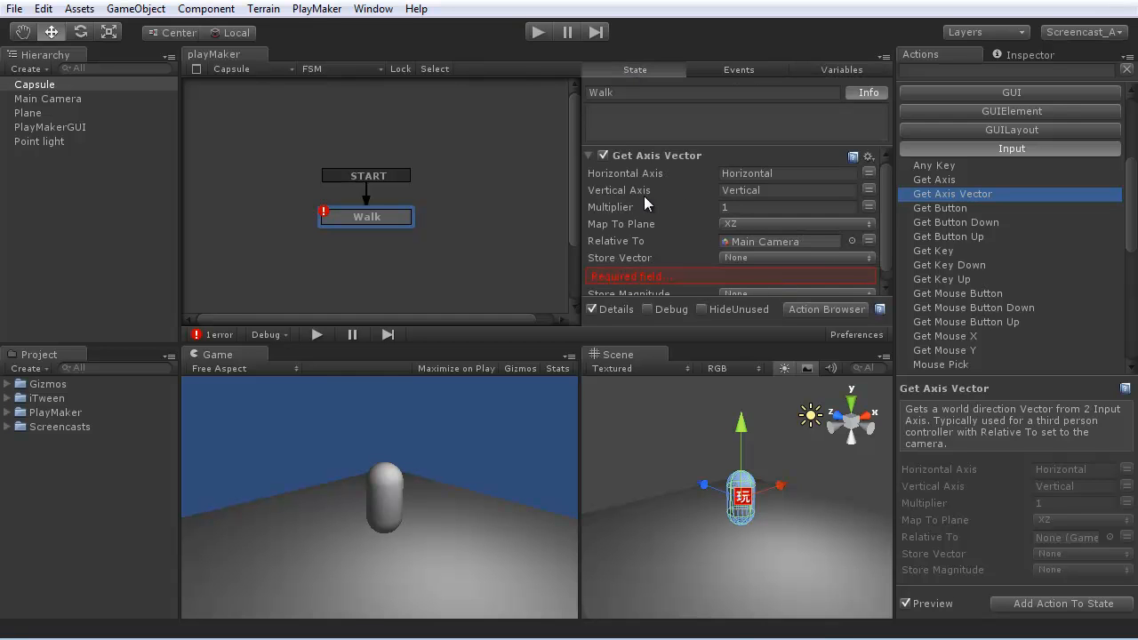
pyautogui.click(793, 257)
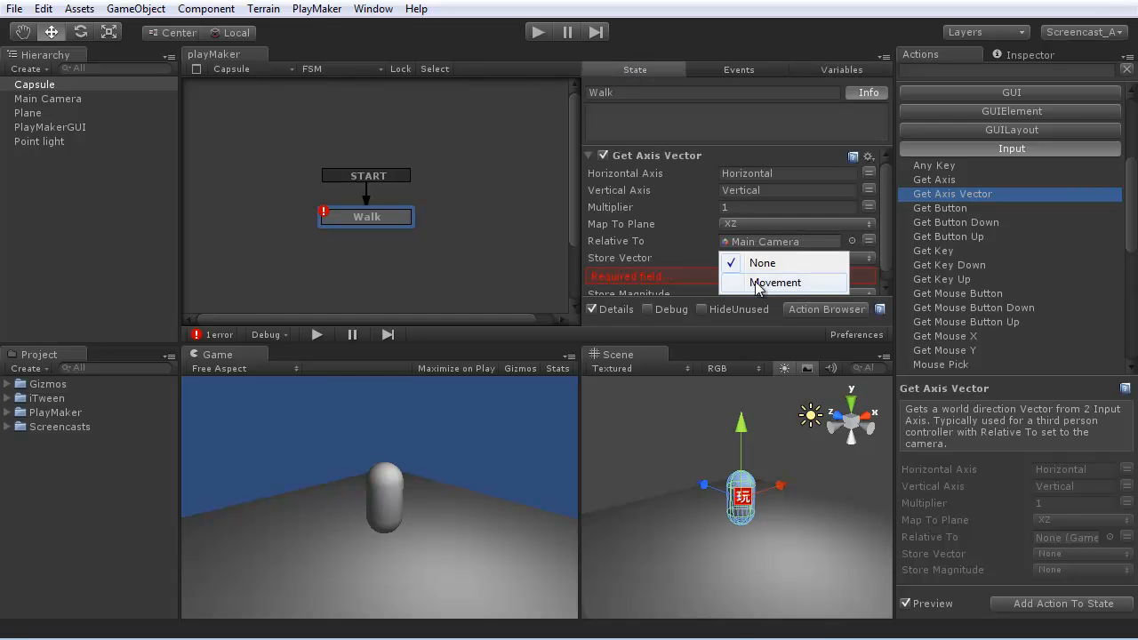
pyautogui.click(774, 282)
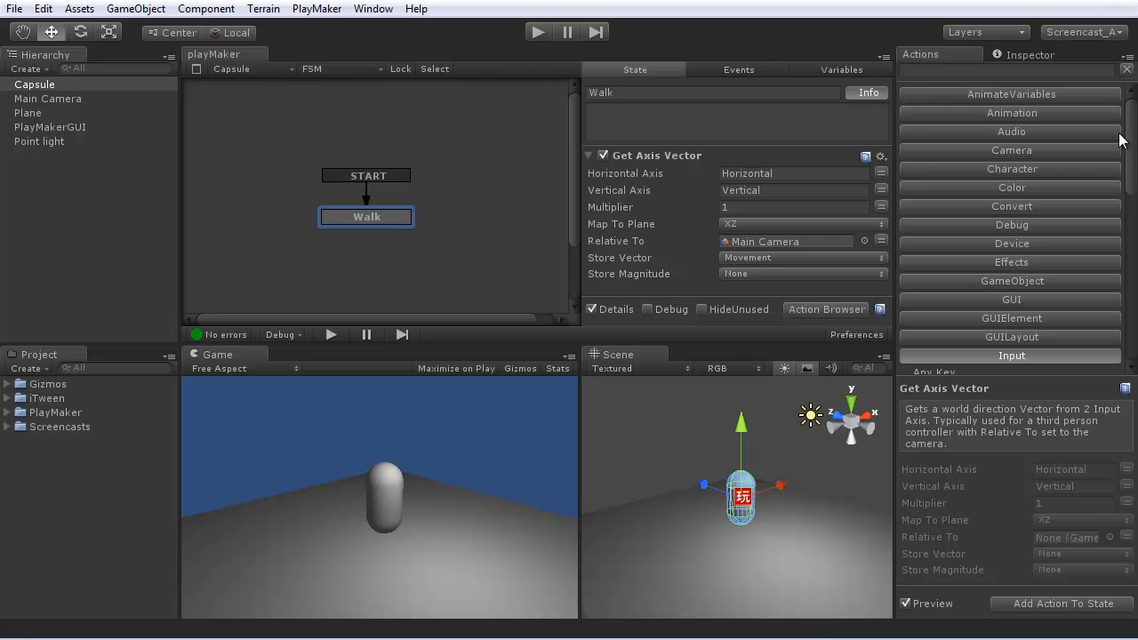
pyautogui.click(1011, 169)
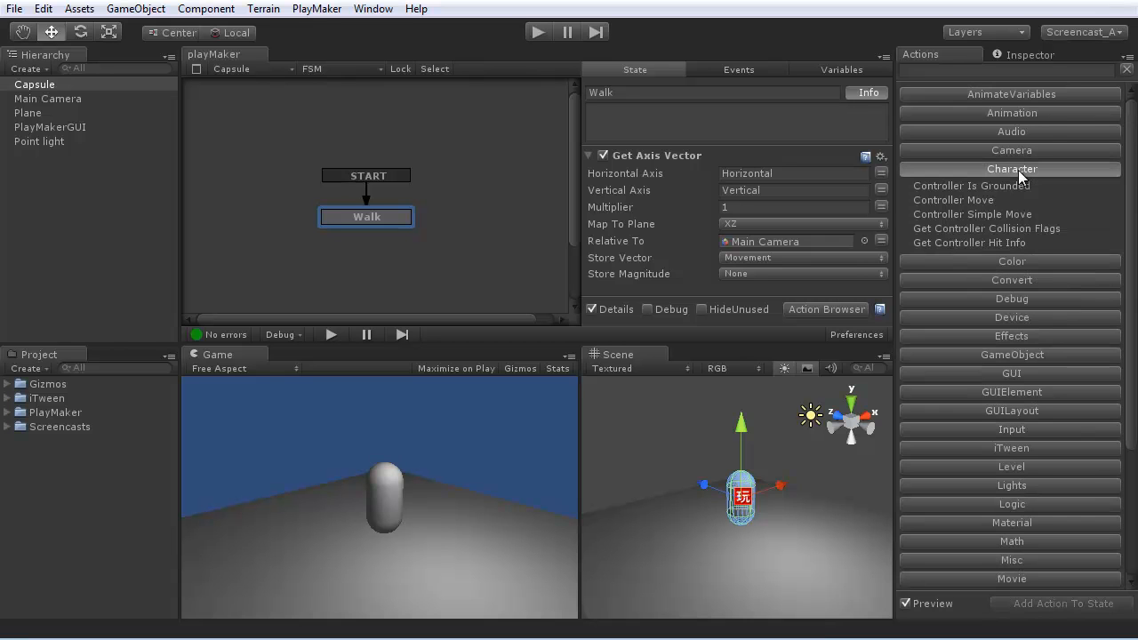
# Step: Add Controller Simple Move to Walk with its Move Vector driven by Movement
pyautogui.click(972, 215)
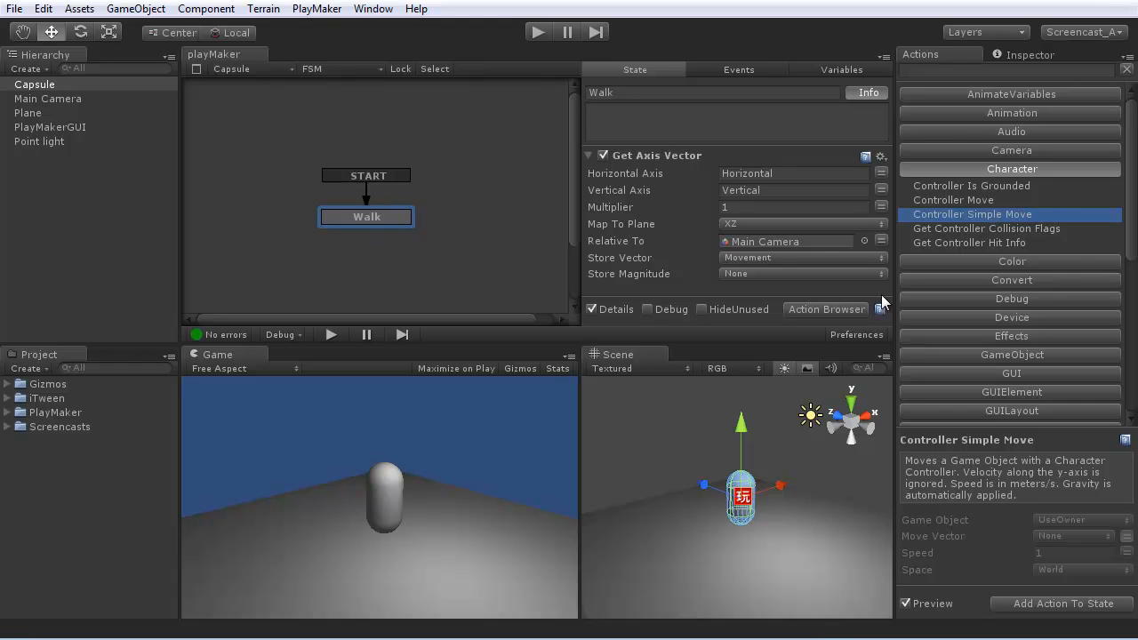
pyautogui.moveTo(1018, 224)
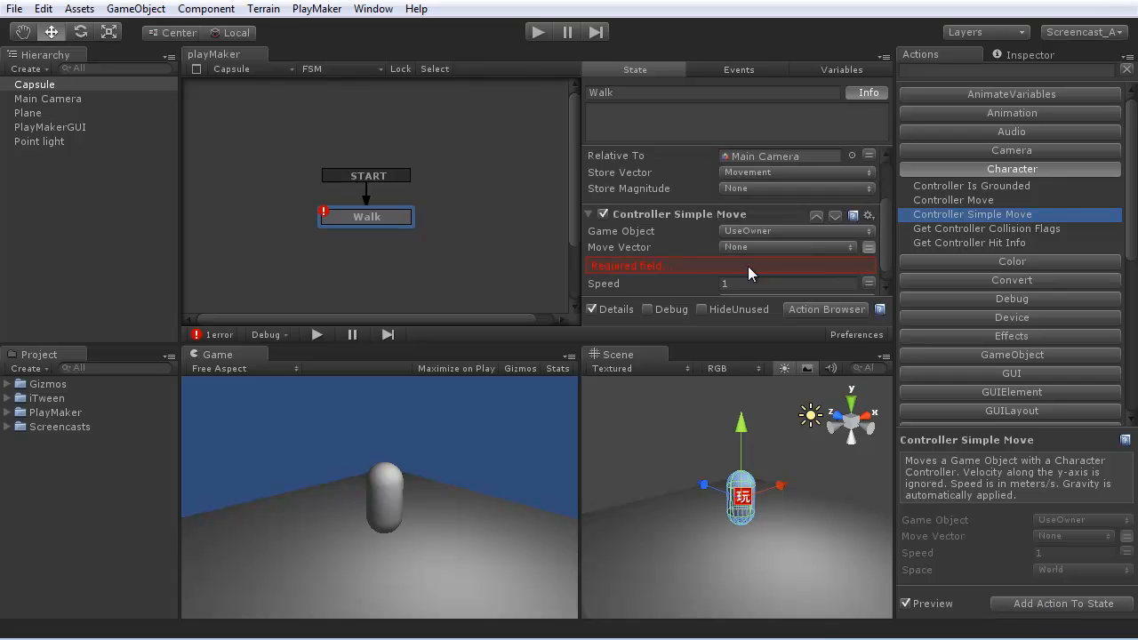
pyautogui.moveTo(605, 251)
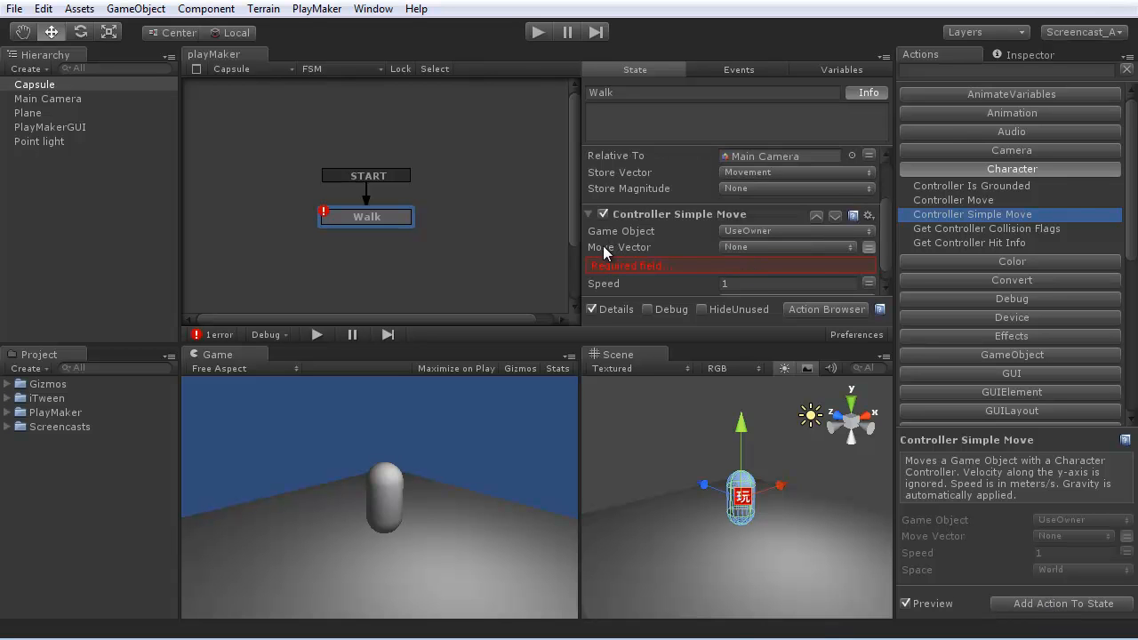
pyautogui.click(787, 247)
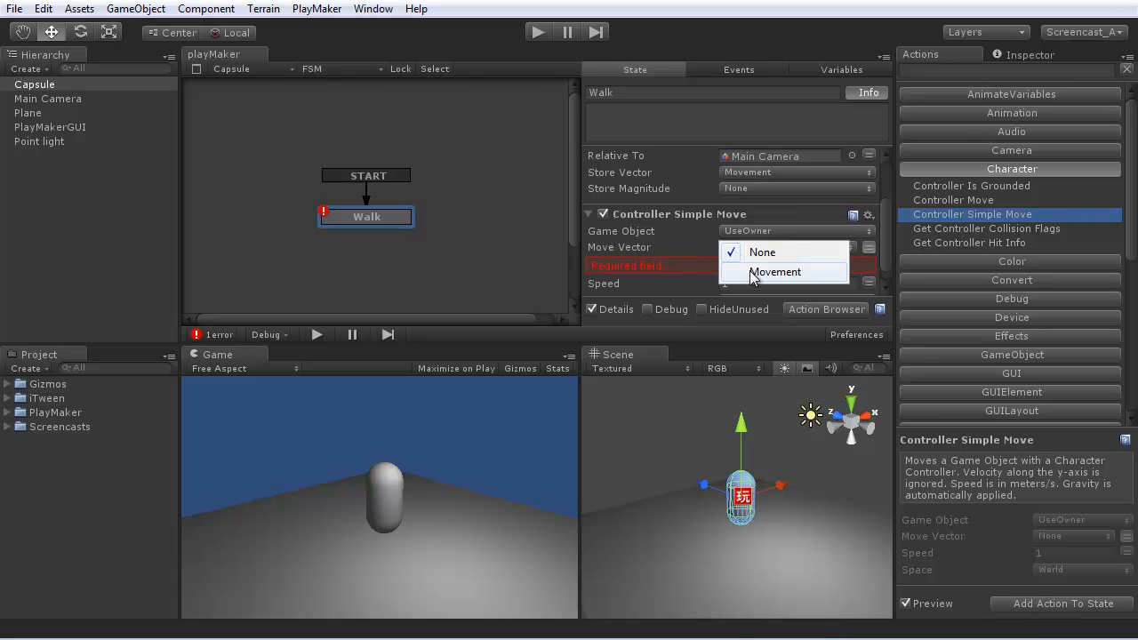
pyautogui.click(776, 272)
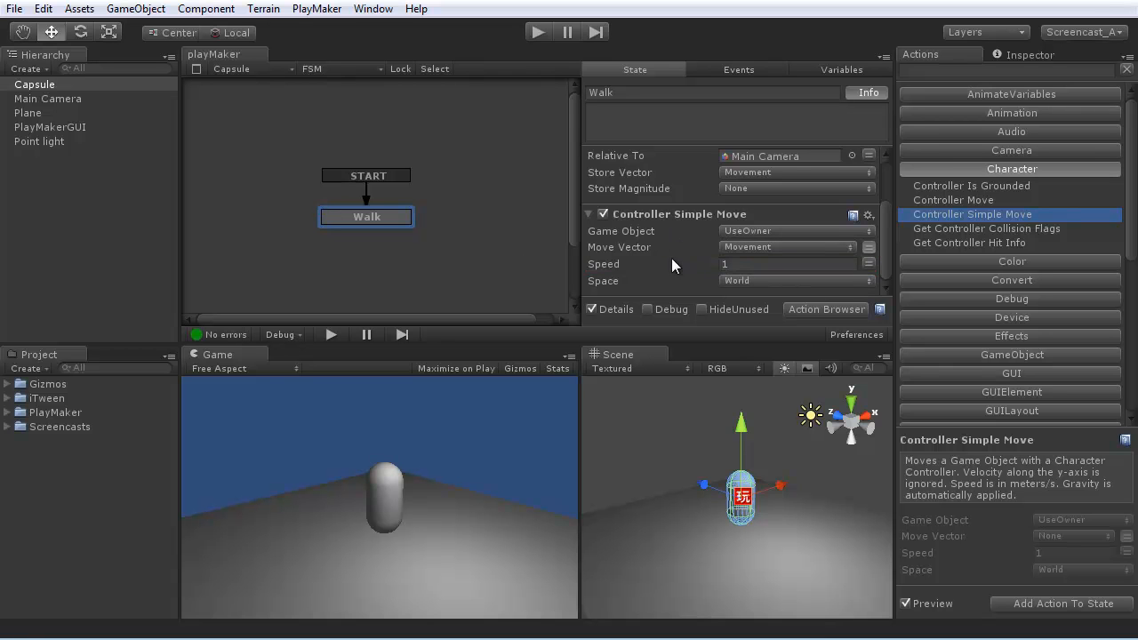
pyautogui.moveTo(538, 32)
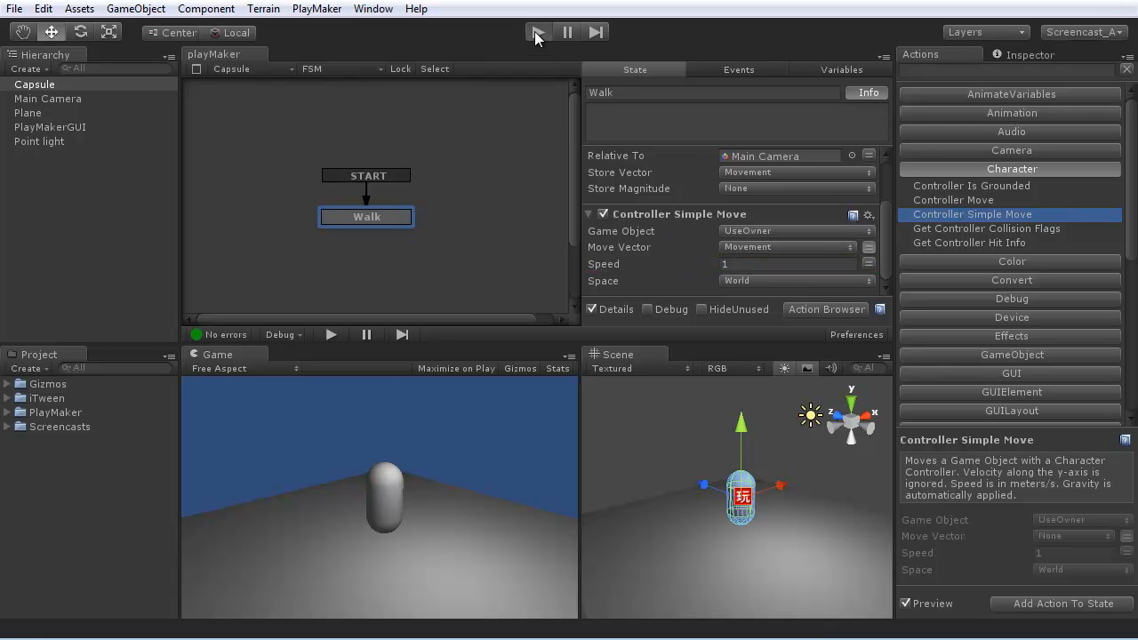
# Step: Play-test the scene to check the capsule moves with the Walk FSM
pyautogui.click(538, 32)
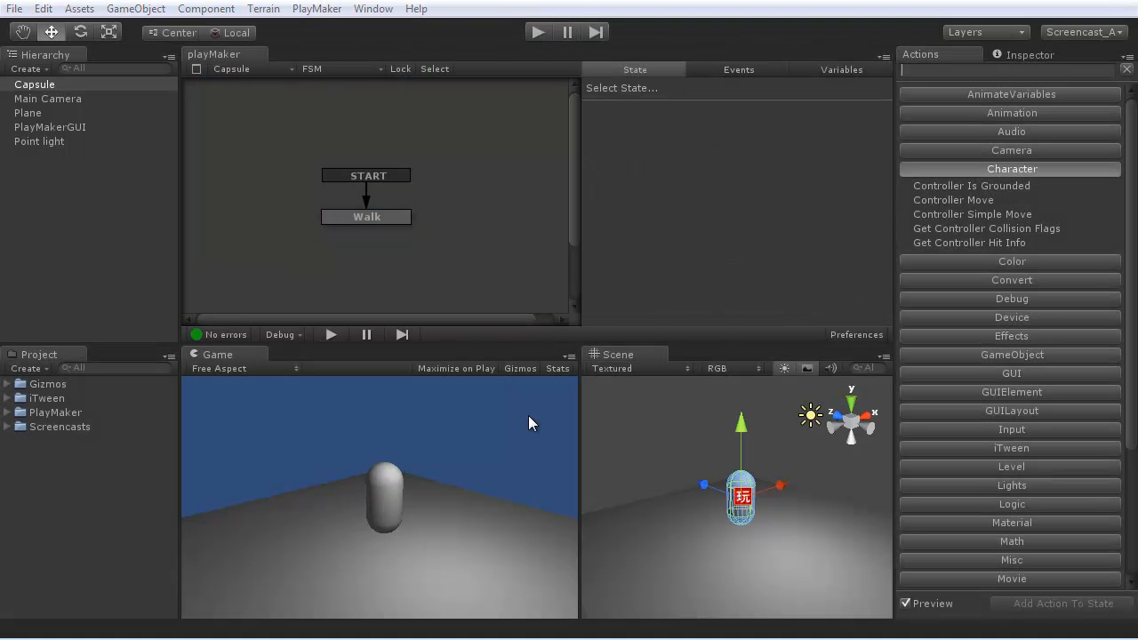
pyautogui.moveTo(791, 529)
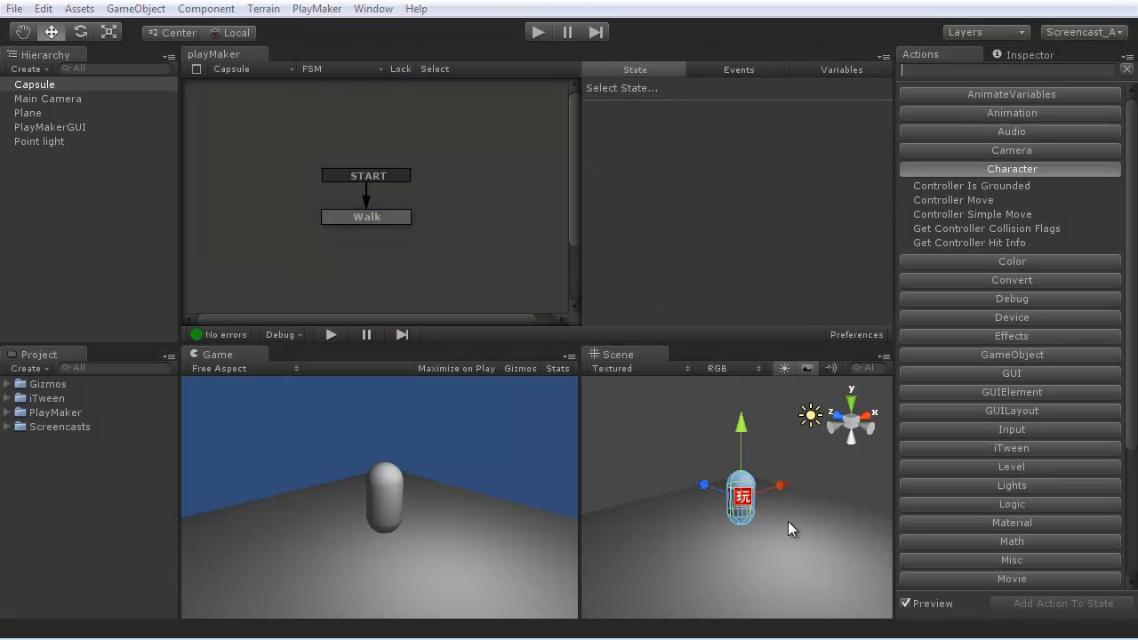
pyautogui.moveTo(760, 469)
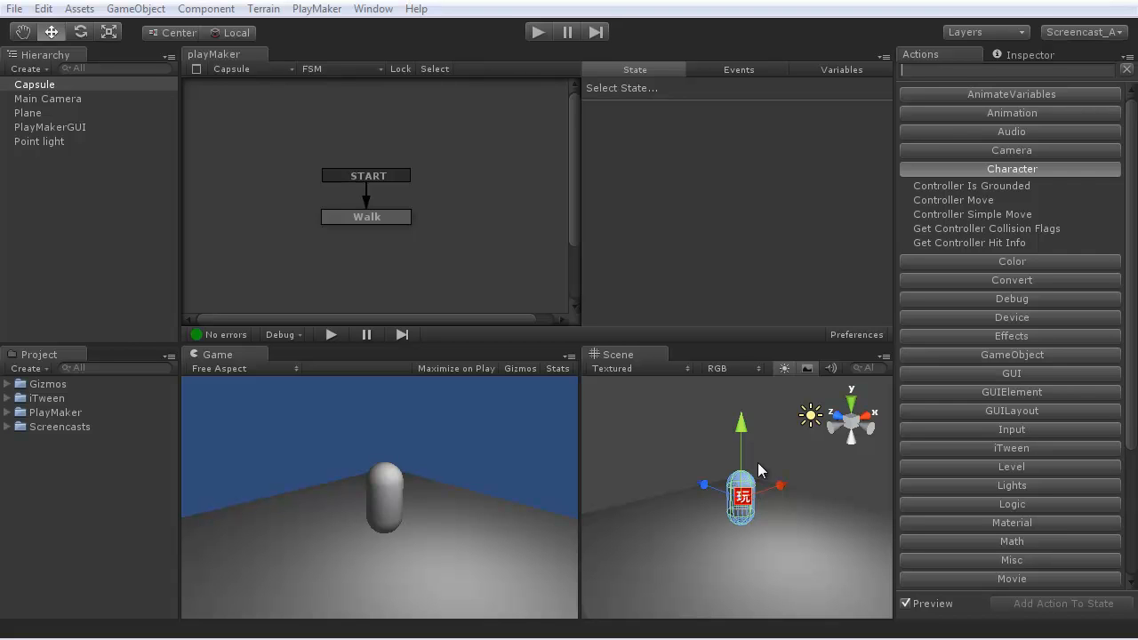
pyautogui.moveTo(1002, 359)
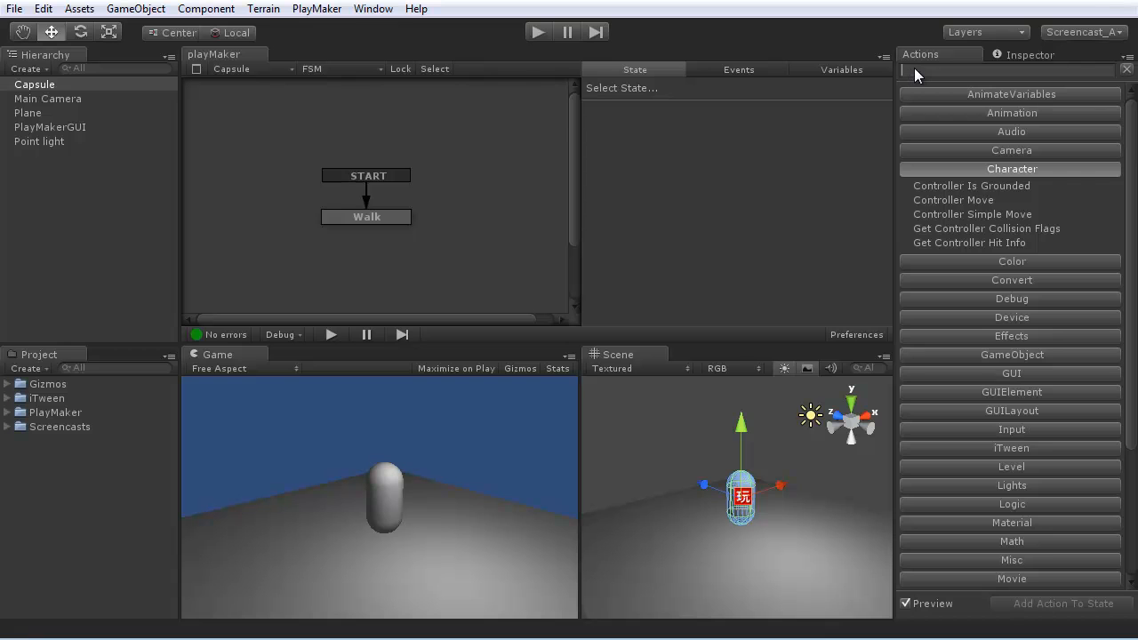
# Step: Add Smooth Look At Direction to Walk with Target Direction set to Movement
pyautogui.write('look')
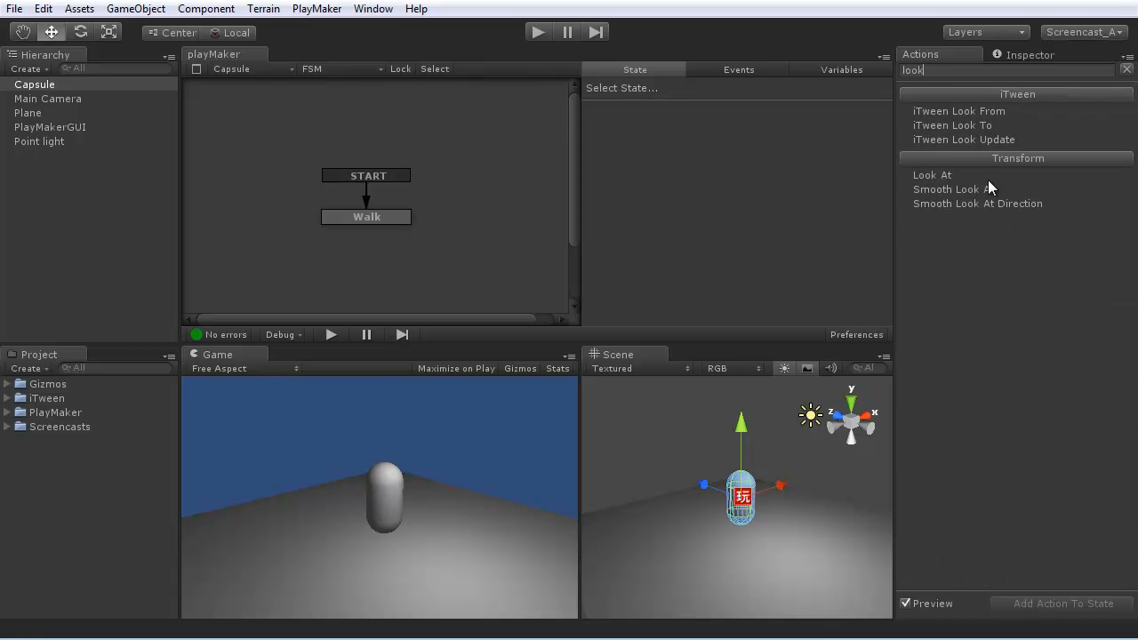
pyautogui.moveTo(976, 209)
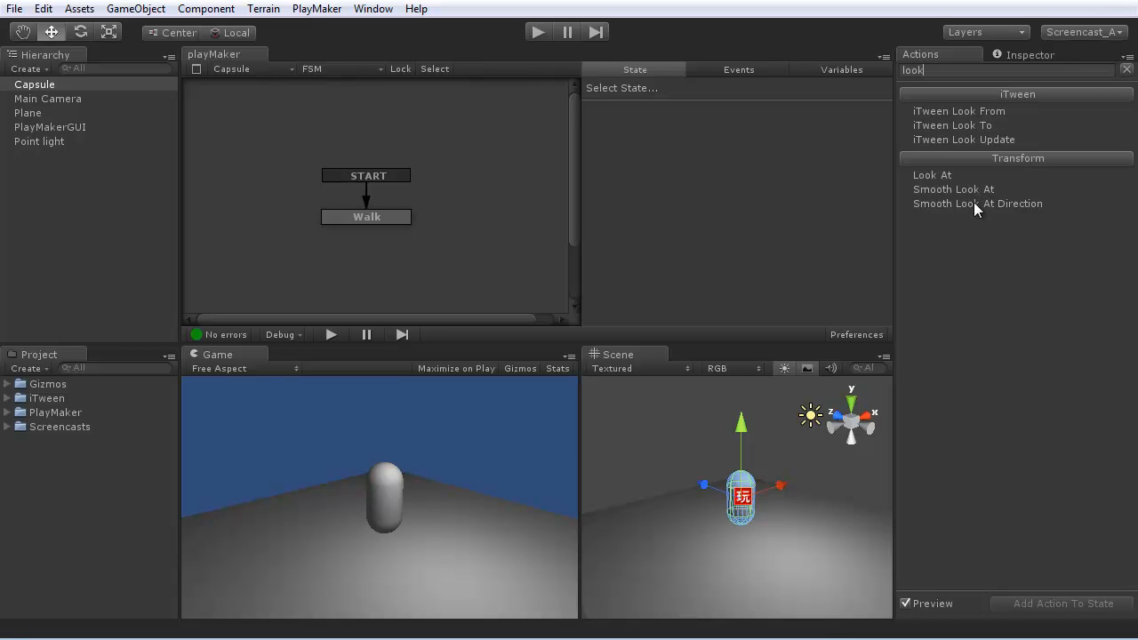
pyautogui.click(978, 203)
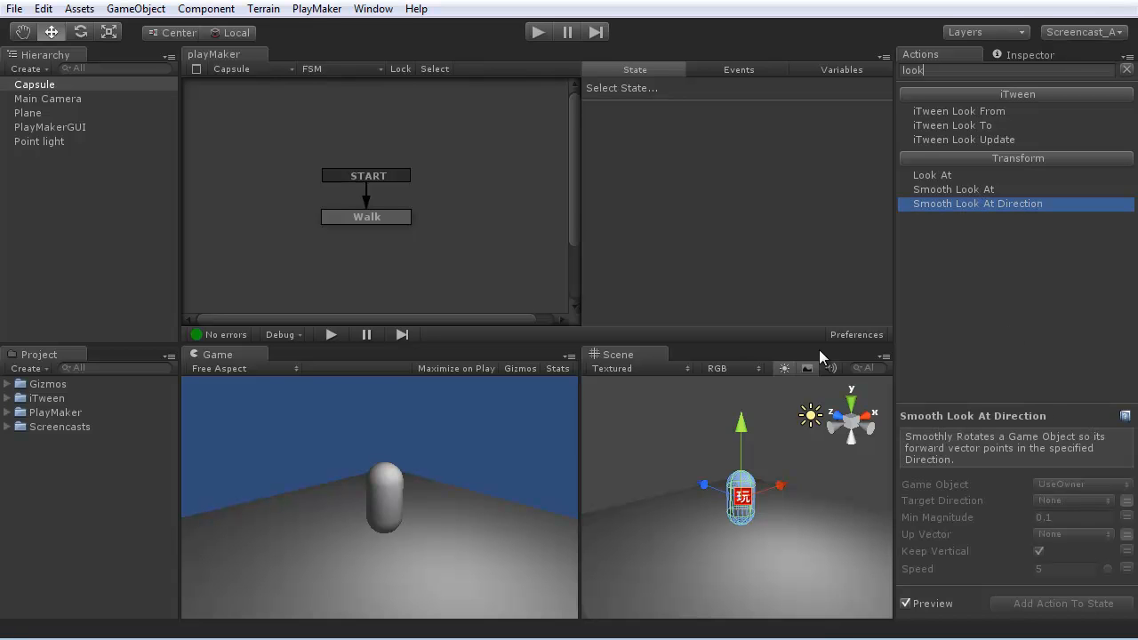
pyautogui.click(367, 217)
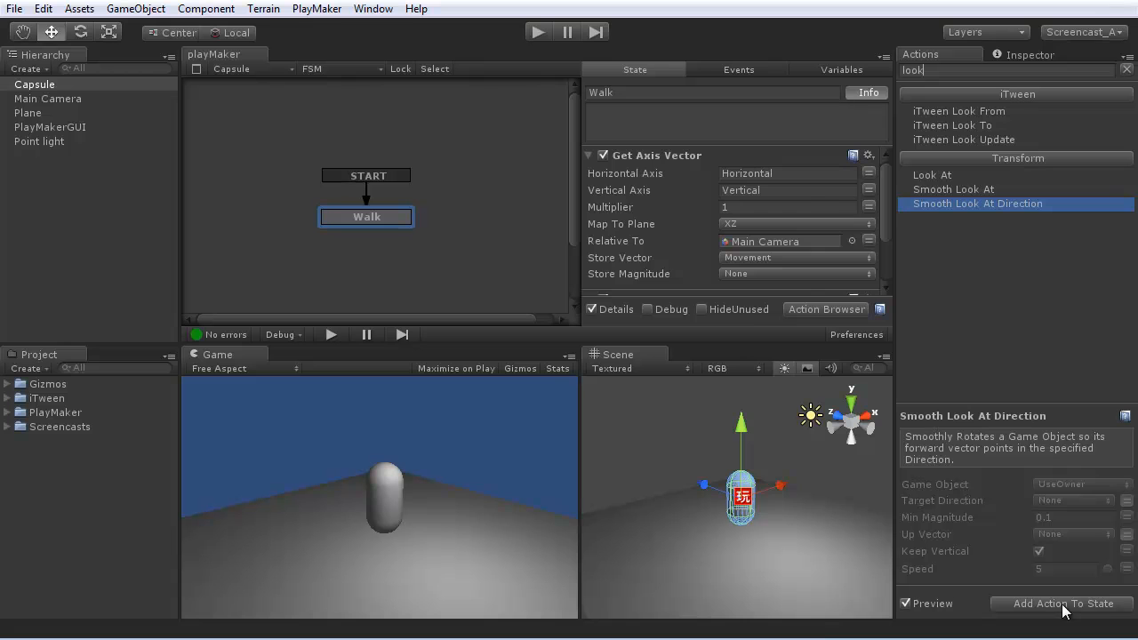
pyautogui.click(1064, 604)
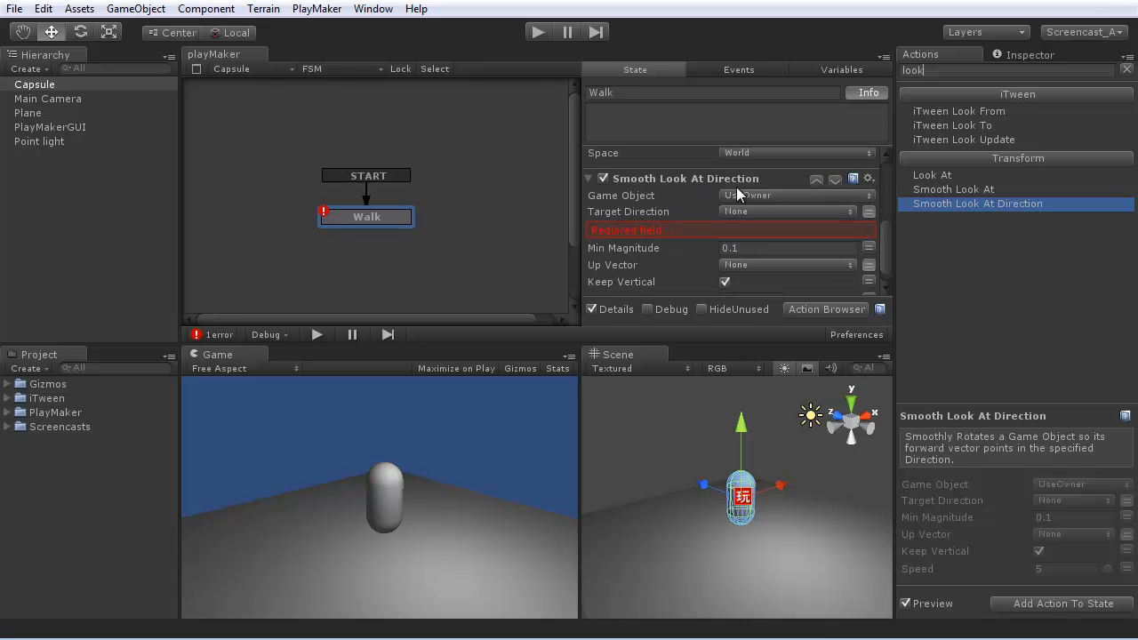
pyautogui.click(787, 211)
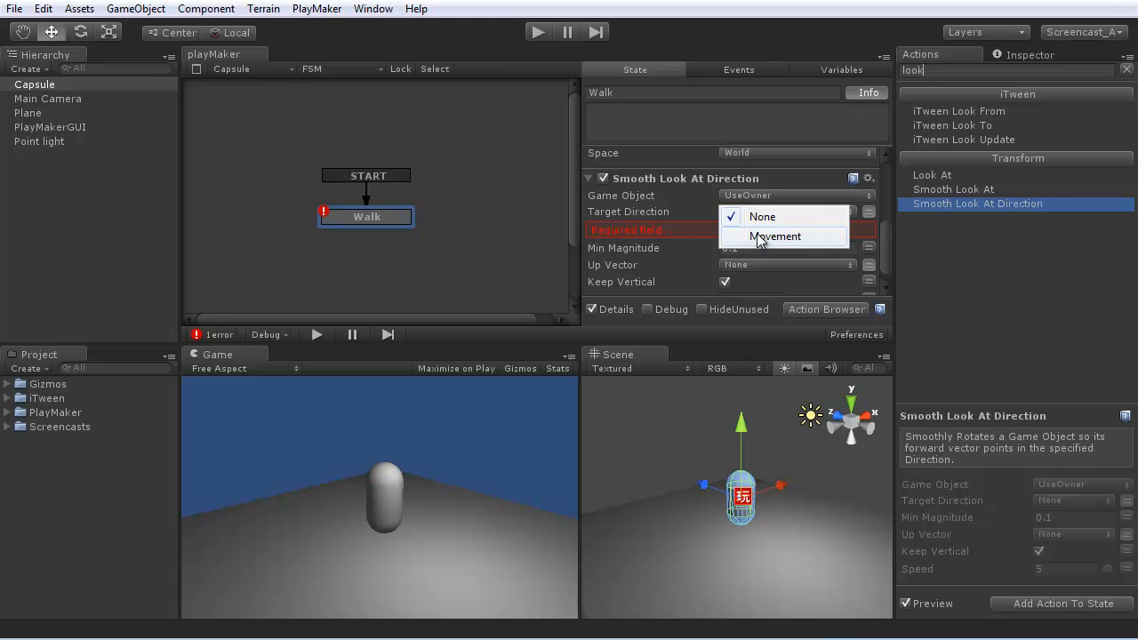
pyautogui.click(774, 235)
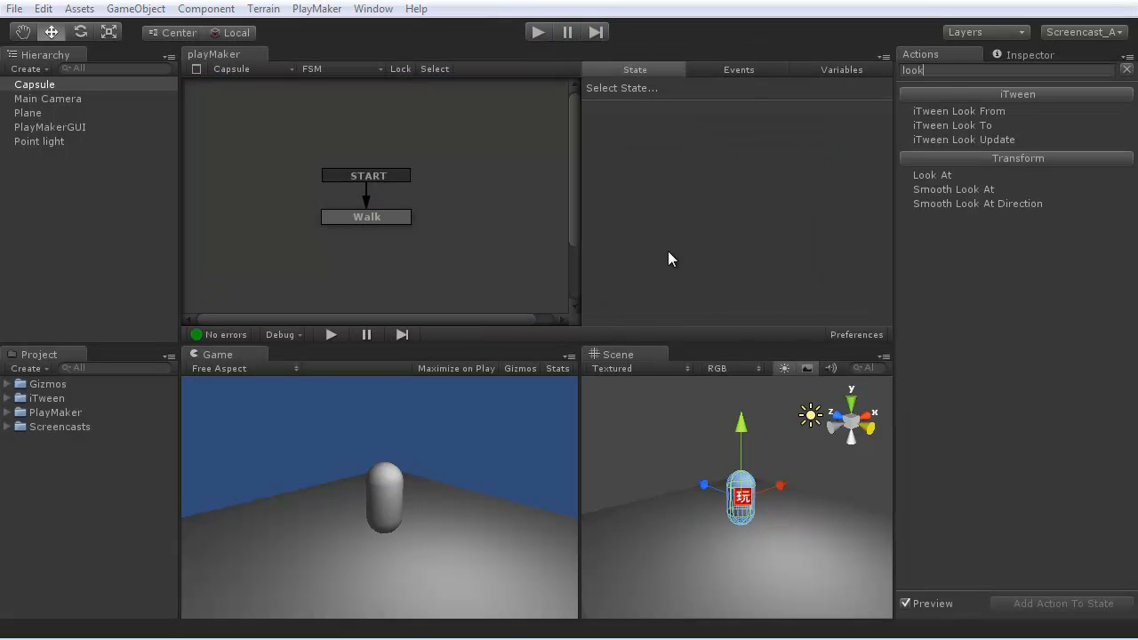
pyautogui.moveTo(661, 251)
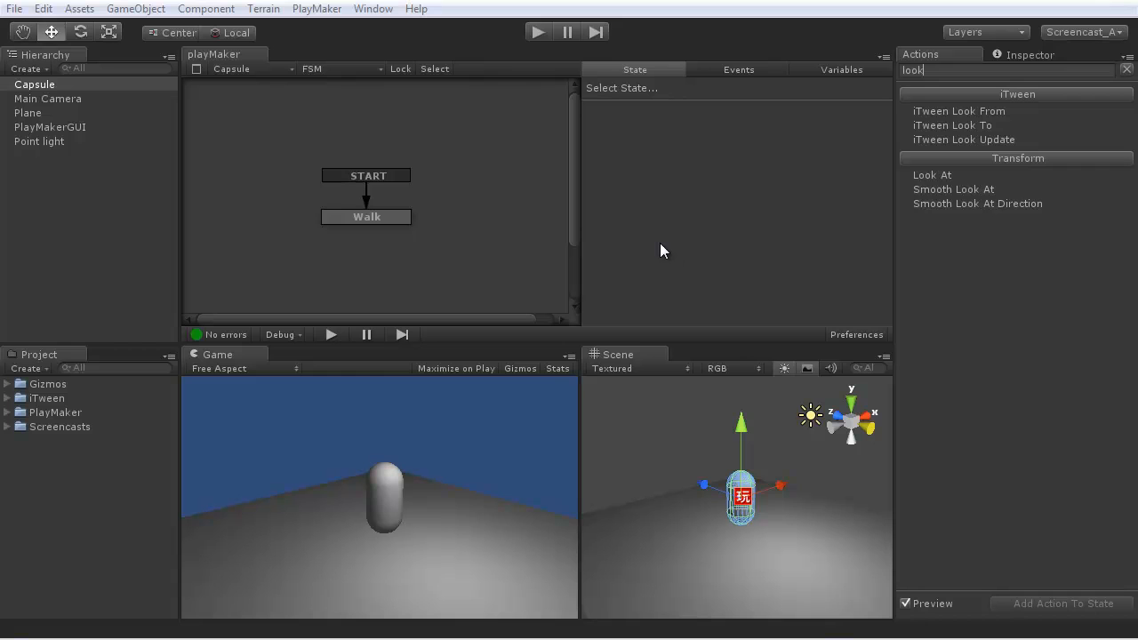
# Step: Add a new FSM to Main Camera and name its state LookAt
pyautogui.click(47, 99)
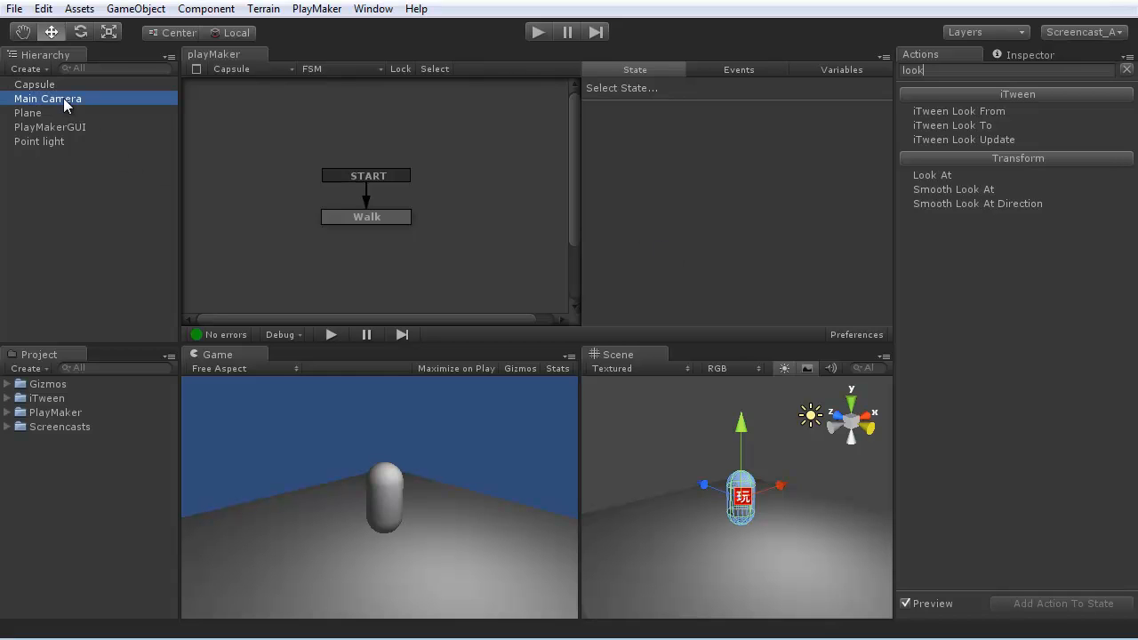
pyautogui.click(47, 98)
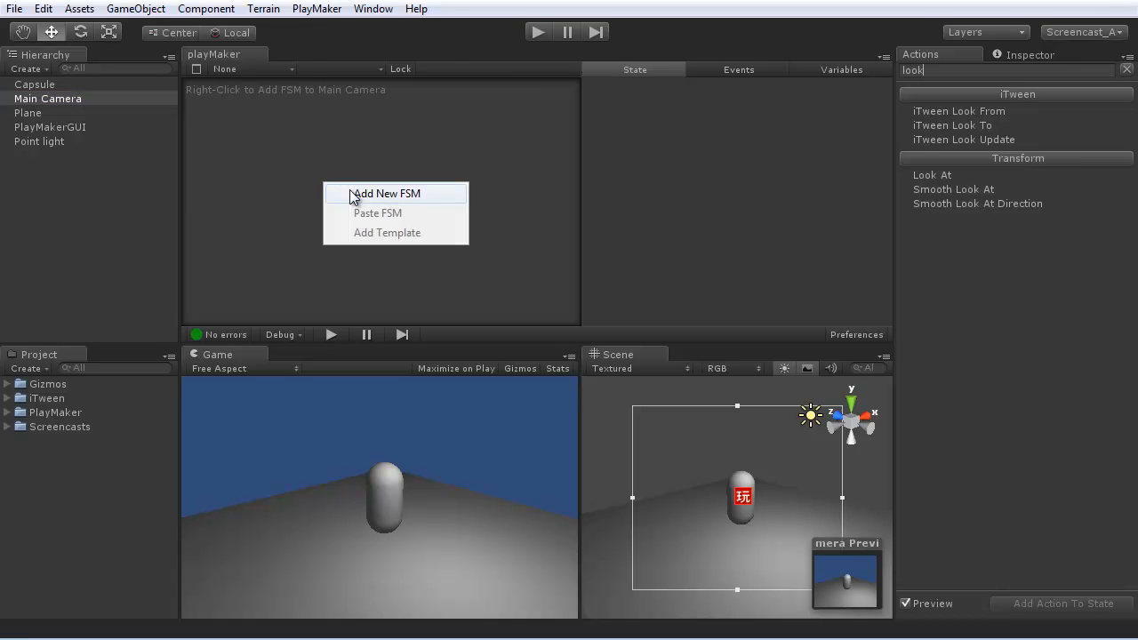
pyautogui.click(386, 193)
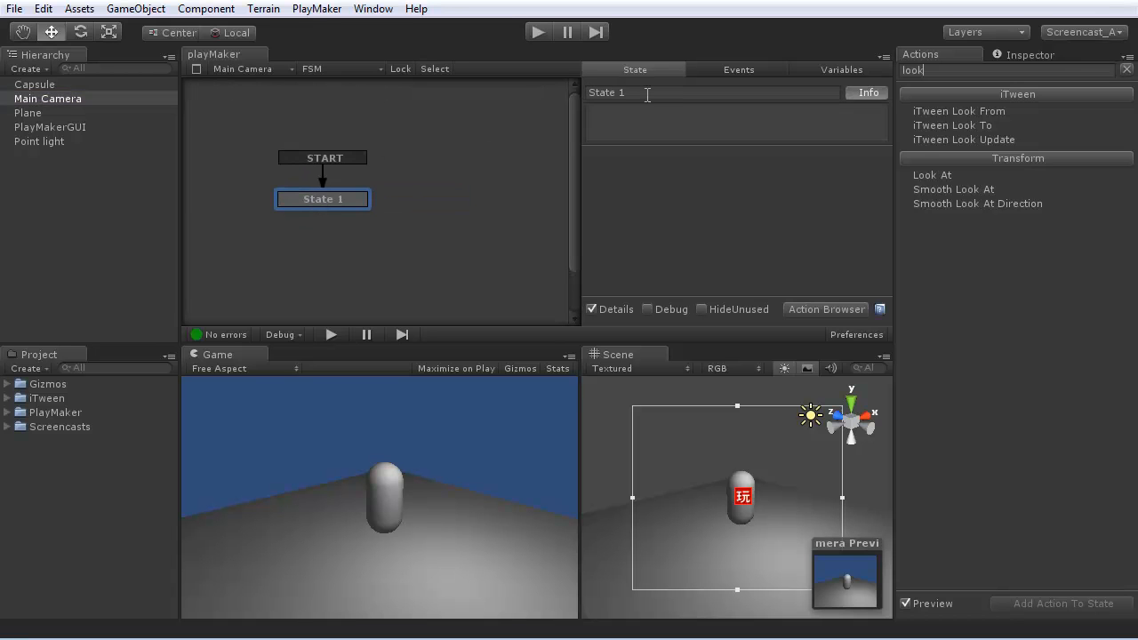
pyautogui.write('Looka')
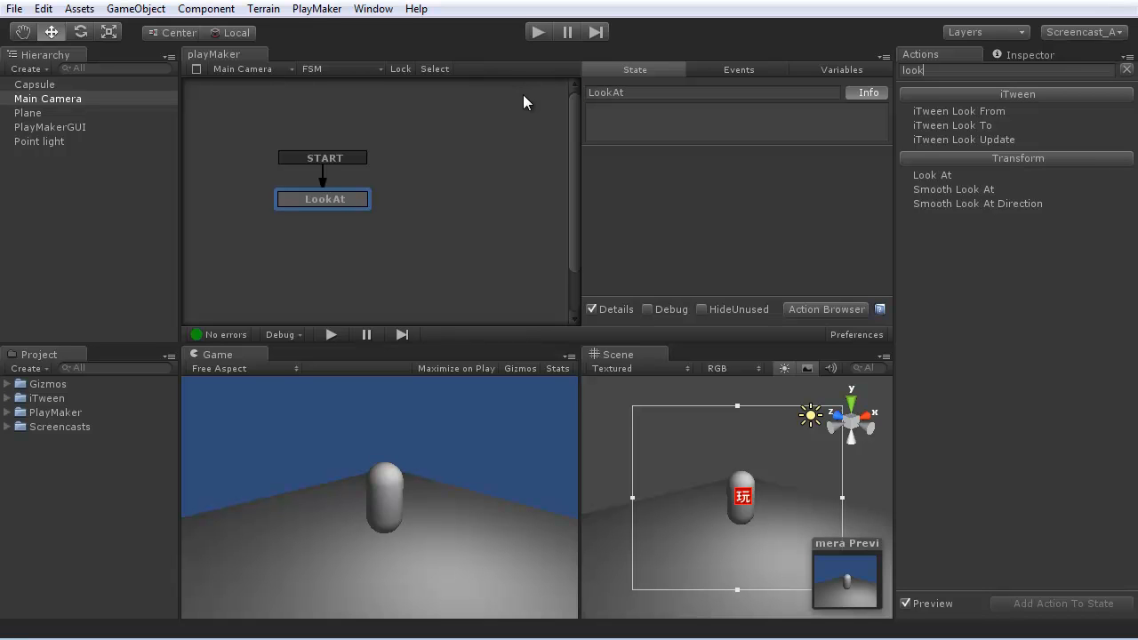
# Step: Add Smooth Look At targeting the Capsule with Keep Vertical unticked, then play-test it
pyautogui.click(953, 189)
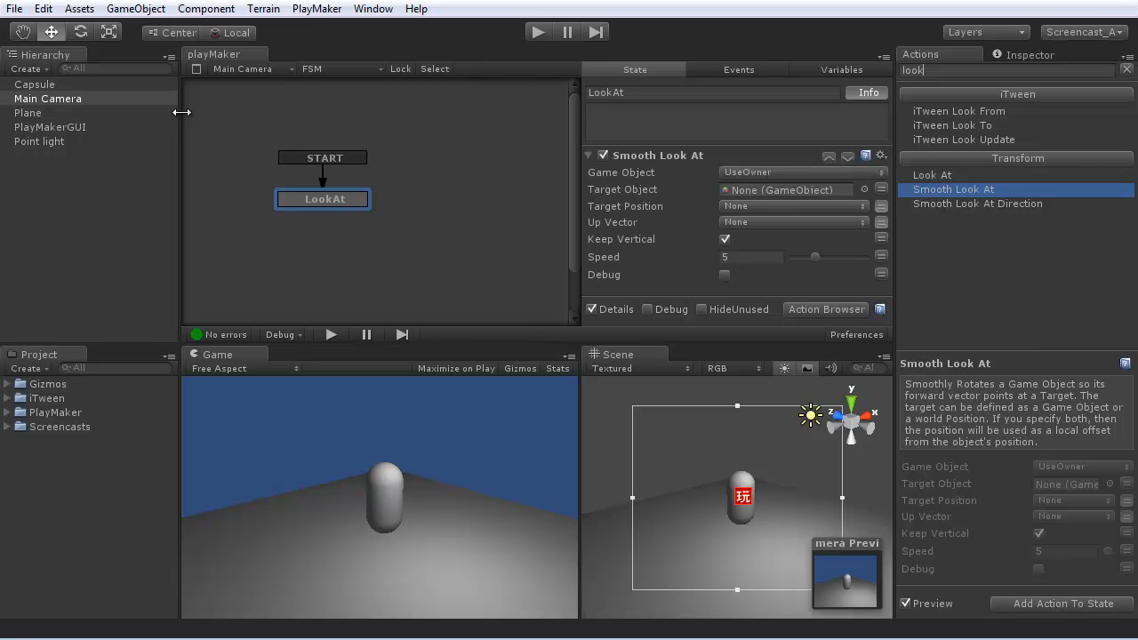
pyautogui.click(787, 190)
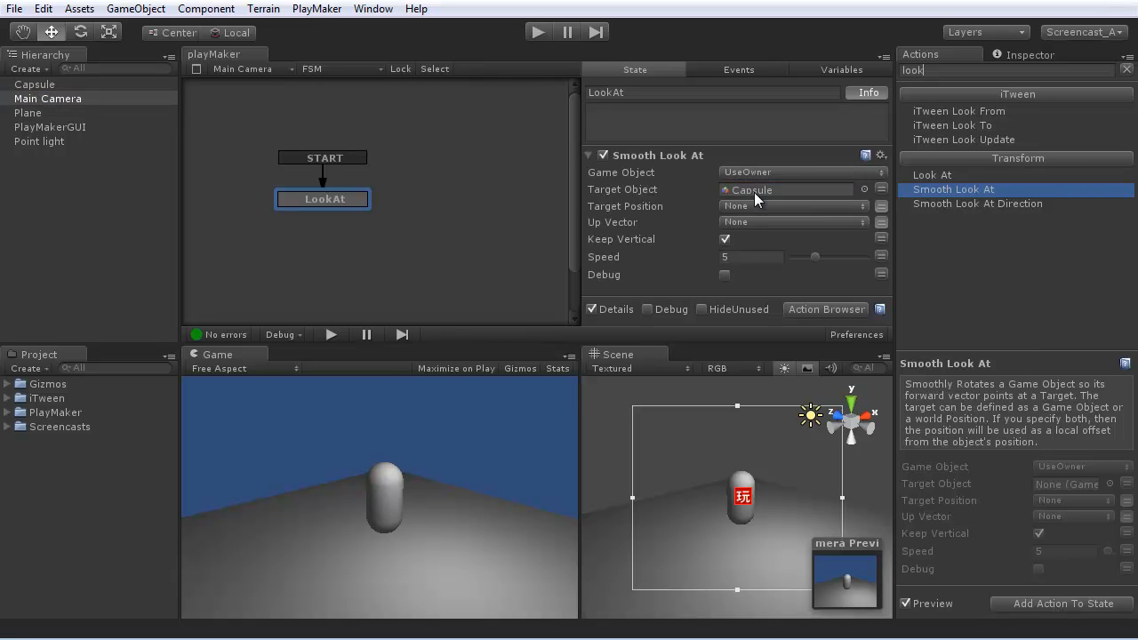
pyautogui.click(725, 239)
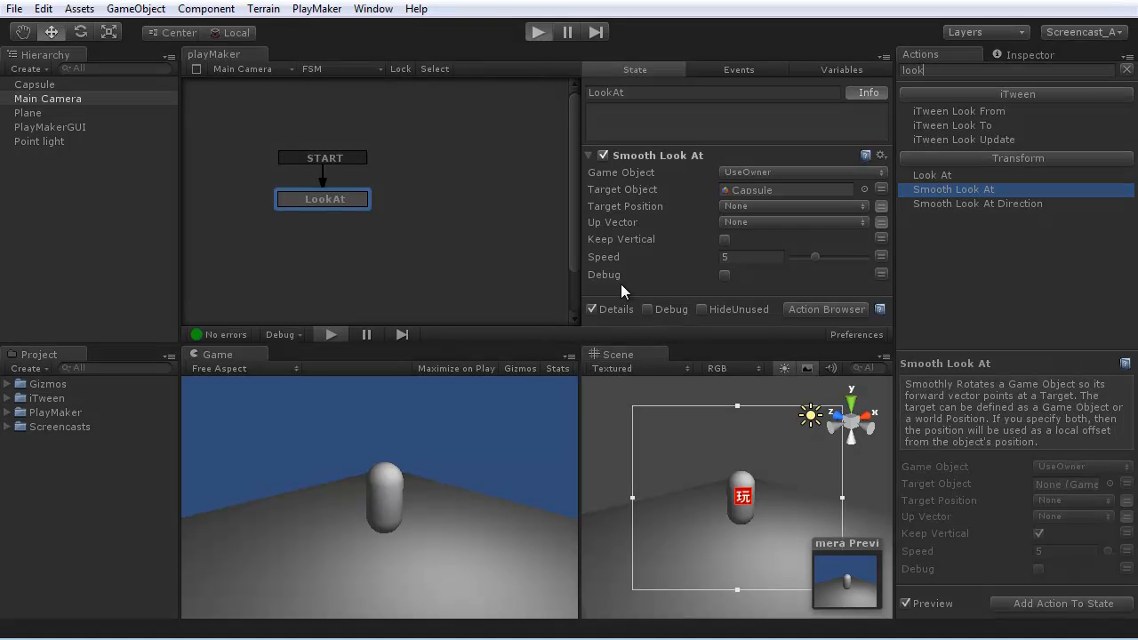
pyautogui.click(538, 32)
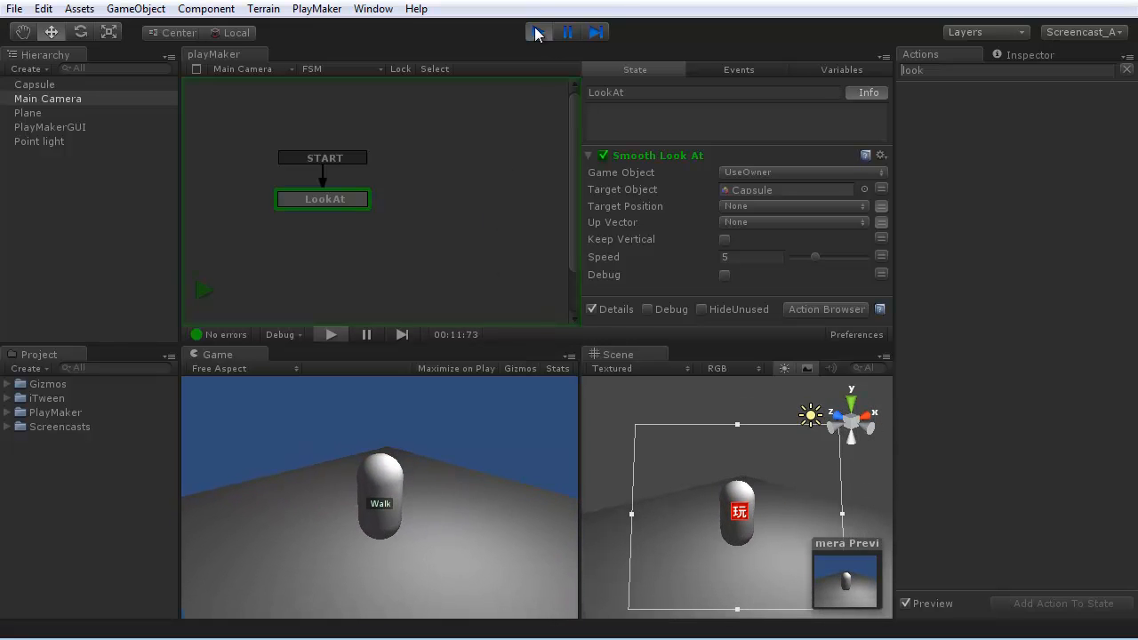
pyautogui.click(537, 32)
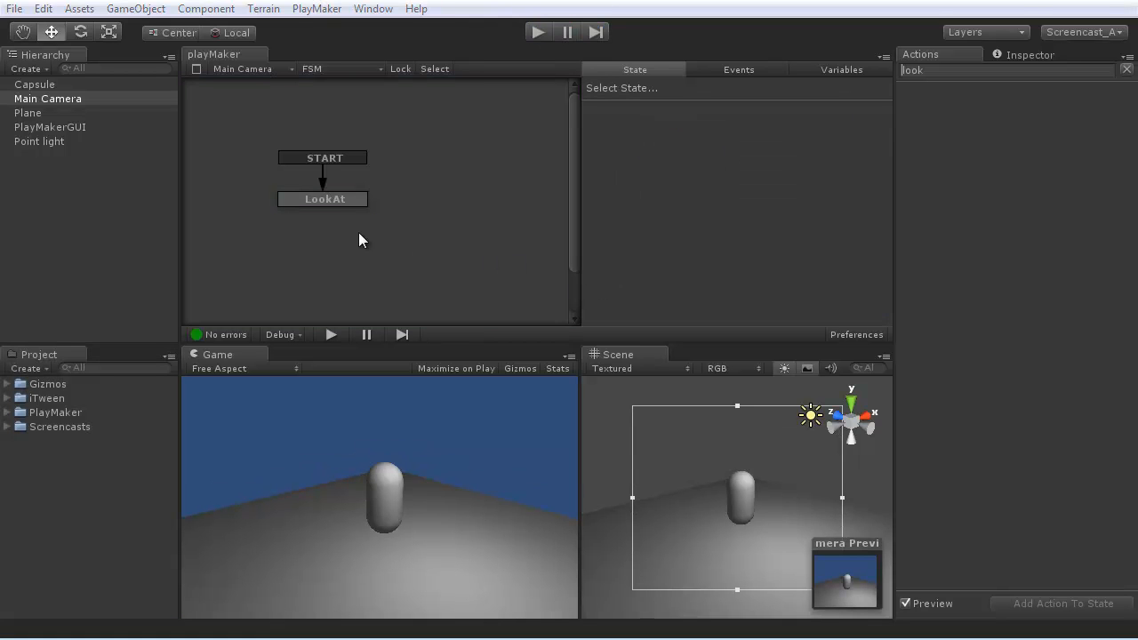
# Step: Add a FadeIn state to the camera FSM running a Camera Fade In action
pyautogui.click(322, 199)
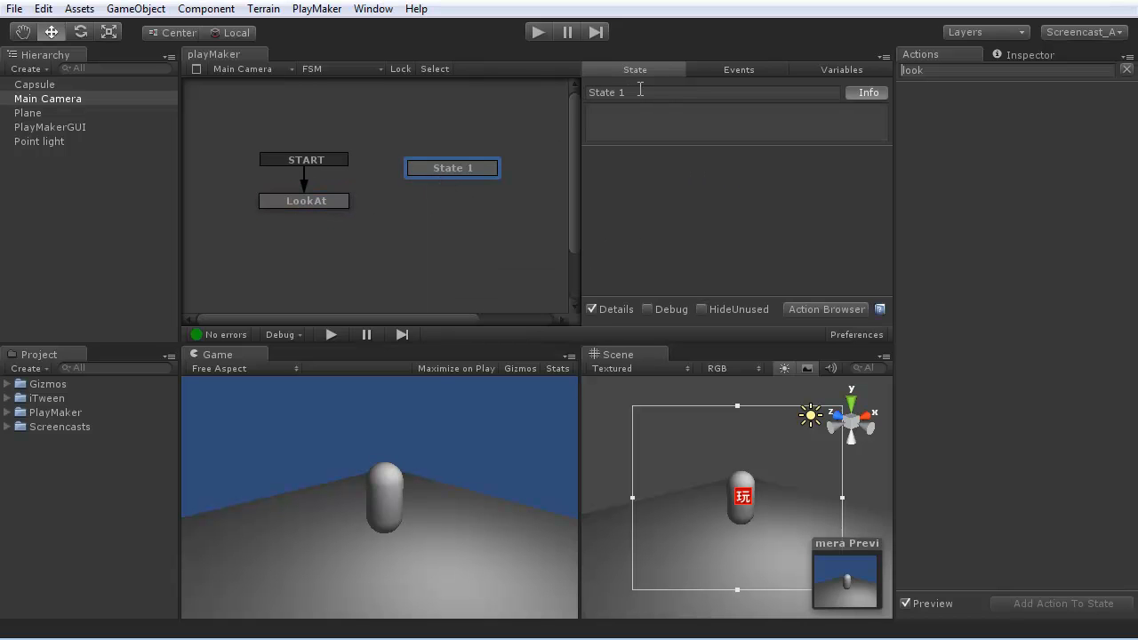
pyautogui.write('FadeIn')
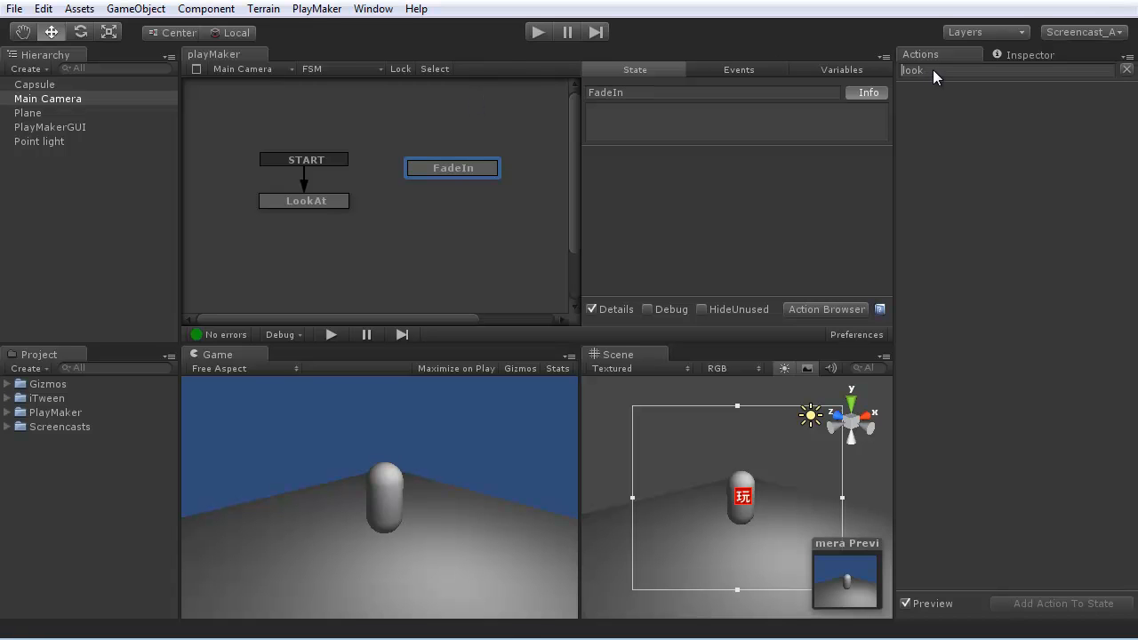
pyautogui.write('fade')
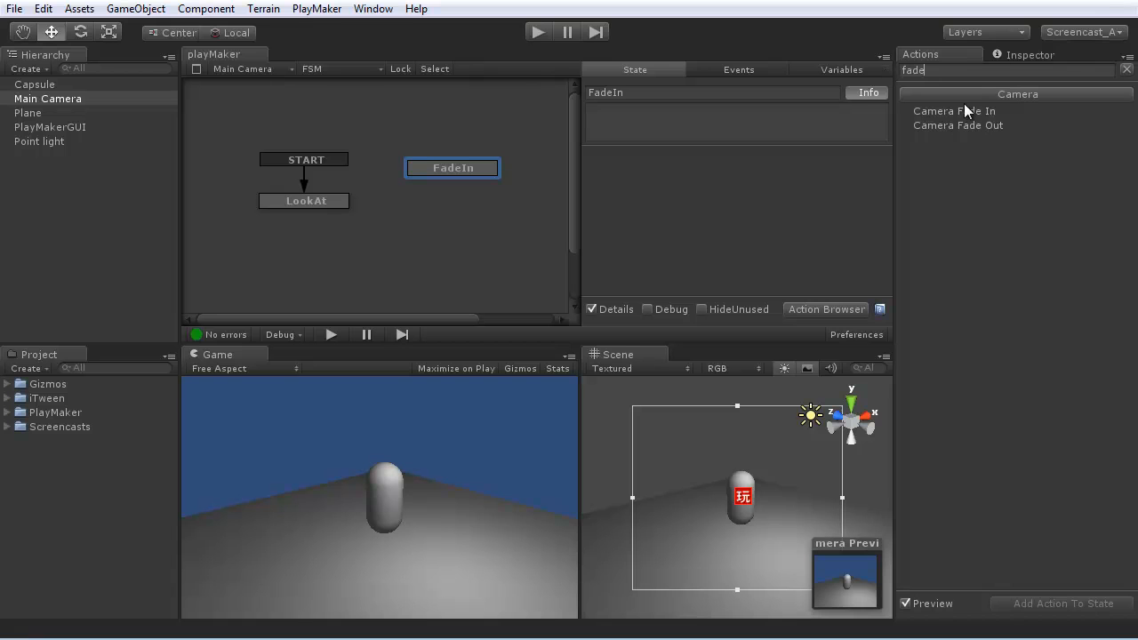
pyautogui.click(954, 111)
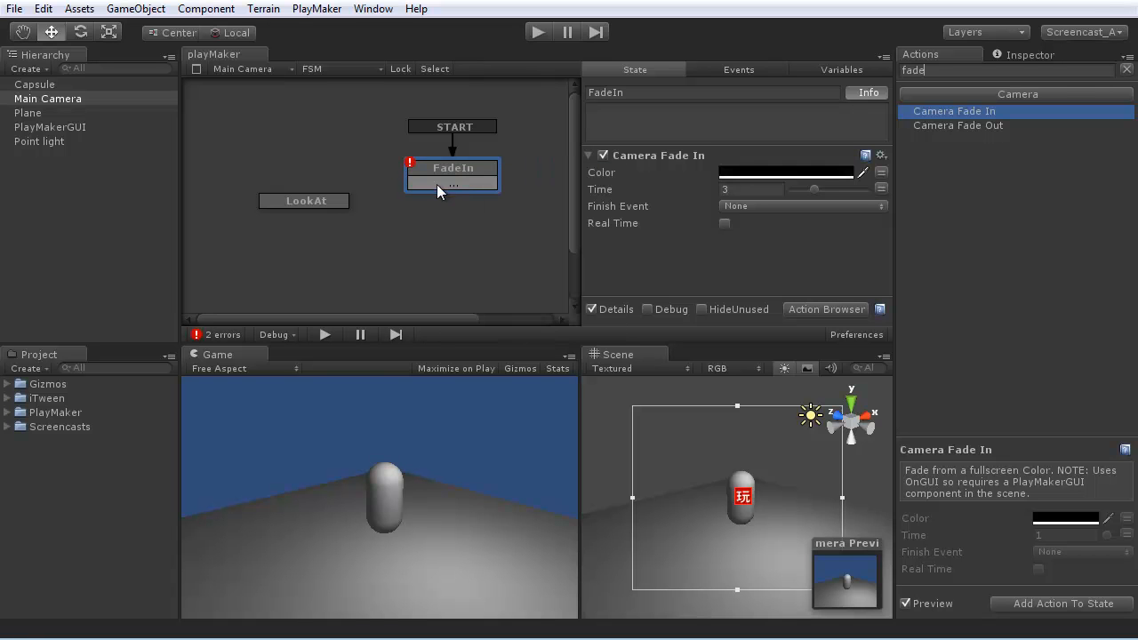
# Step: Give FadeIn a FINISHED transition to LookAt and play-test the fade
pyautogui.click(800, 205)
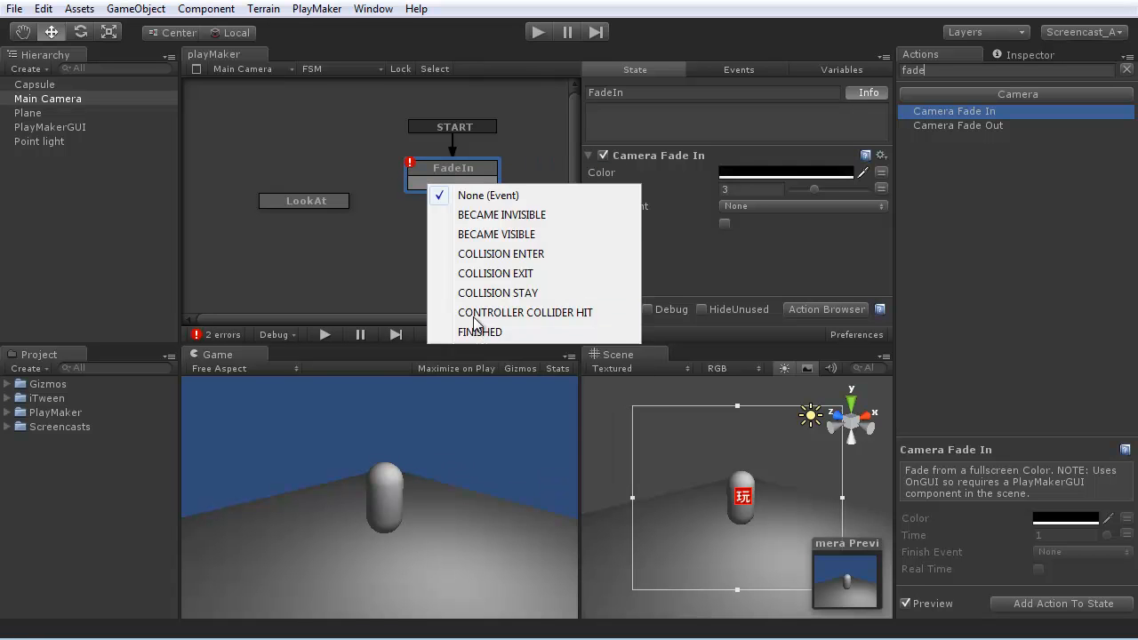
pyautogui.click(480, 331)
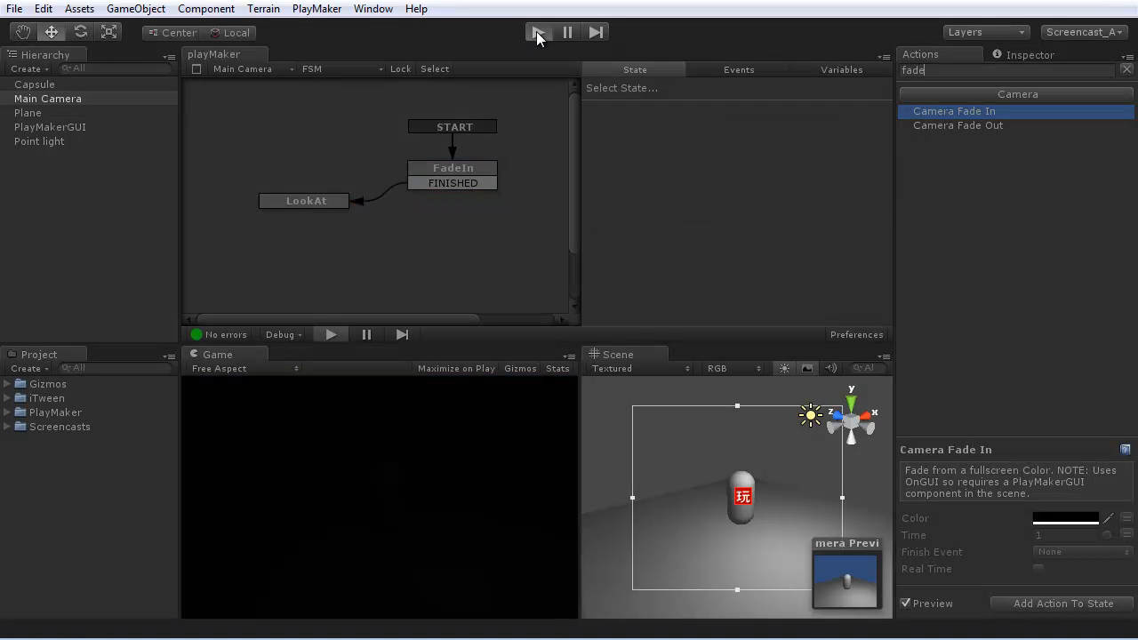
pyautogui.click(538, 32)
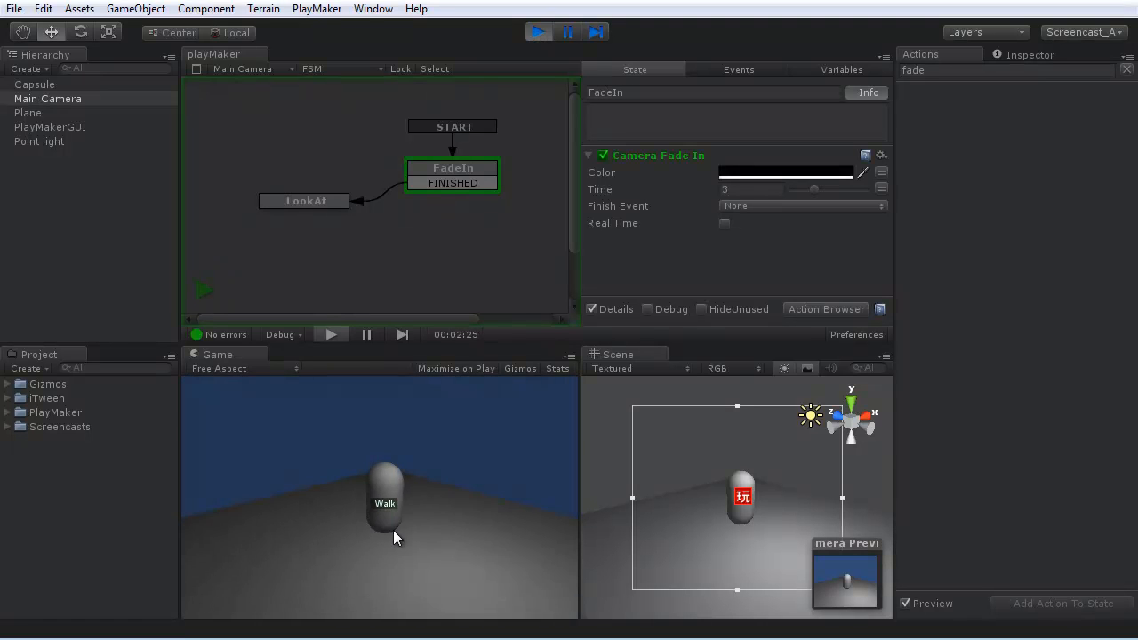
pyautogui.click(305, 200)
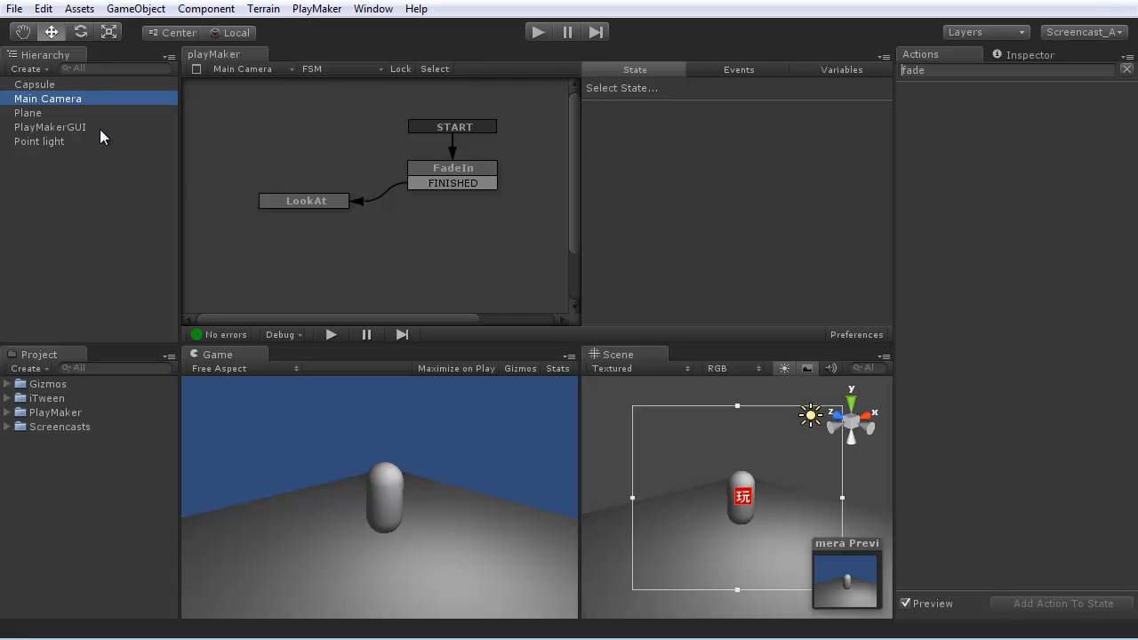
# Step: Paste the copied Walk state into the Capsule's FSM graph and rename it Run
pyautogui.click(34, 83)
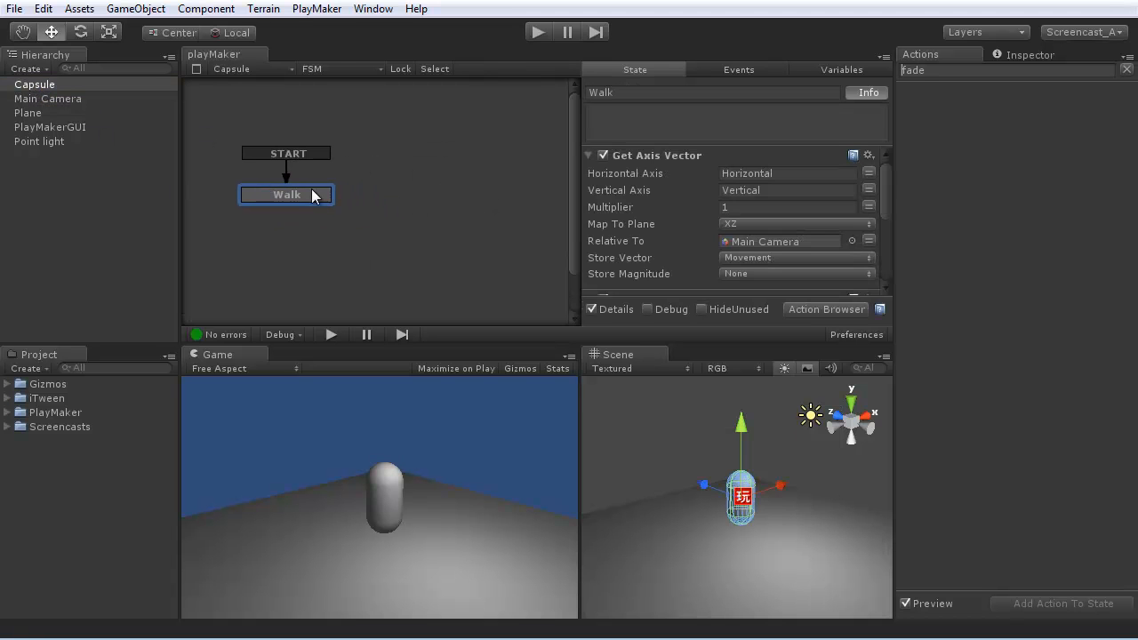
pyautogui.rightClick(302, 198)
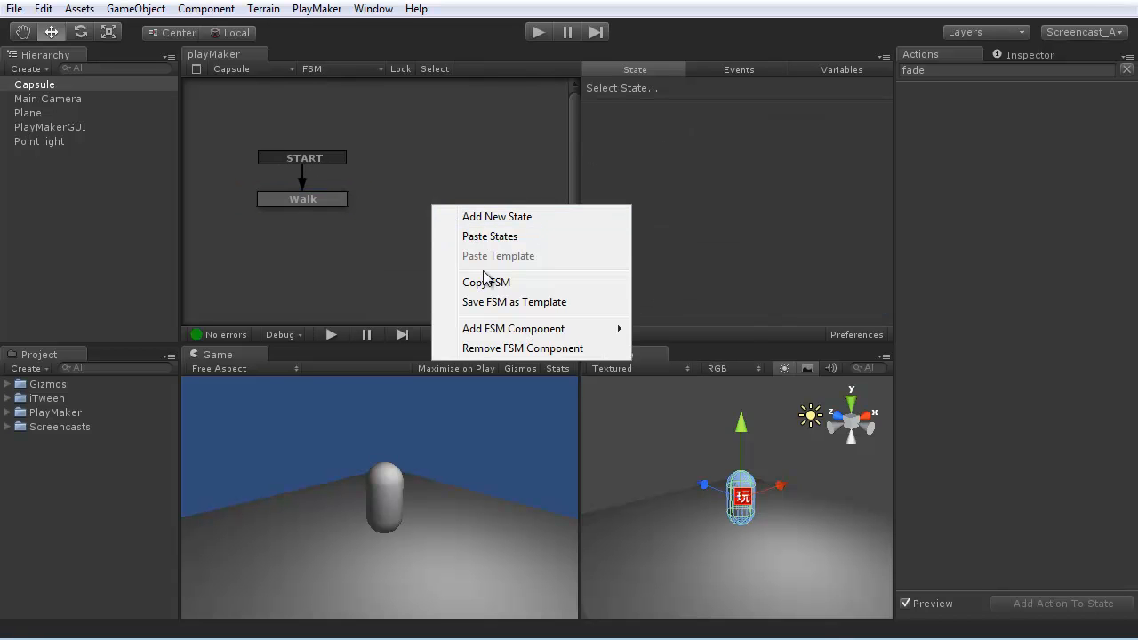
pyautogui.click(498, 256)
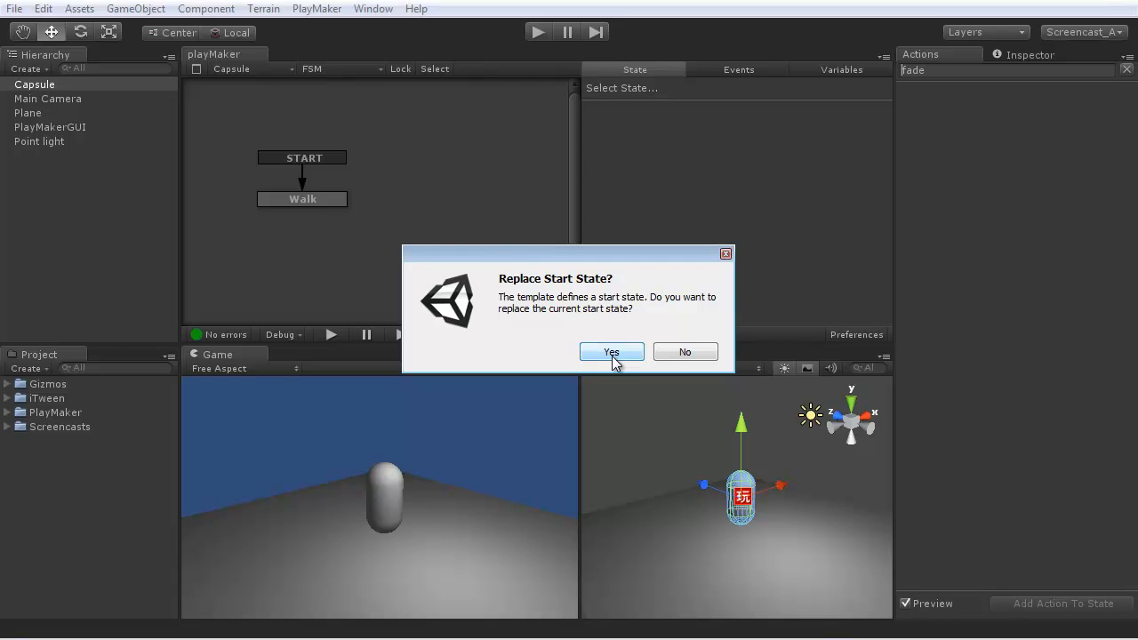
pyautogui.click(611, 351)
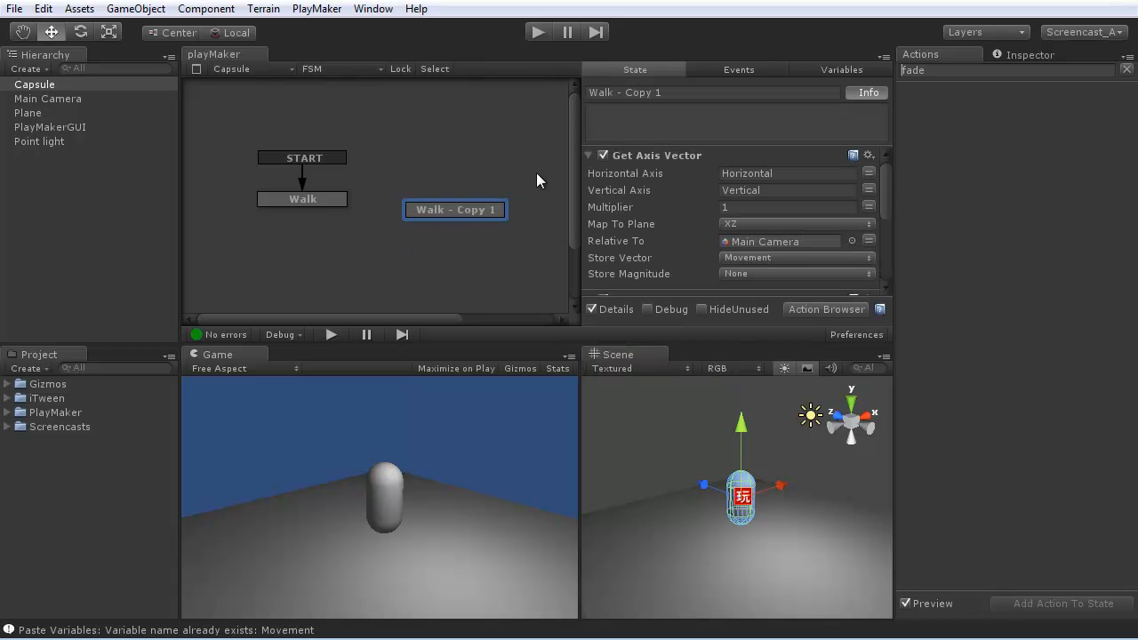
pyautogui.write('Run')
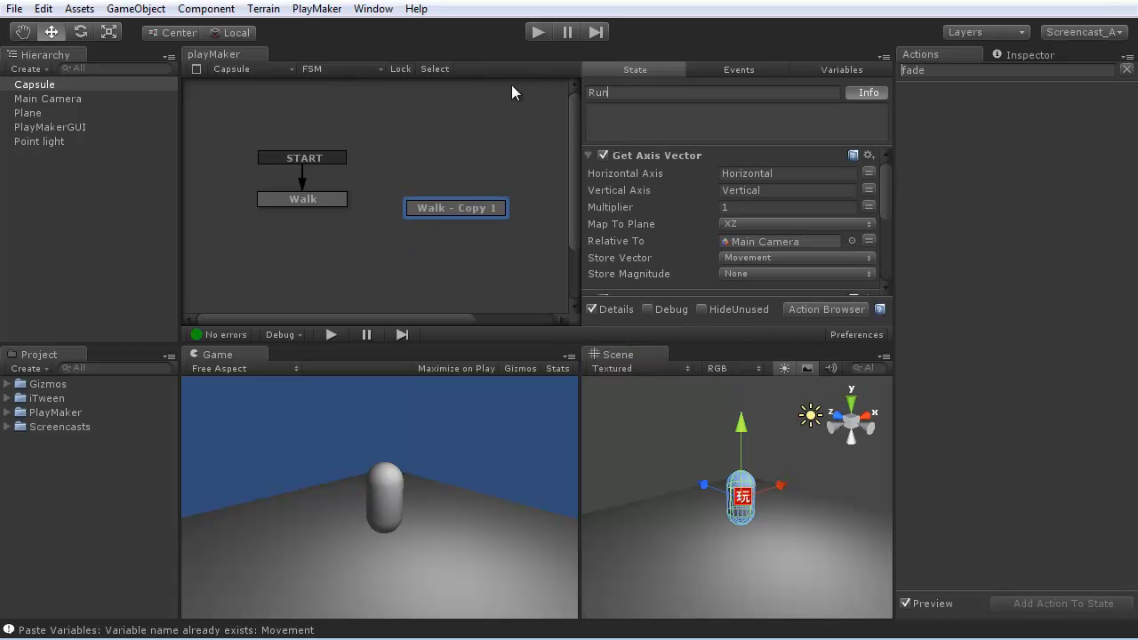
pyautogui.write("Run'")
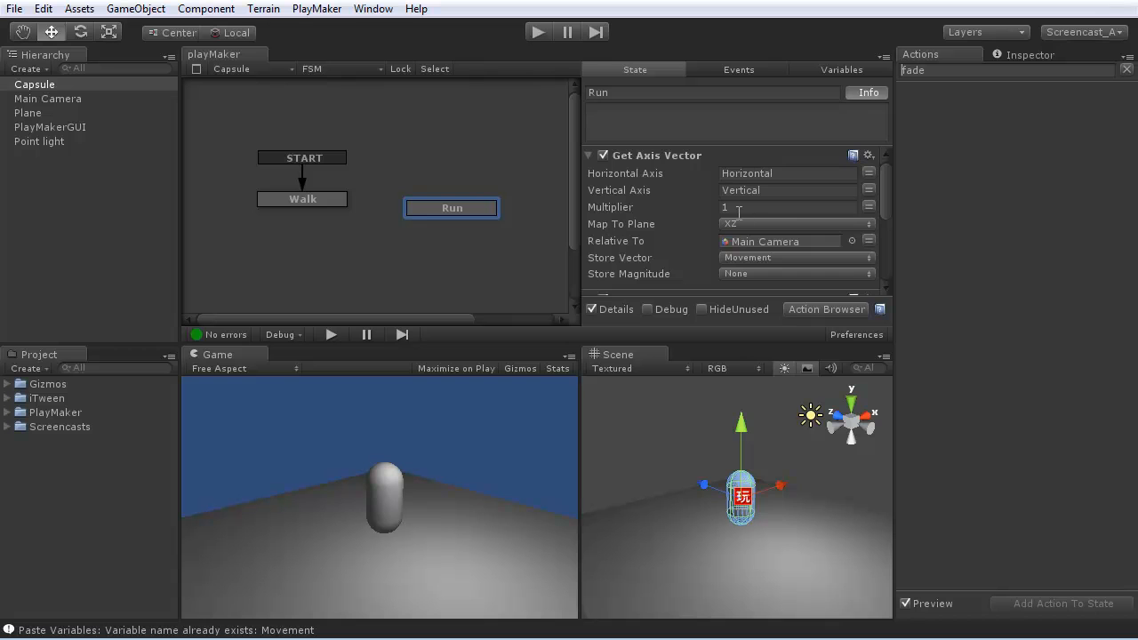
# Step: Set Run's Controller Simple Move speed to 4, make it the start state and play-test
pyautogui.scroll(-3)
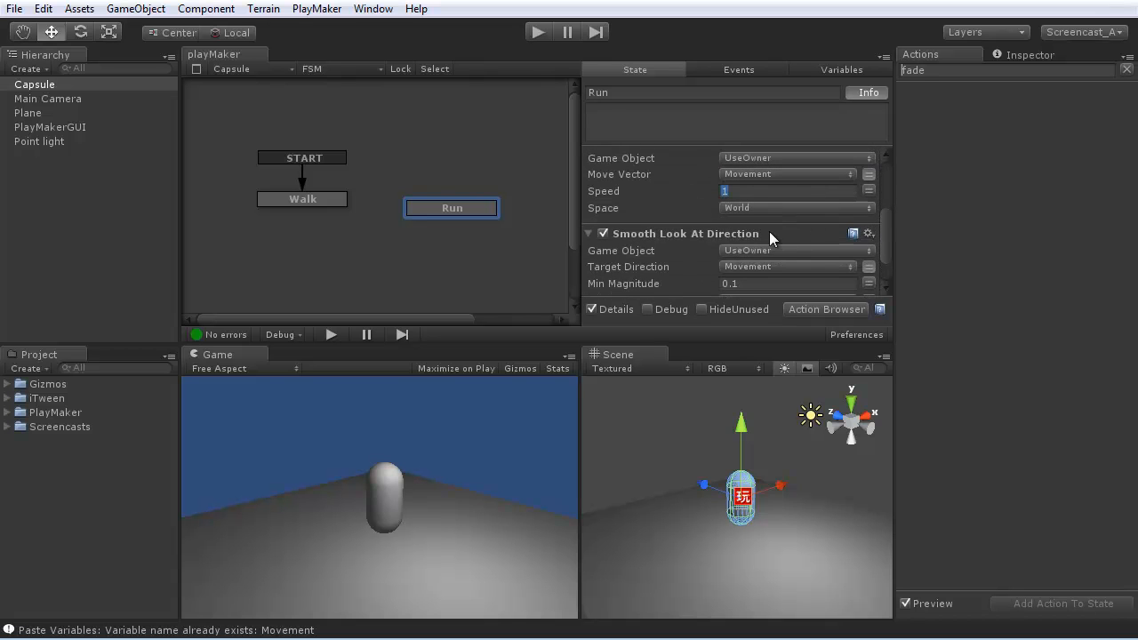
pyautogui.write('4')
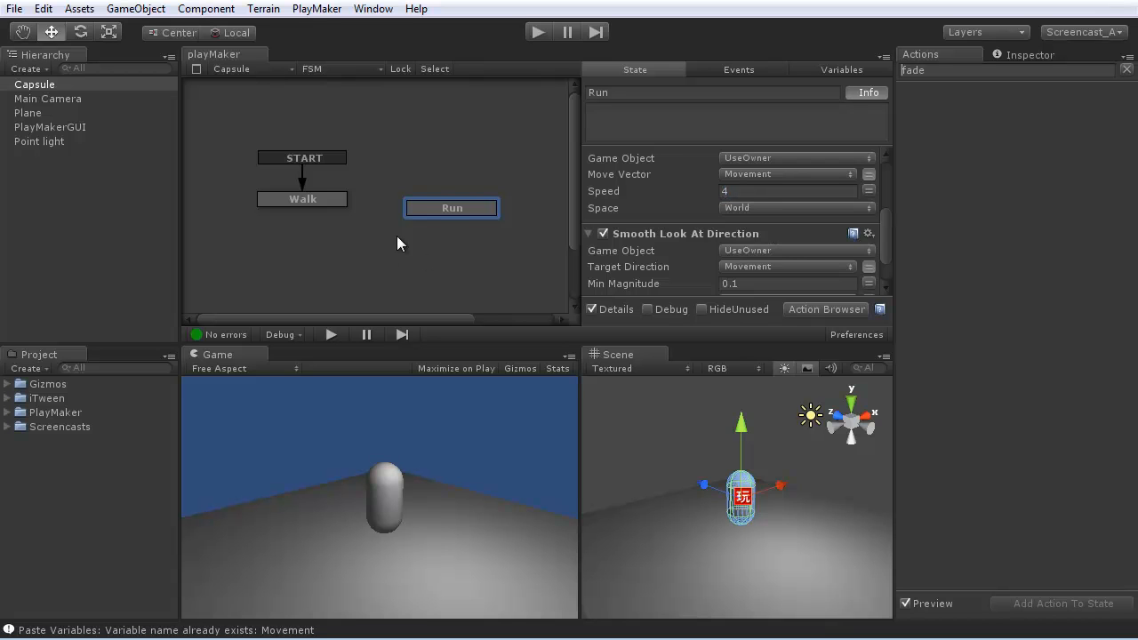
pyautogui.click(452, 208)
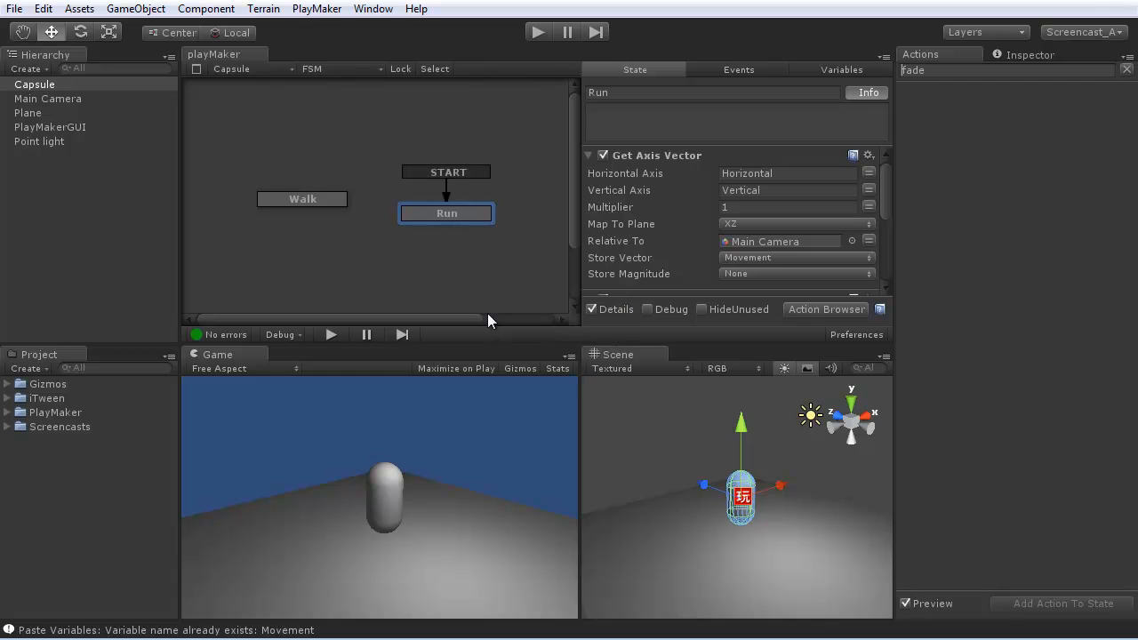
pyautogui.moveTo(460, 464)
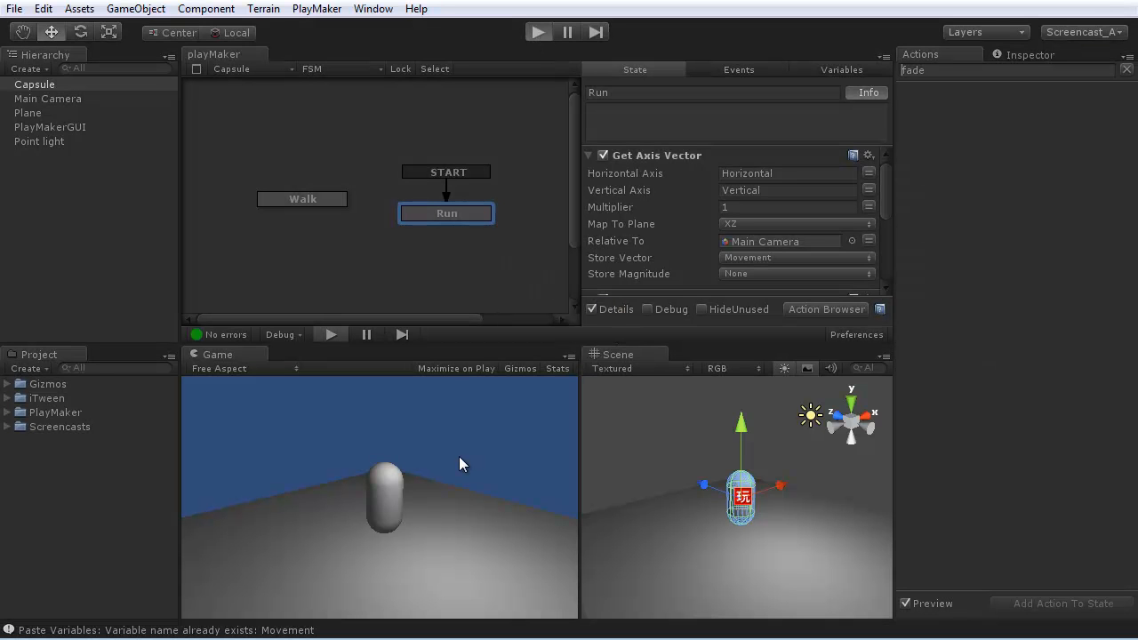
pyautogui.click(538, 31)
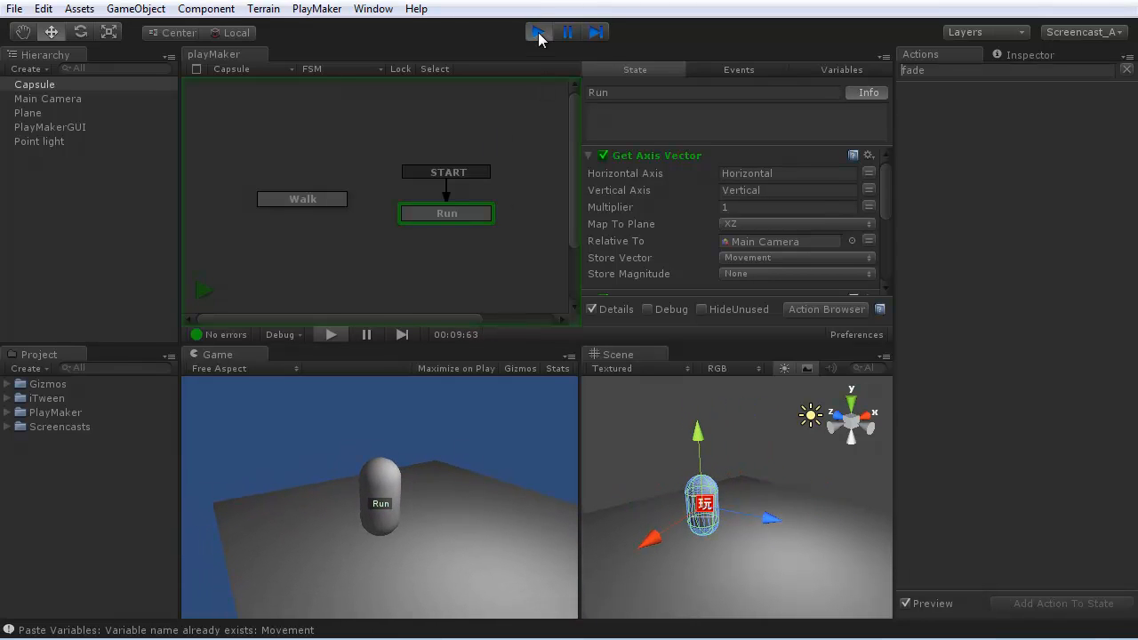
pyautogui.rightClick(302, 198)
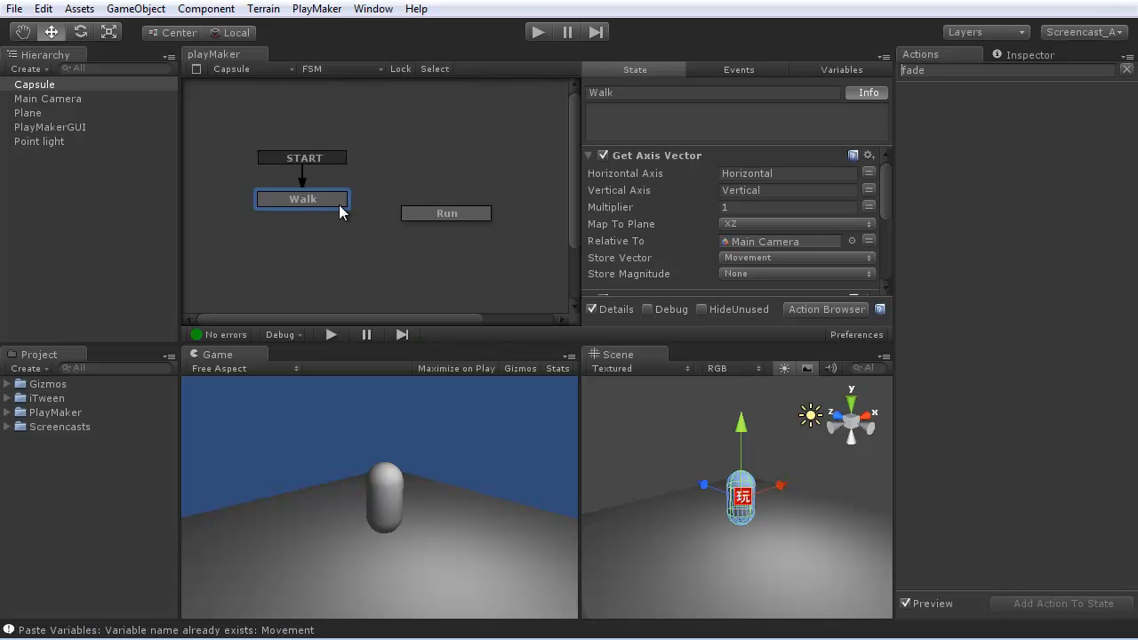
# Step: Add a transition to Walk and create the Run Button Down and Run Button Up events
pyautogui.rightClick(302, 198)
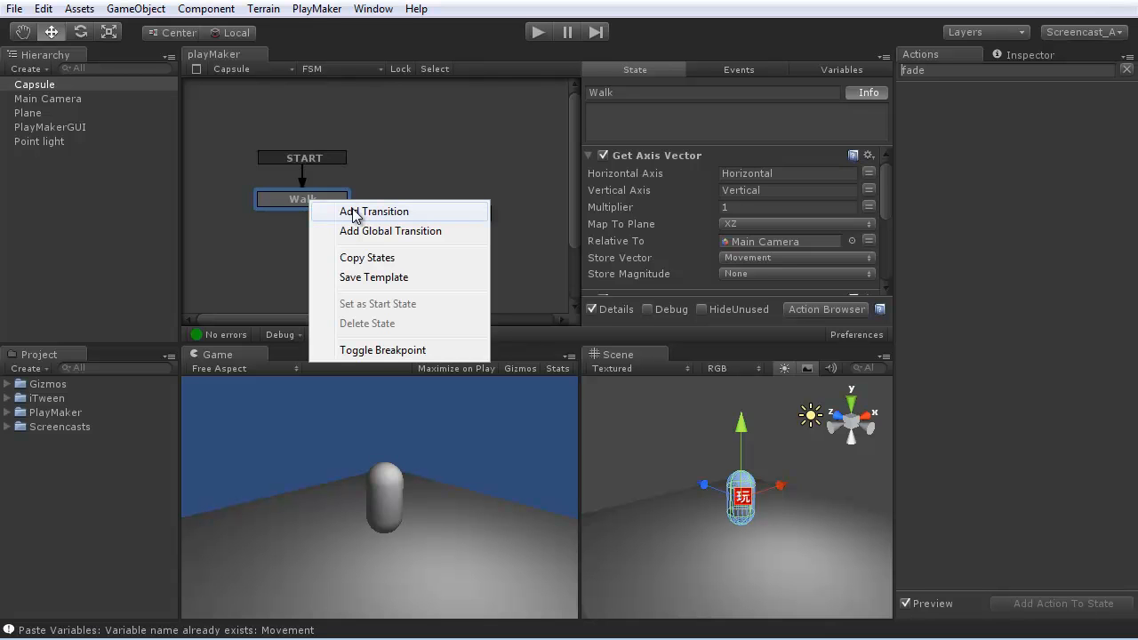
pyautogui.click(374, 212)
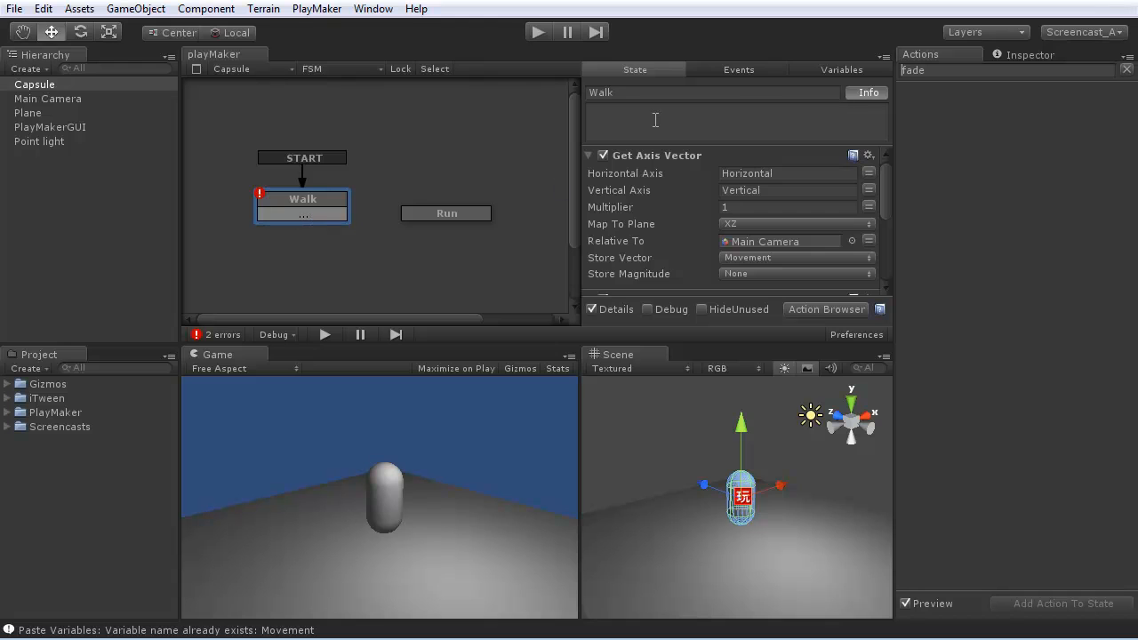
pyautogui.click(739, 69)
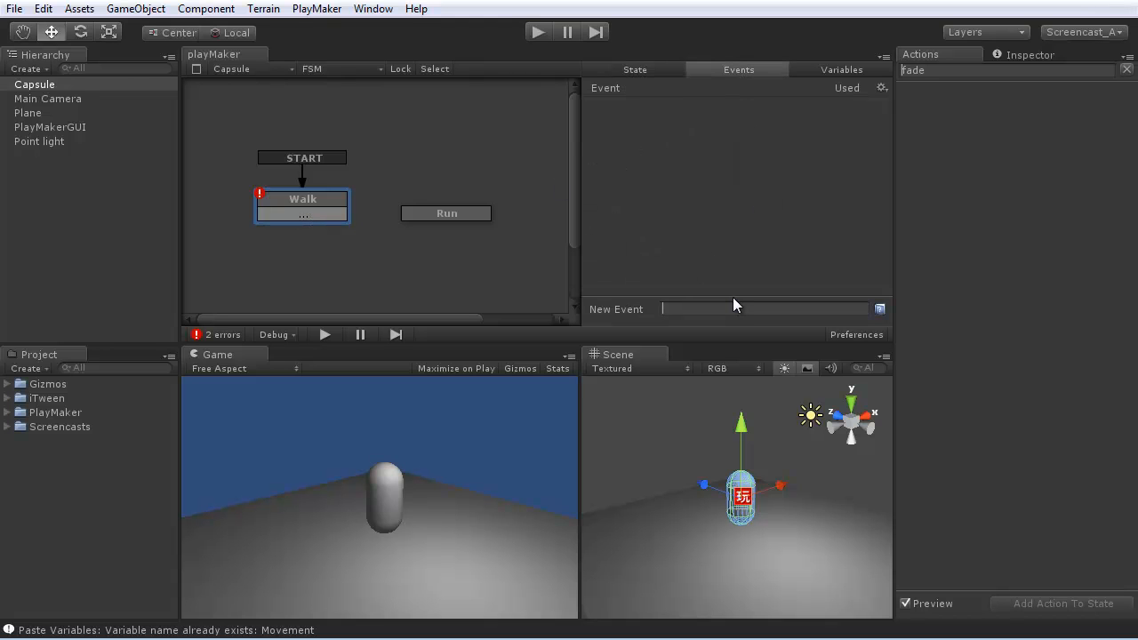
pyautogui.write('Run Button')
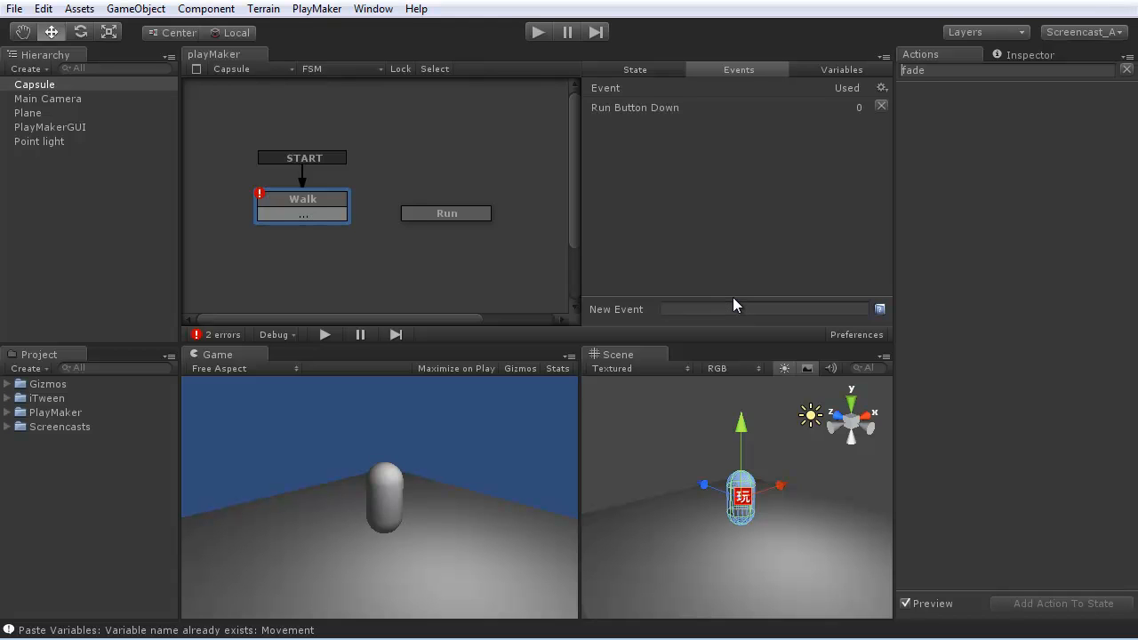
pyautogui.write('R')
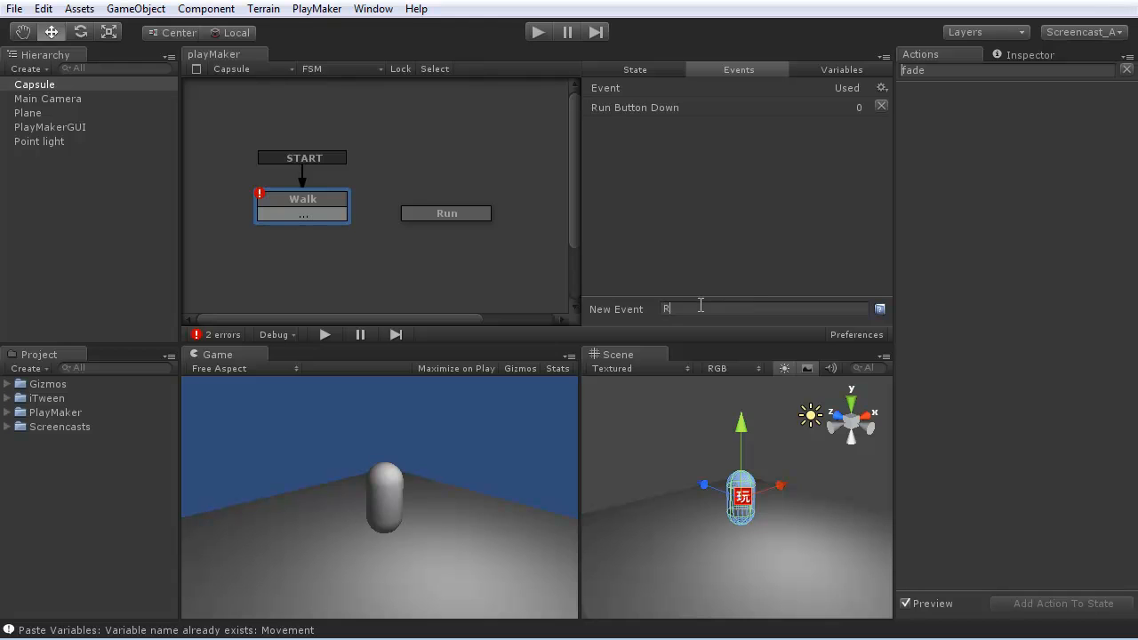
pyautogui.write('un Button')
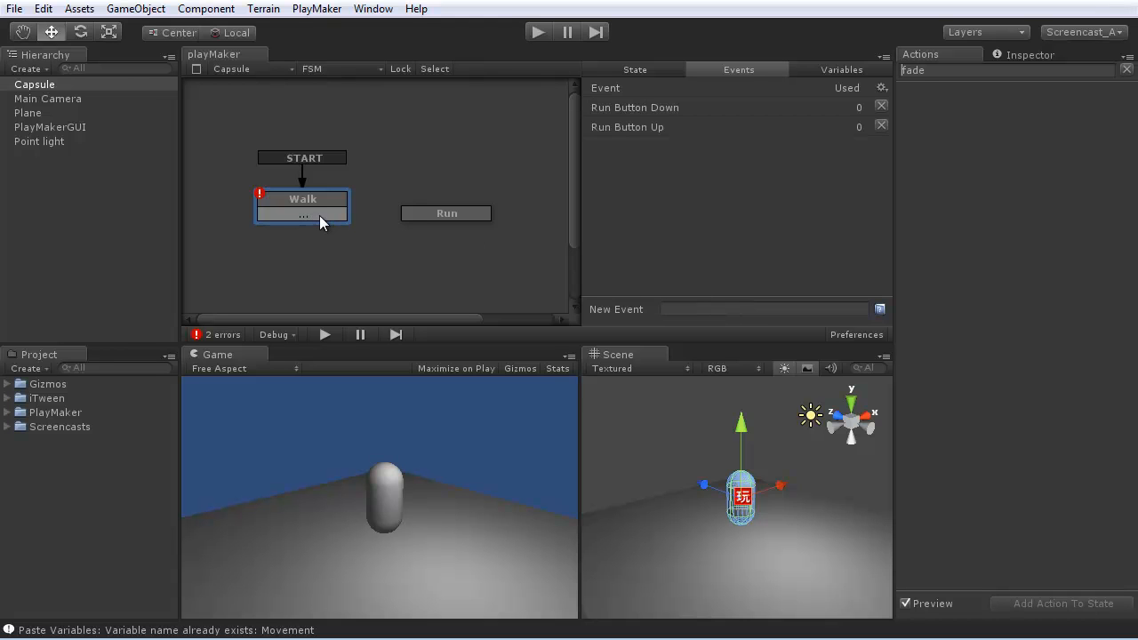
# Step: Trigger Walk's transition with Run Button Down and link Run Button Up back to Walk
pyautogui.click(303, 217)
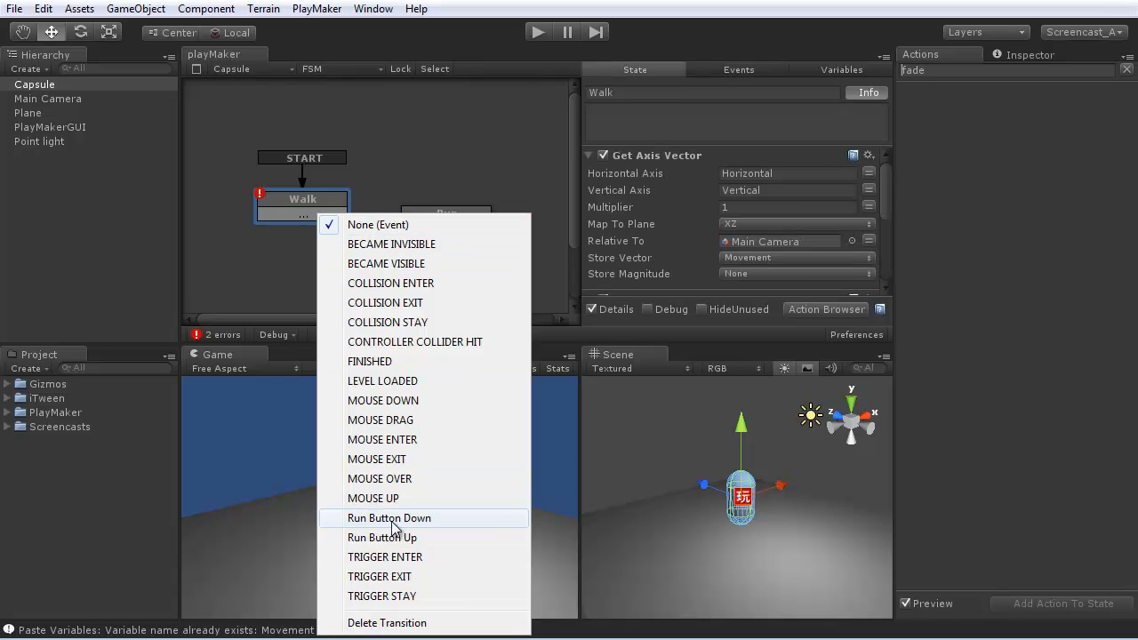
pyautogui.click(389, 518)
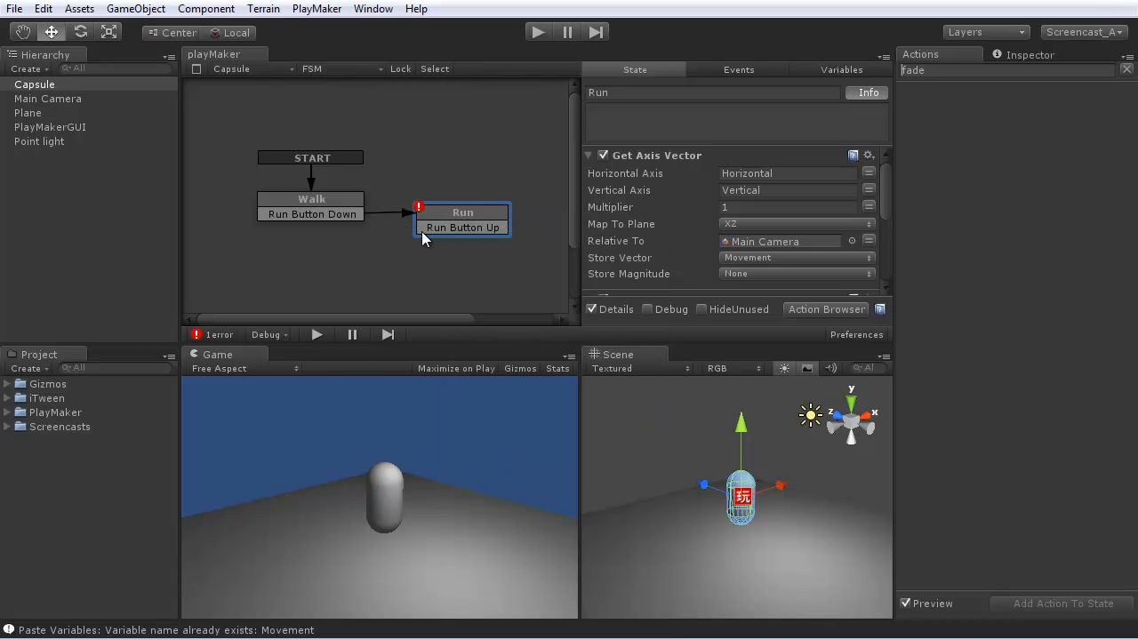
pyautogui.moveTo(462, 220); pyautogui.dragTo(317, 255)
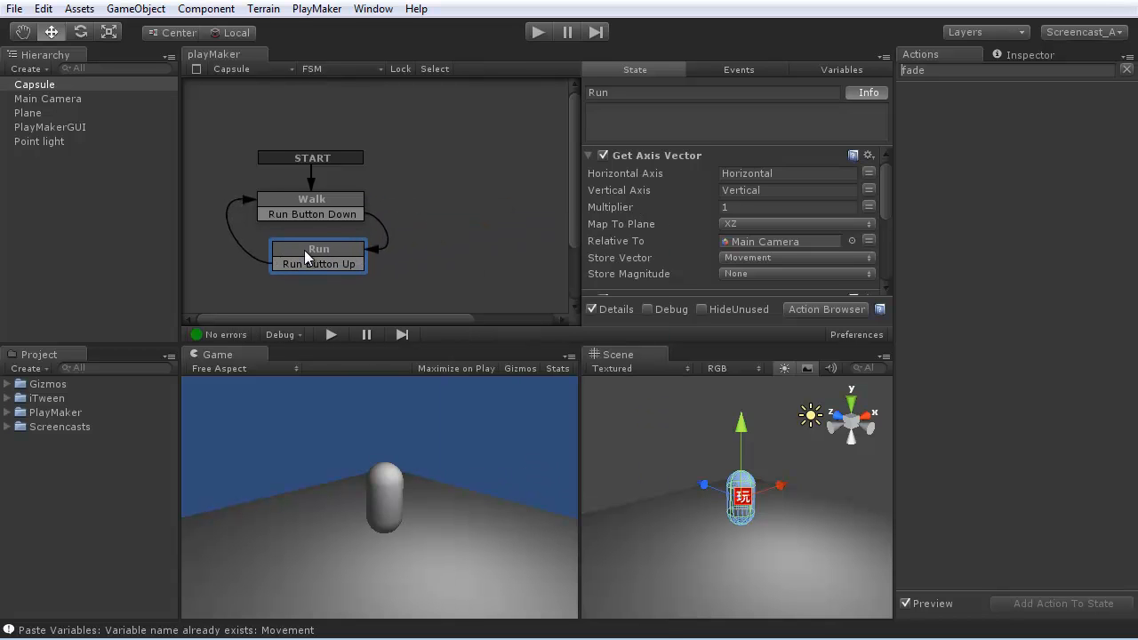
pyautogui.click(312, 199)
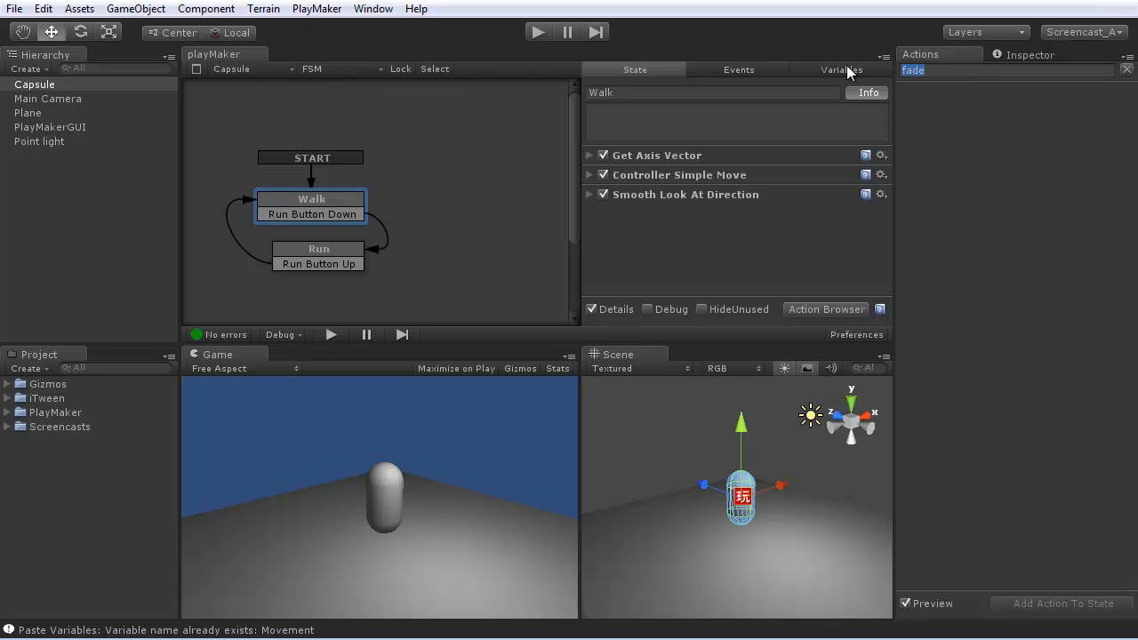
# Step: Add a Get Button Down action to Walk that sends Run Button Down on Fire1
pyautogui.write('get butt')
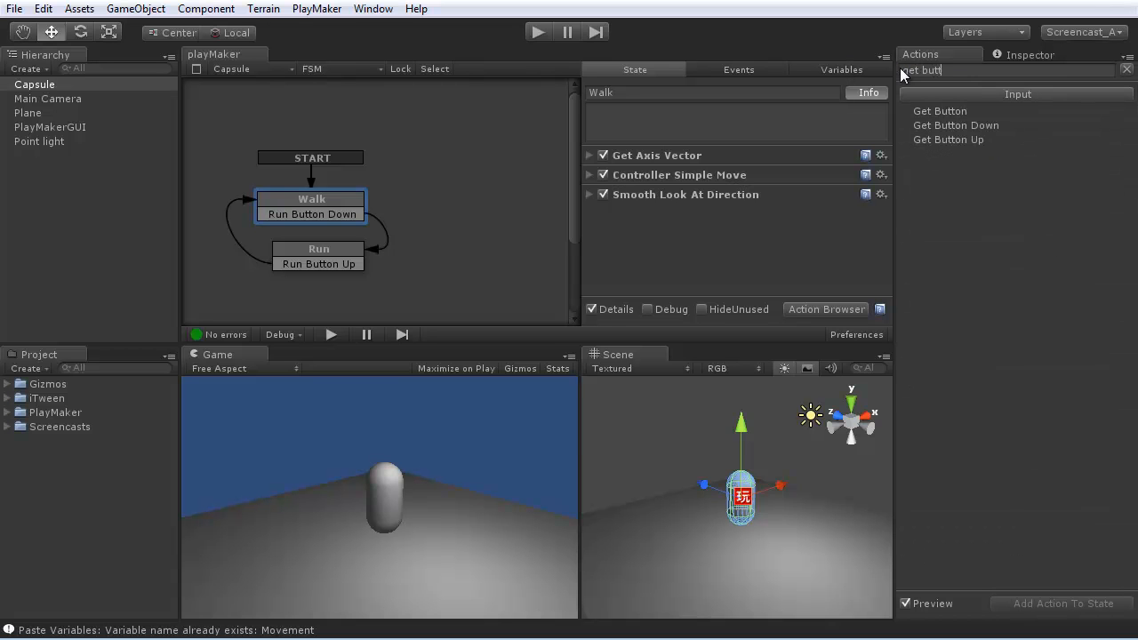
pyautogui.click(956, 125)
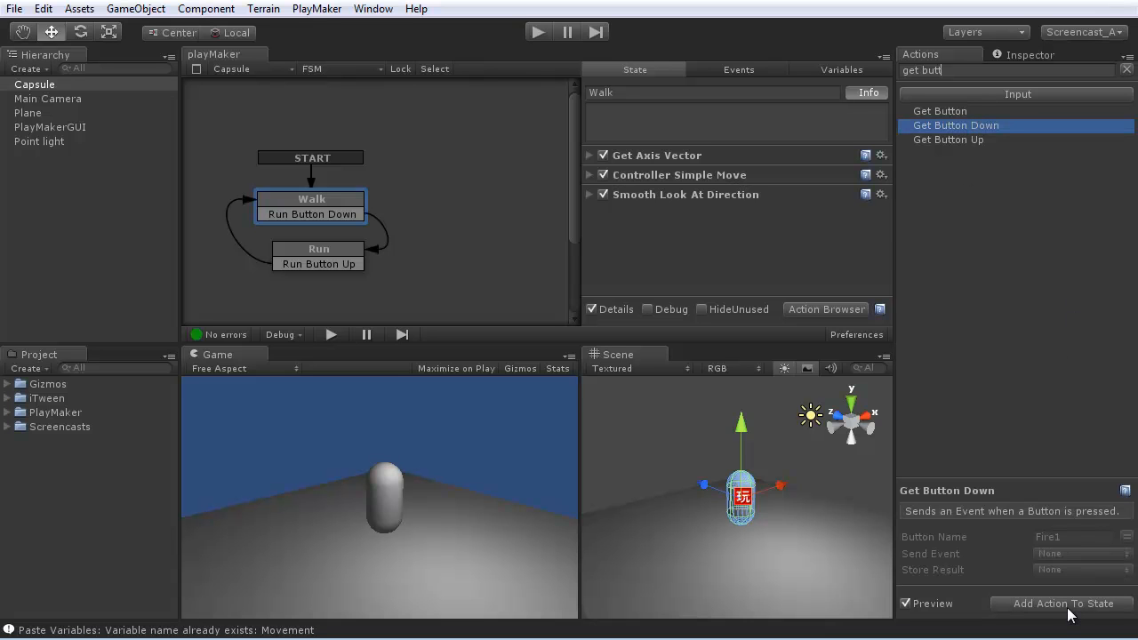
pyautogui.click(1063, 603)
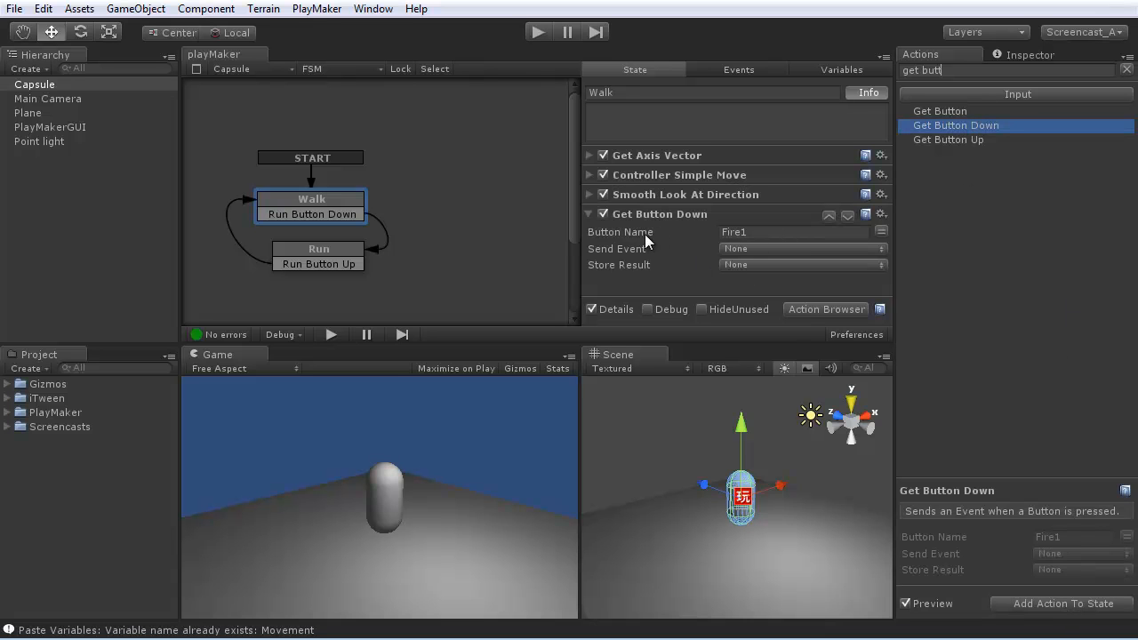
pyautogui.click(787, 232)
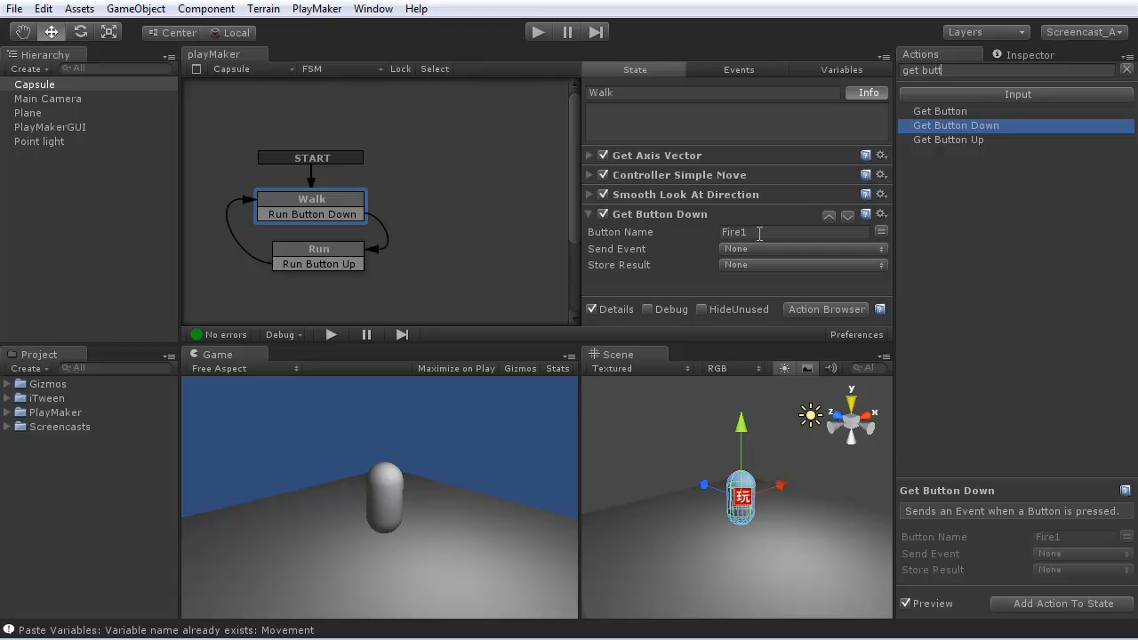
pyautogui.moveTo(742, 255)
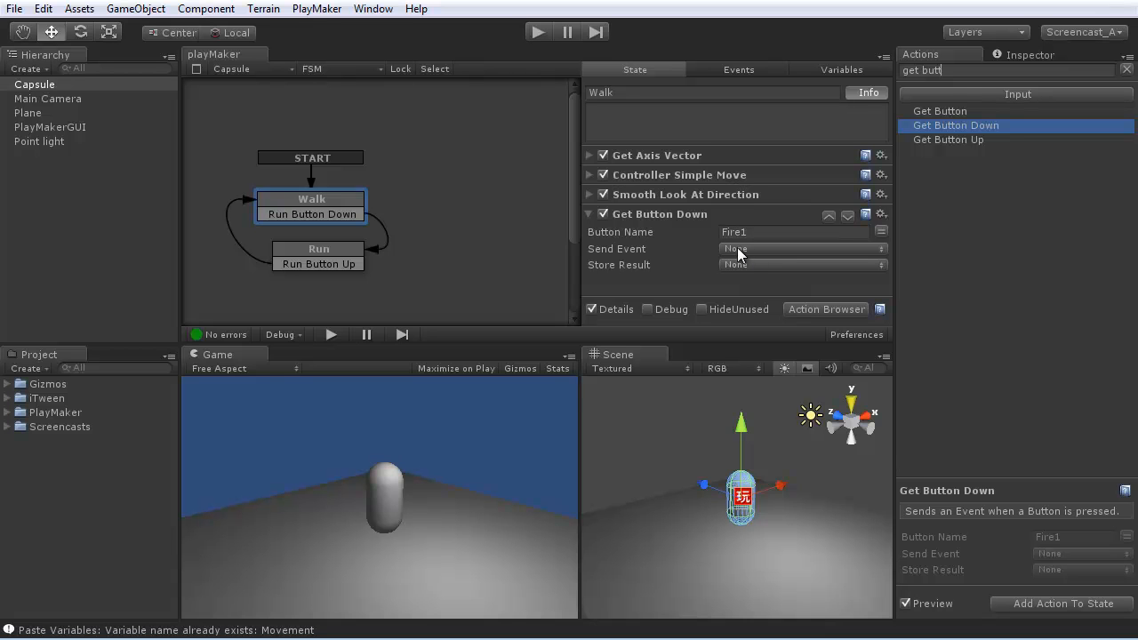
pyautogui.click(801, 249)
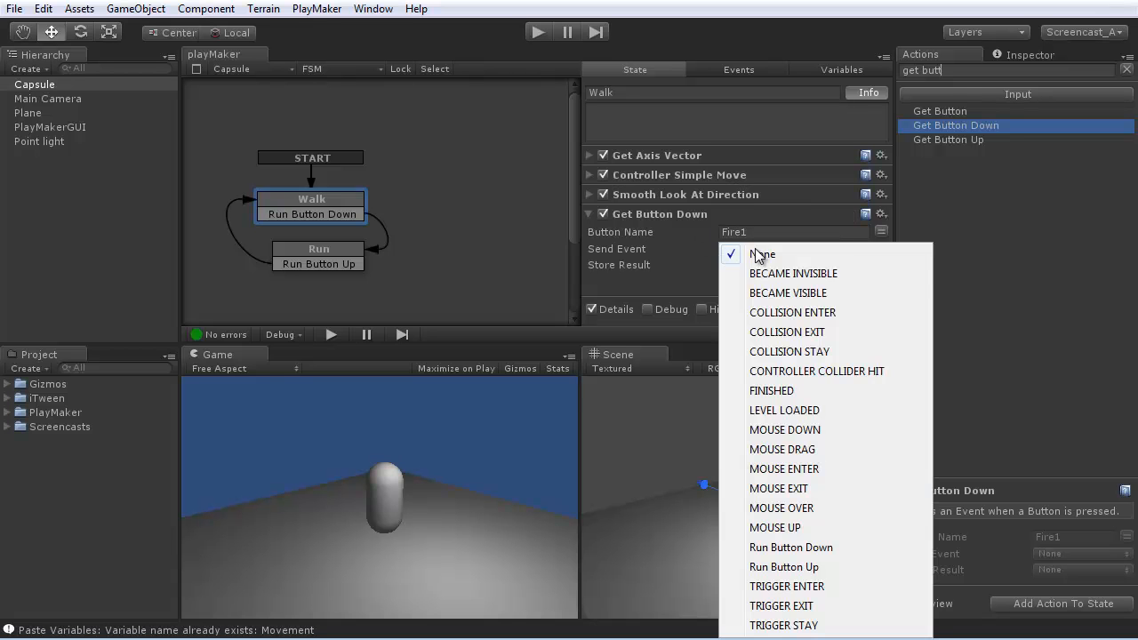
pyautogui.click(790, 547)
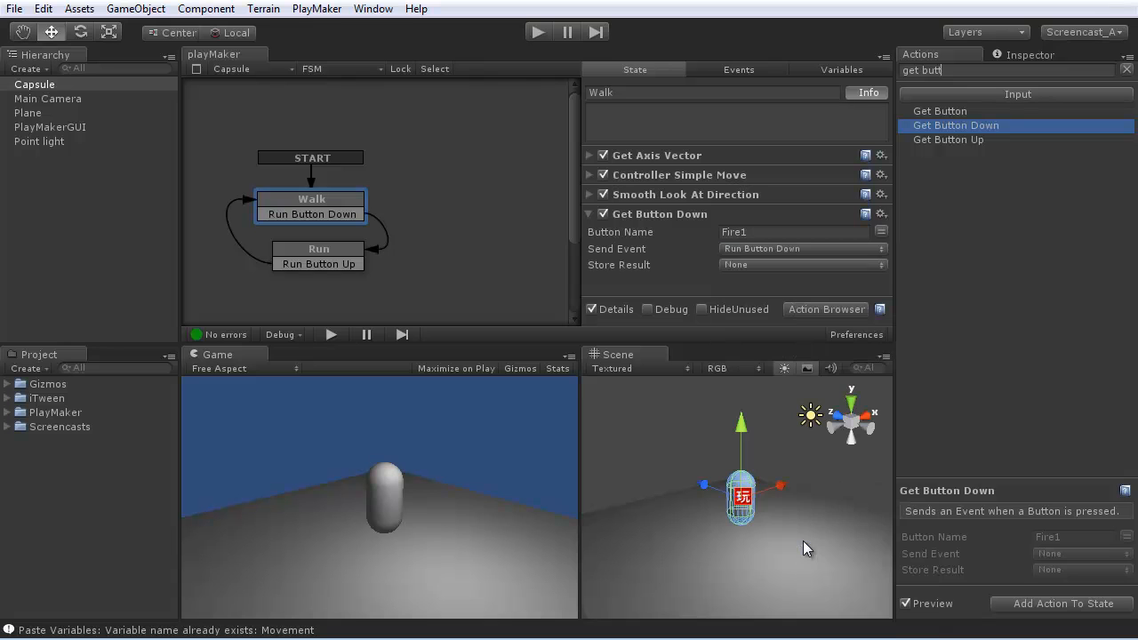
pyautogui.moveTo(345, 258)
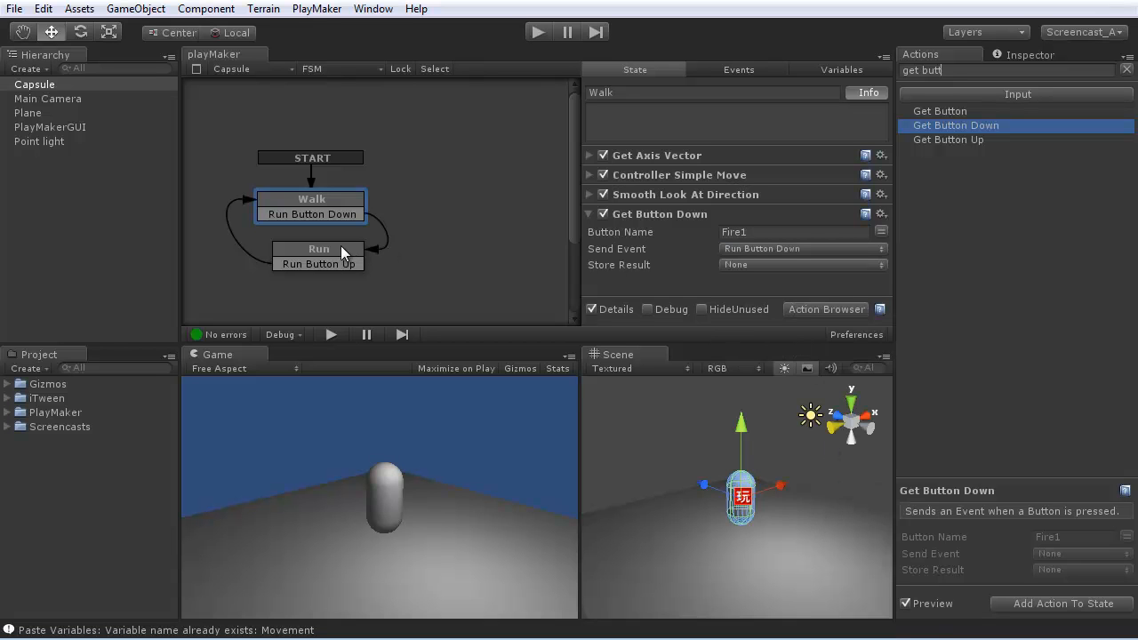
# Step: Select the Run state and choose the Get Button Up action for it
pyautogui.click(319, 249)
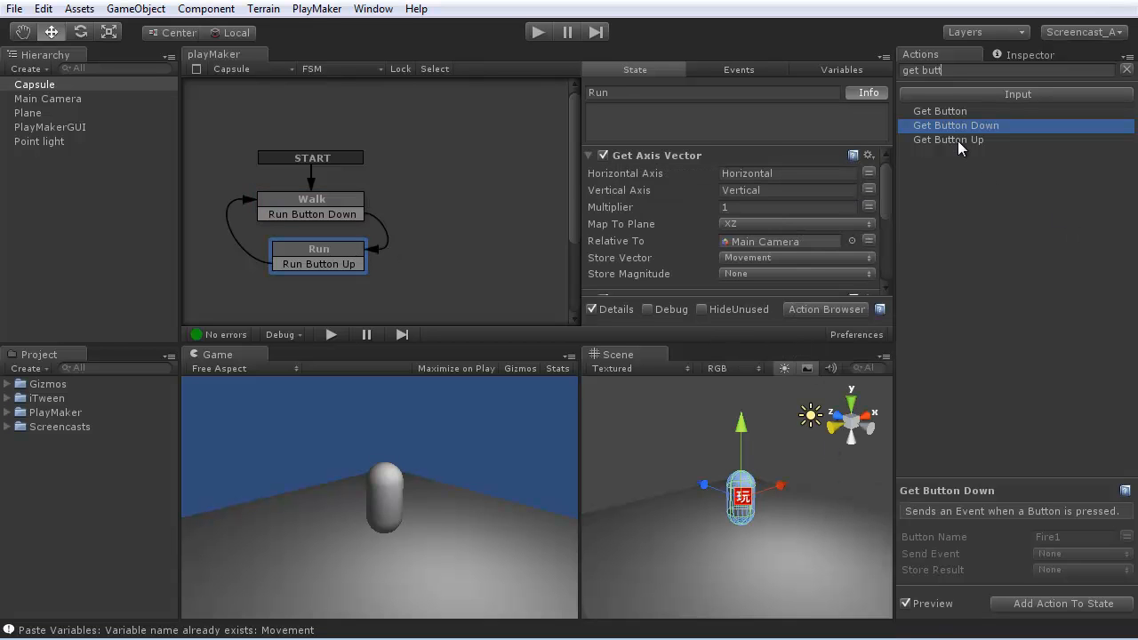
pyautogui.click(948, 139)
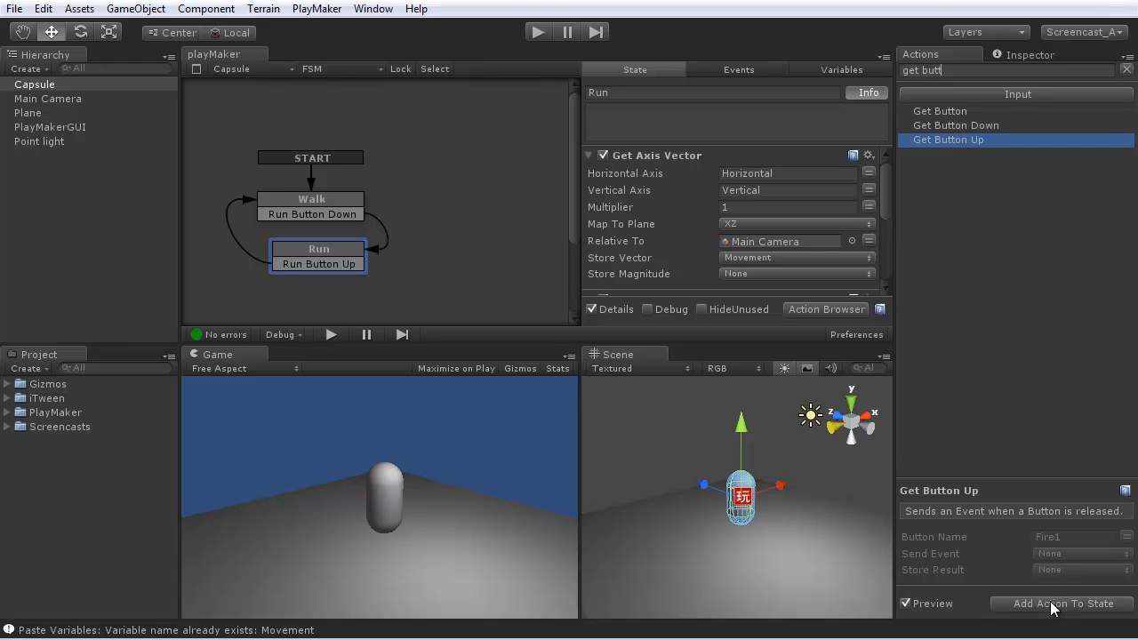
pyautogui.scroll(-3)
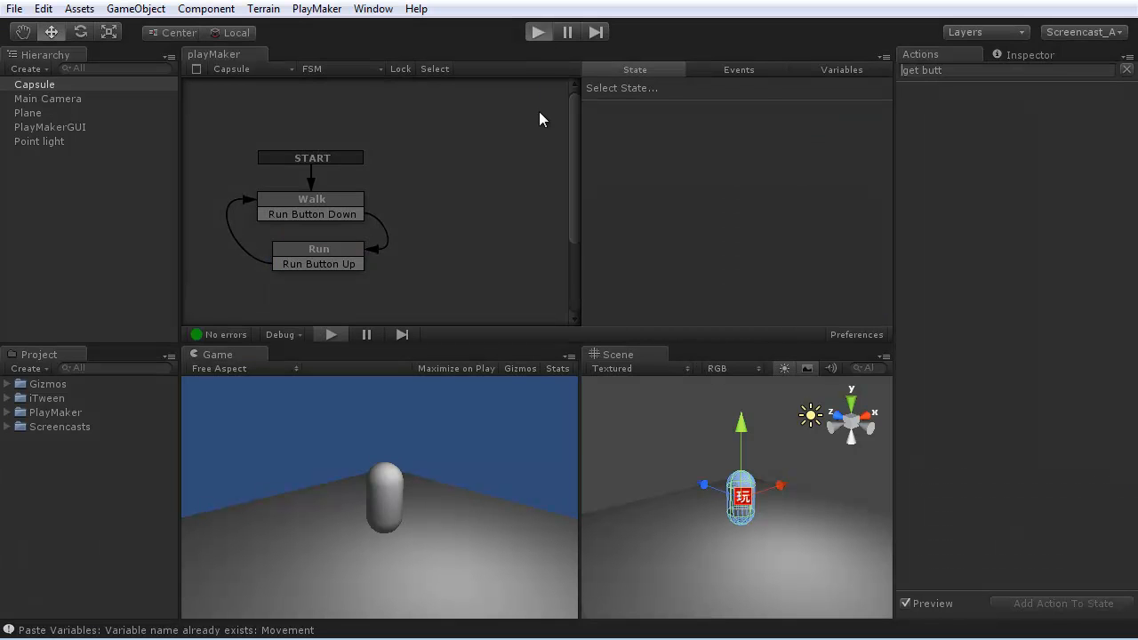
pyautogui.click(538, 32)
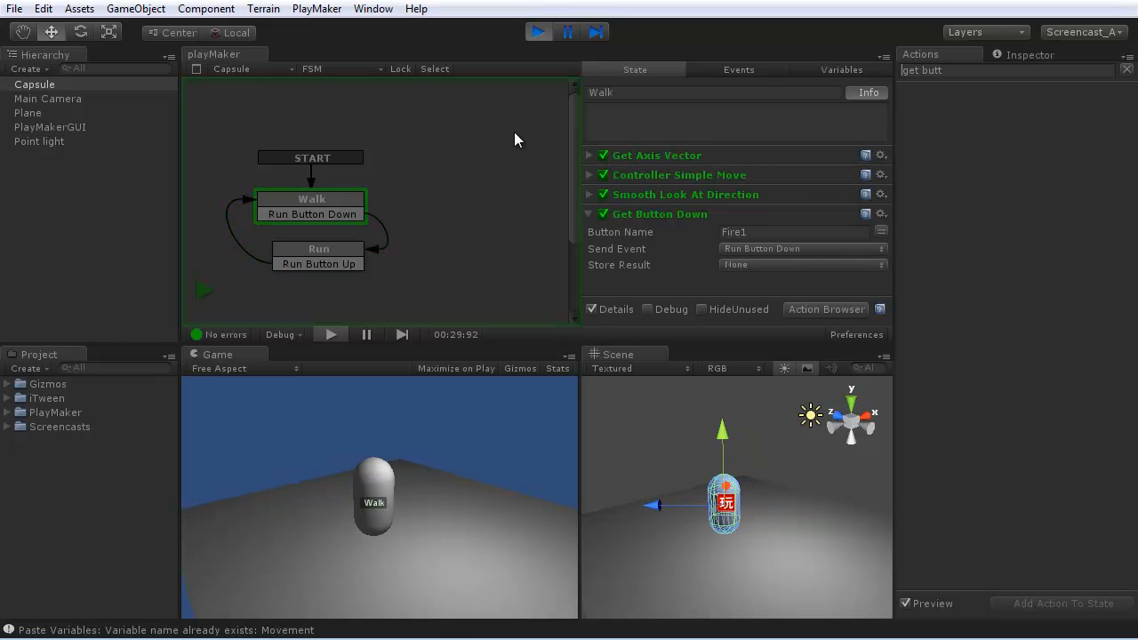
pyautogui.moveTo(560, 103)
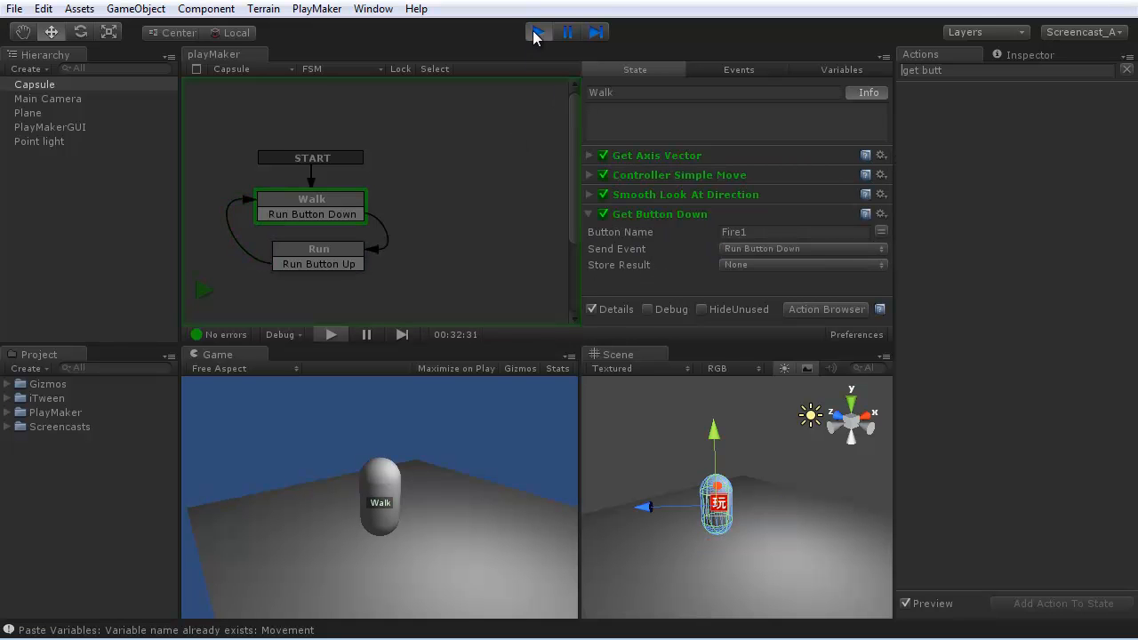
pyautogui.click(539, 32)
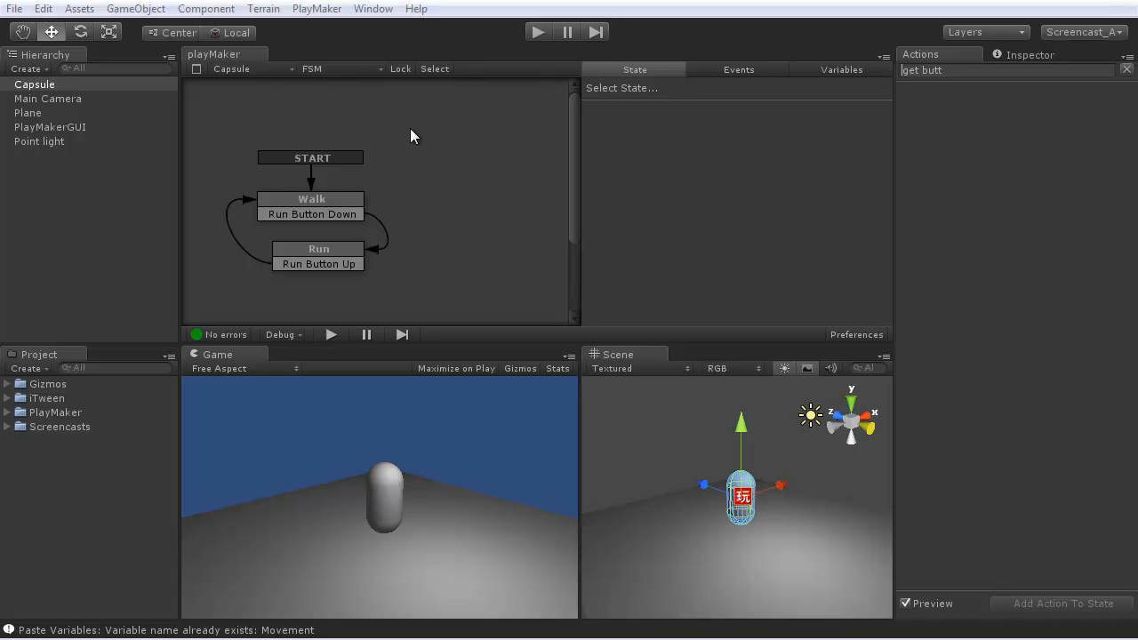
pyautogui.moveTo(322, 198)
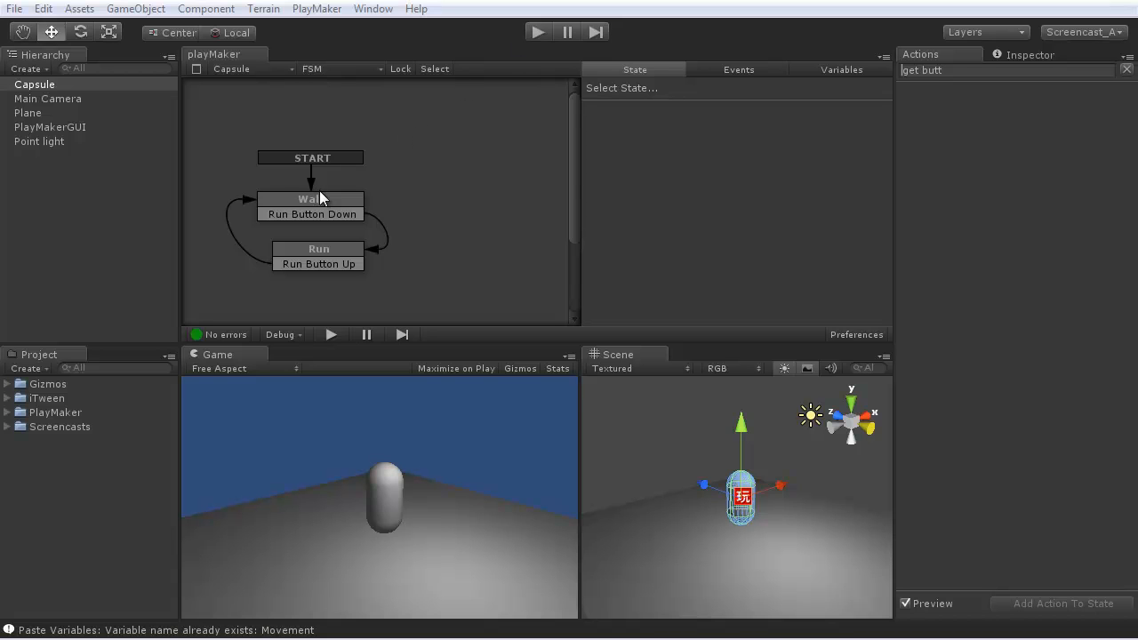
# Step: Add float variables WalkSpeed and RunSpeed in the FSM's Variables list
pyautogui.click(311, 199)
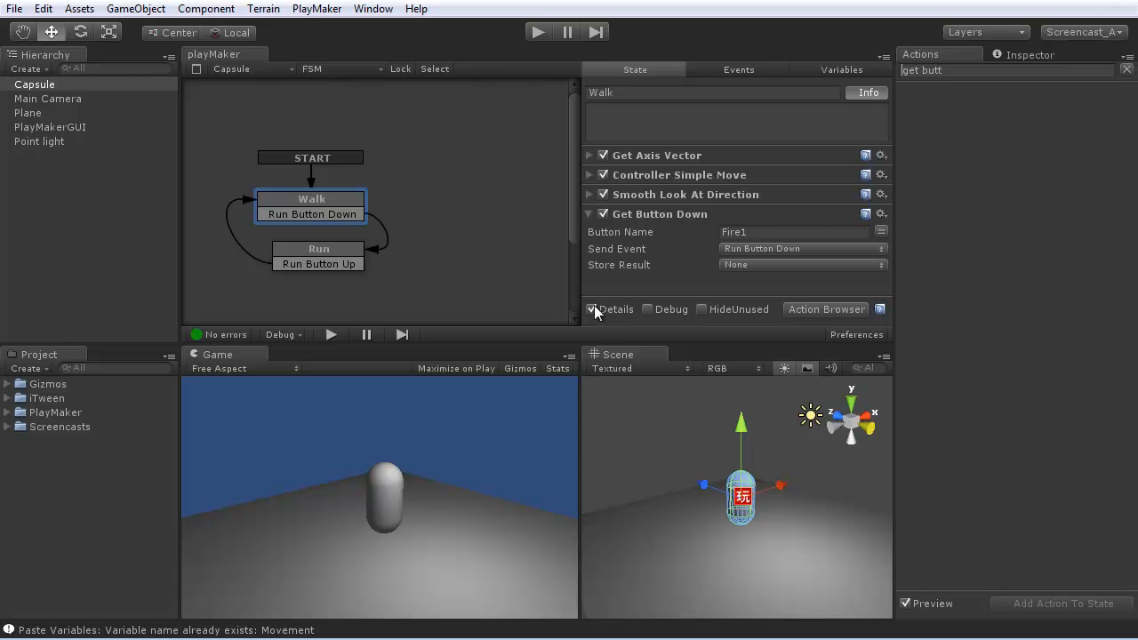
pyautogui.click(841, 69)
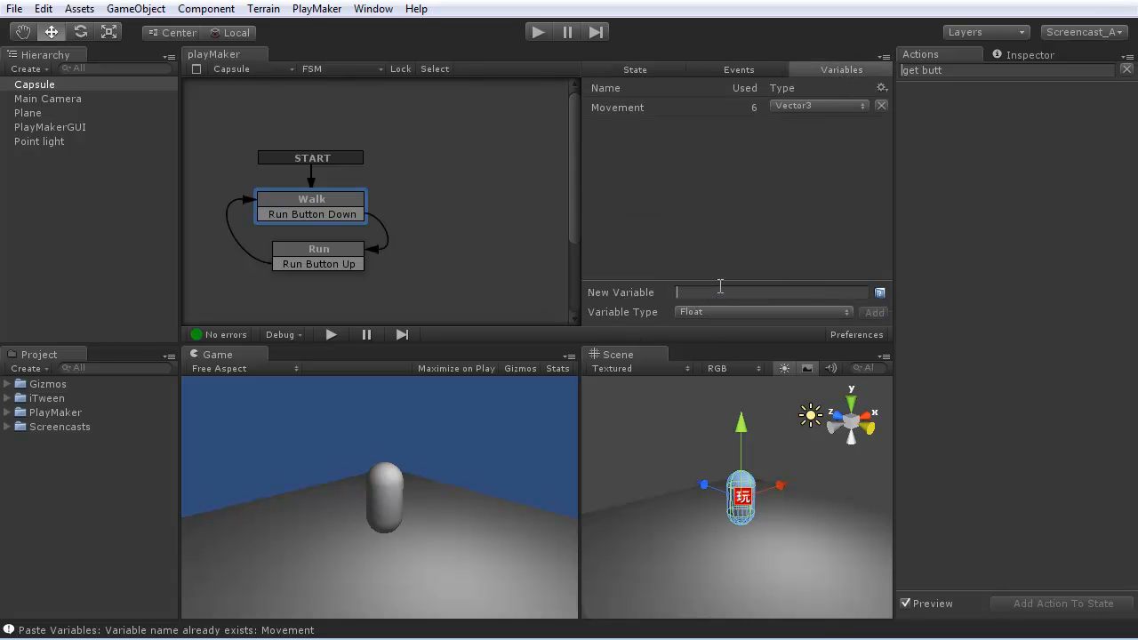
pyautogui.write('WalkSpeed')
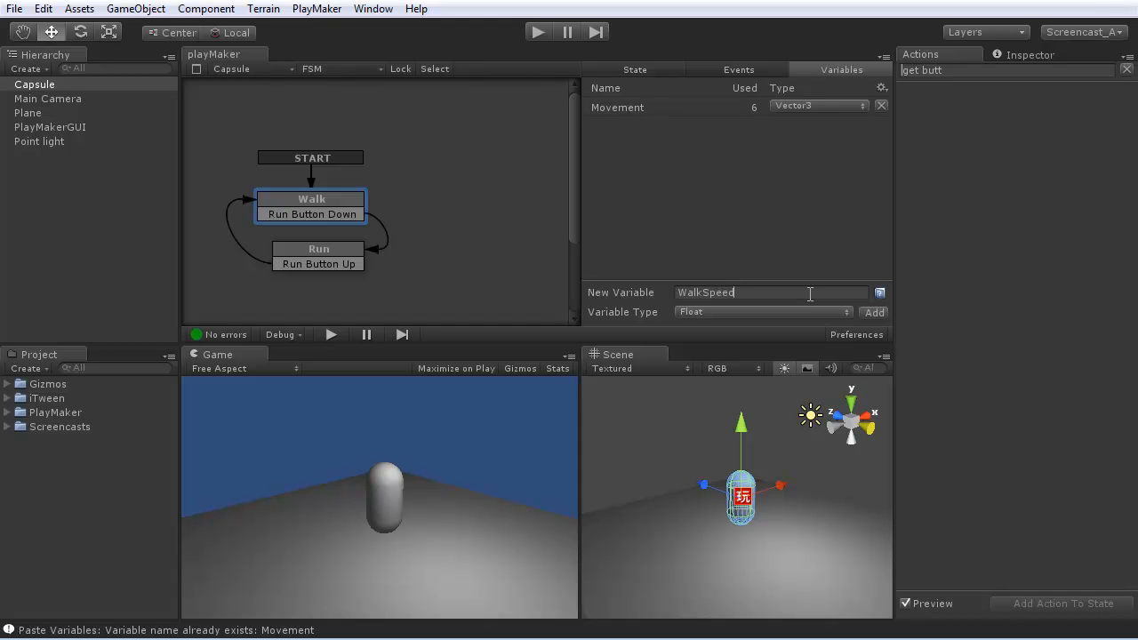
pyautogui.click(874, 312)
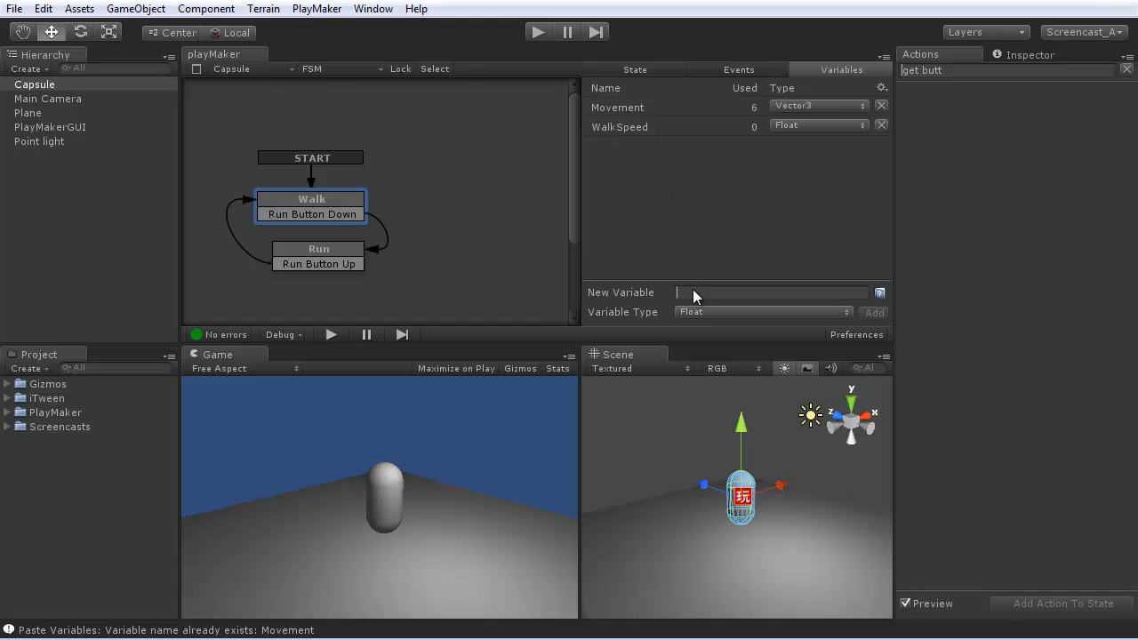
pyautogui.write('RunSpeed')
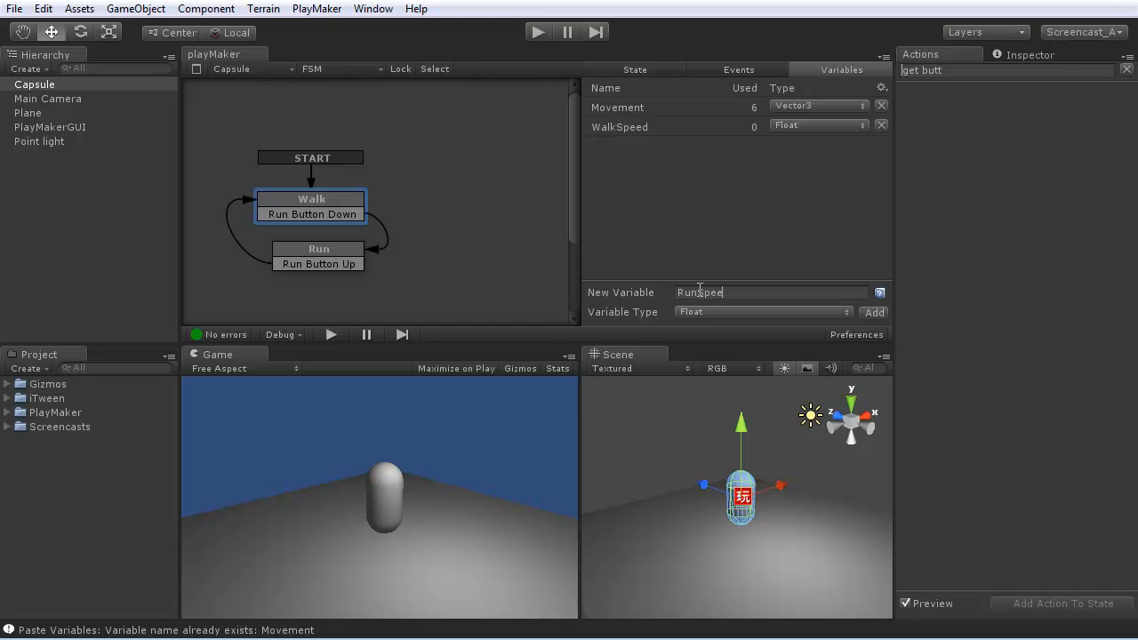
pyautogui.click(874, 313)
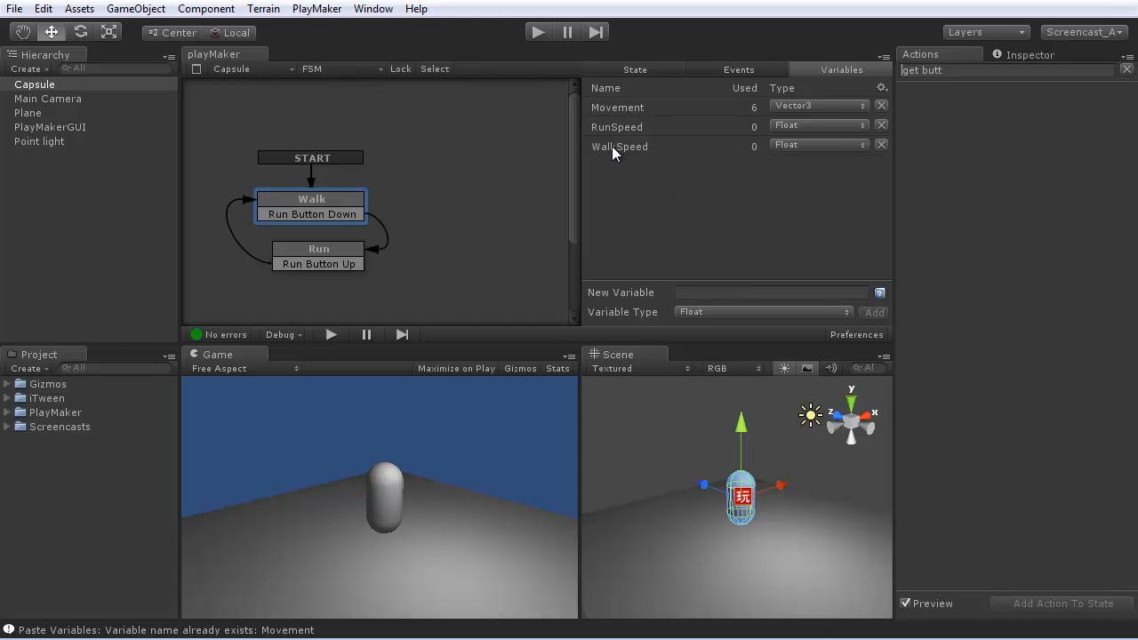
# Step: Expose WalkSpeed in the Inspector and return to the Walk state's actions
pyautogui.click(620, 146)
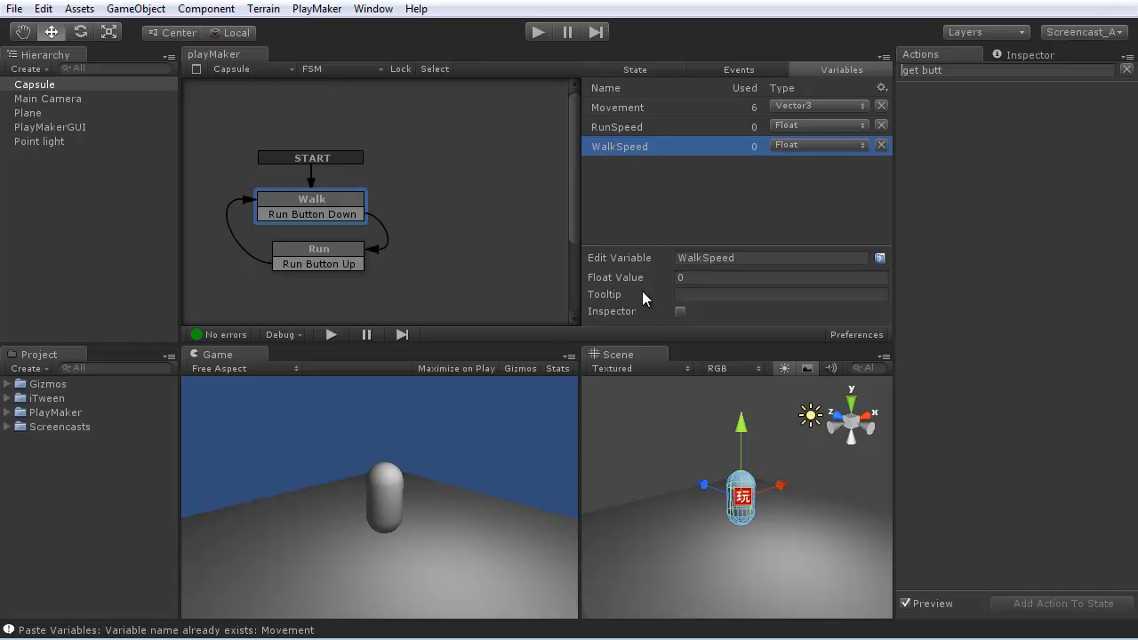
pyautogui.click(680, 312)
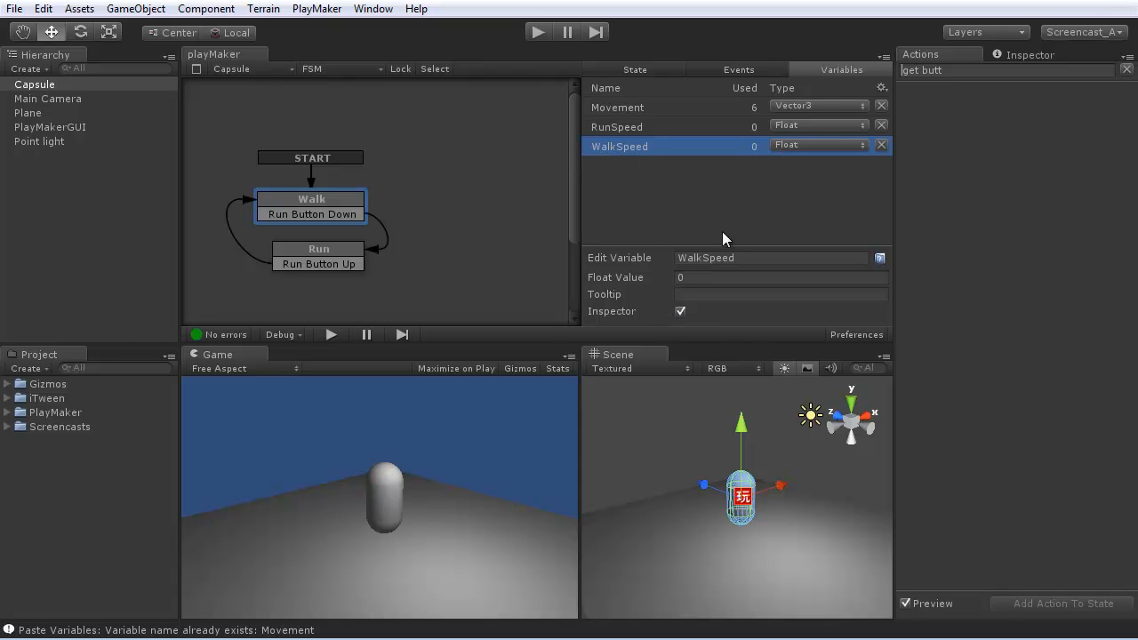
pyautogui.click(616, 126)
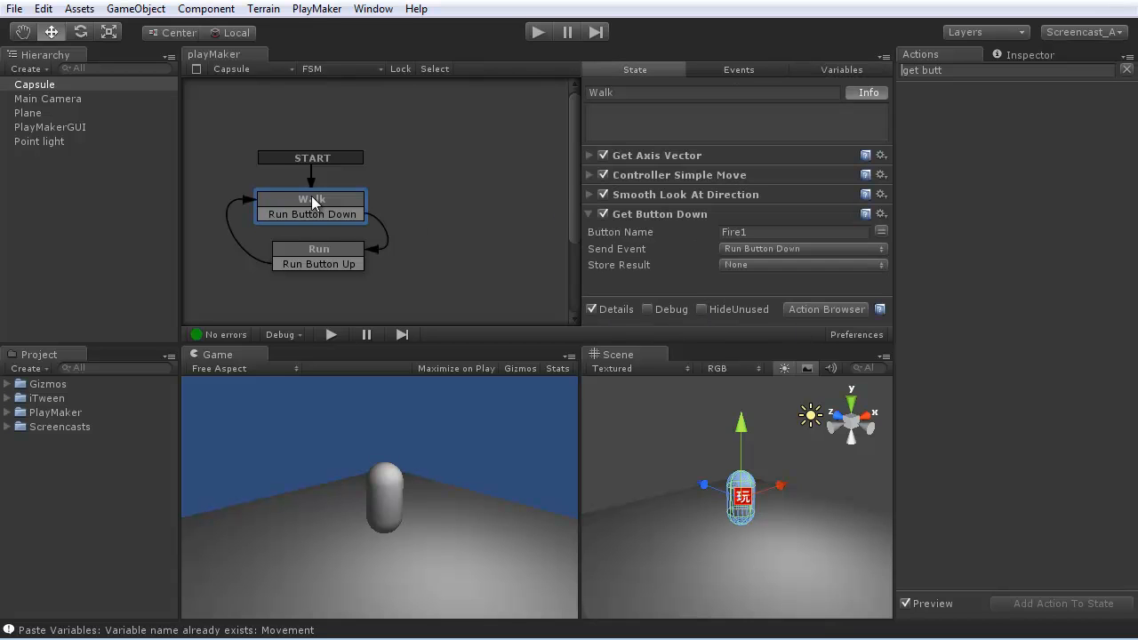
pyautogui.click(589, 174)
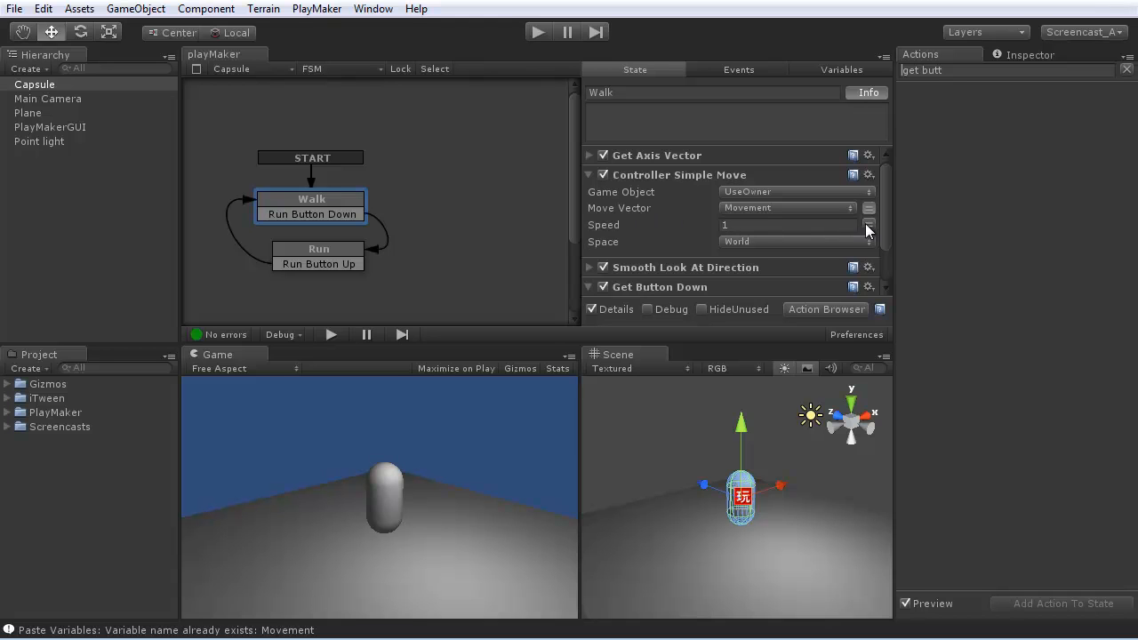
# Step: Make Walk's move speed use WalkSpeed and Run's move speed use RunSpeed
pyautogui.click(868, 224)
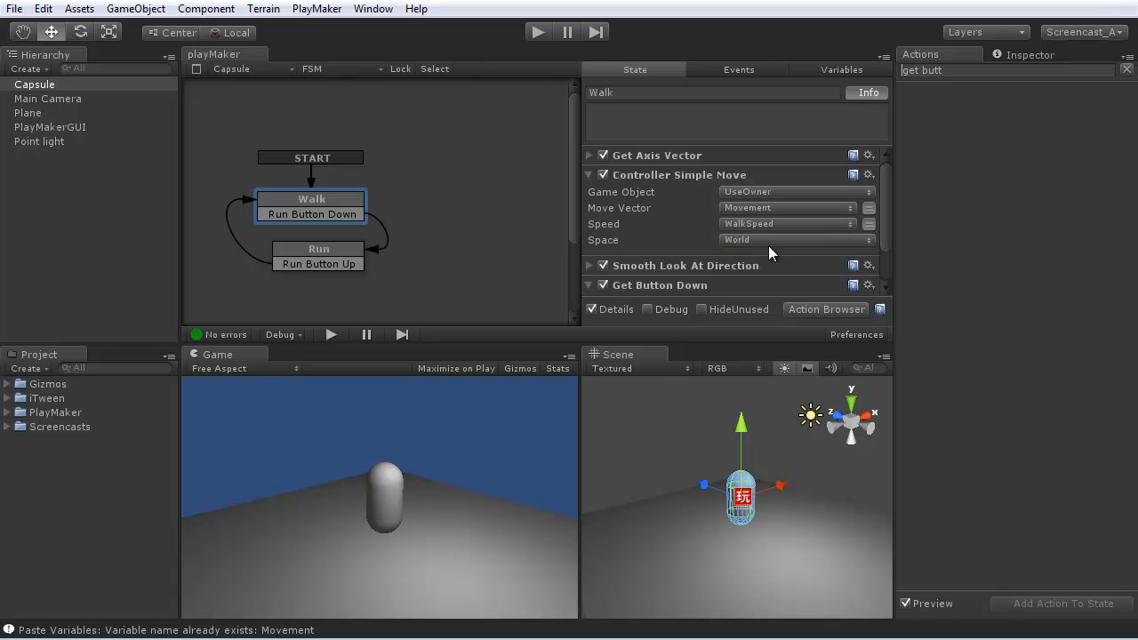
pyautogui.click(318, 249)
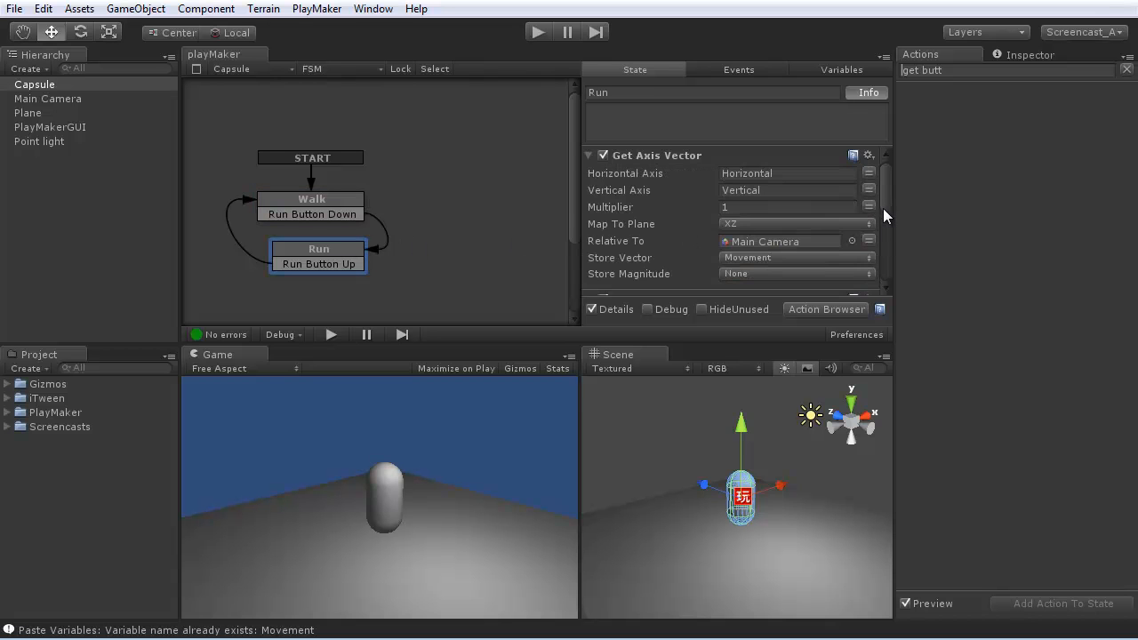
pyautogui.scroll(-3)
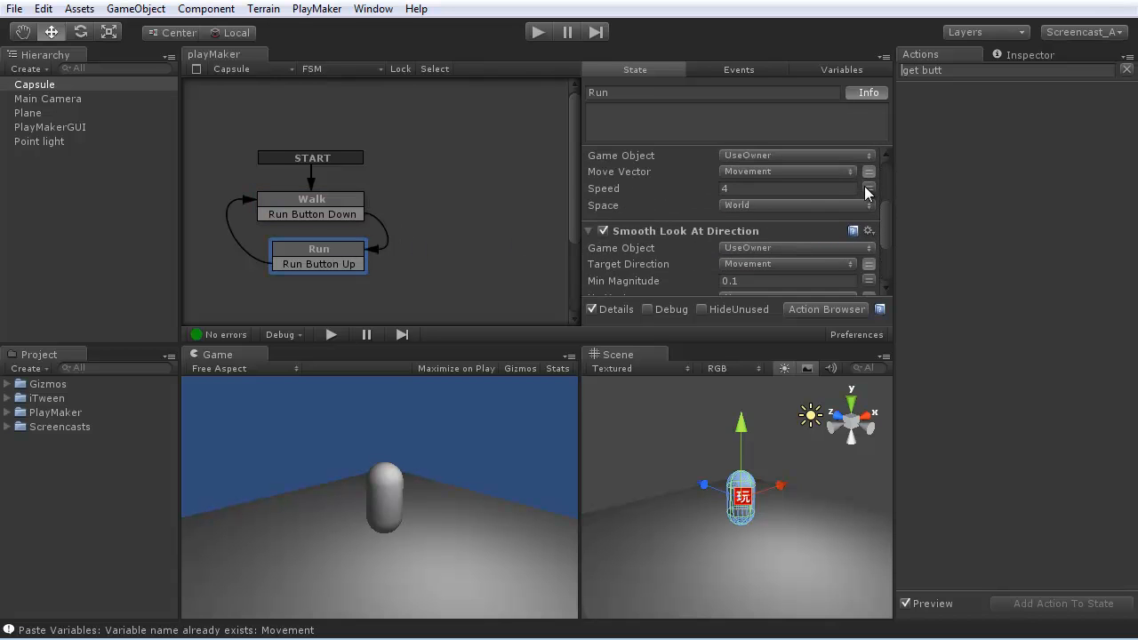
pyautogui.click(869, 189)
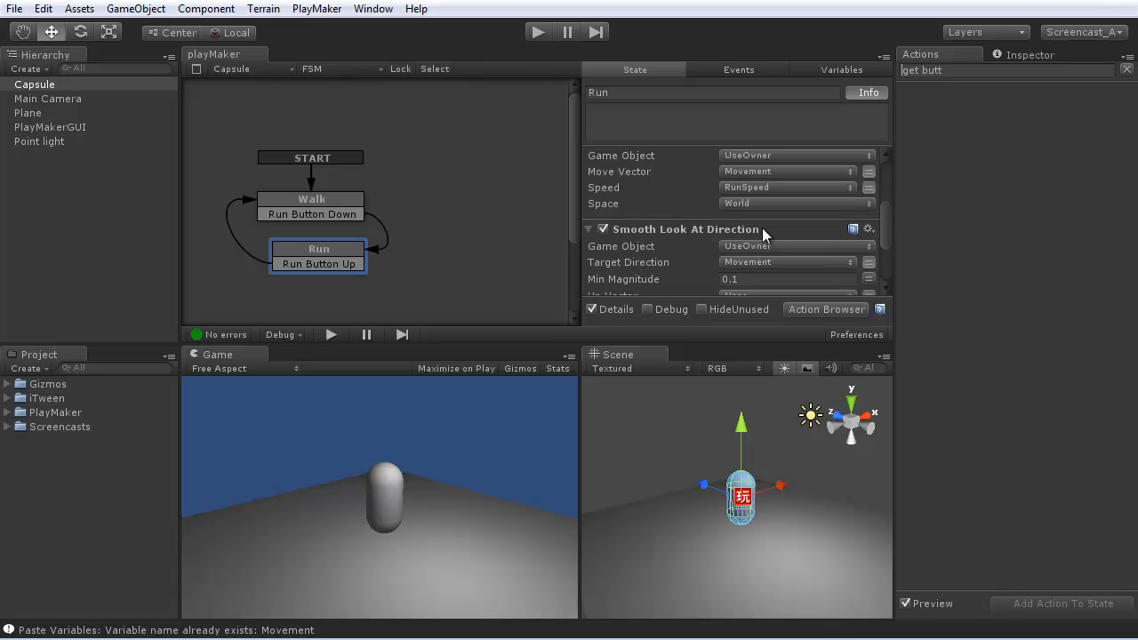
# Step: Review the speed variables' settings in the Variables list to confirm their use
pyautogui.click(841, 70)
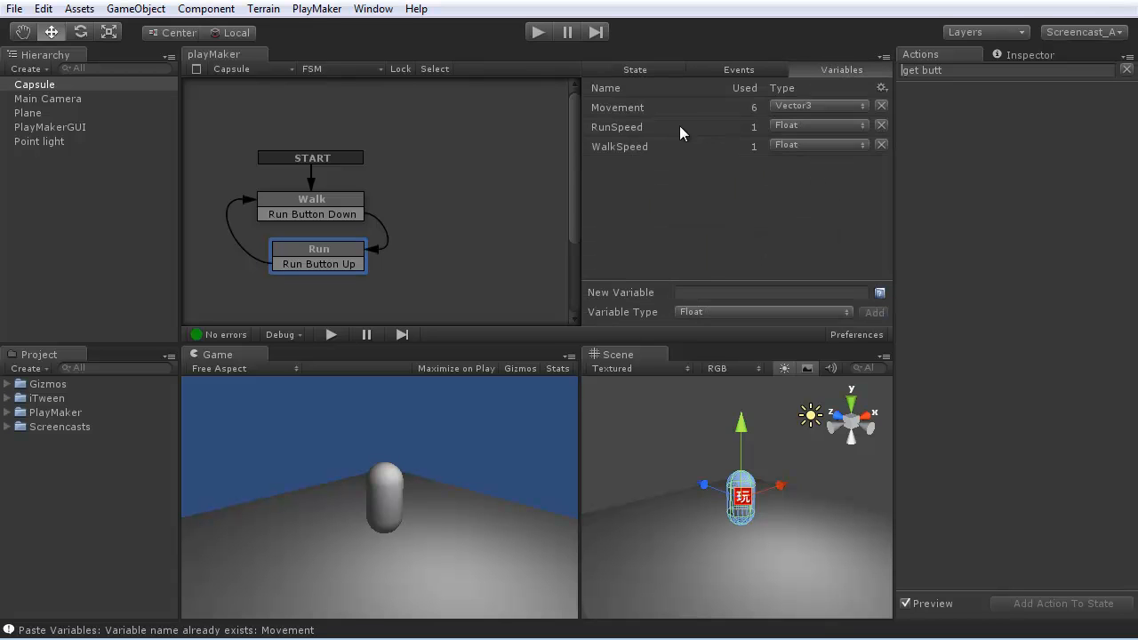
pyautogui.click(619, 146)
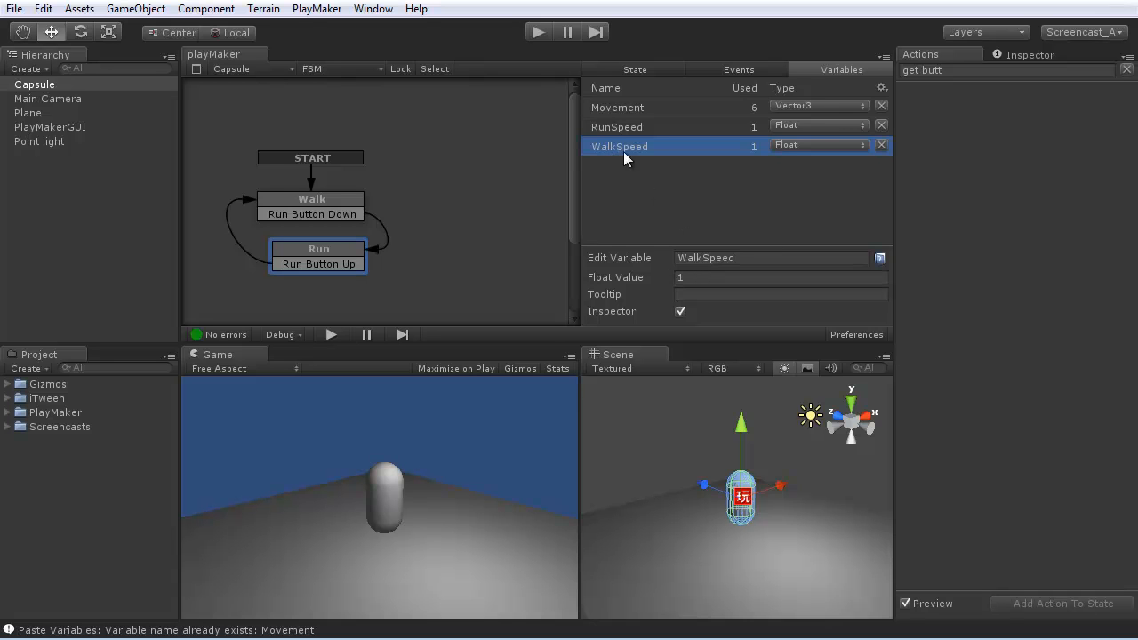
pyautogui.click(616, 126)
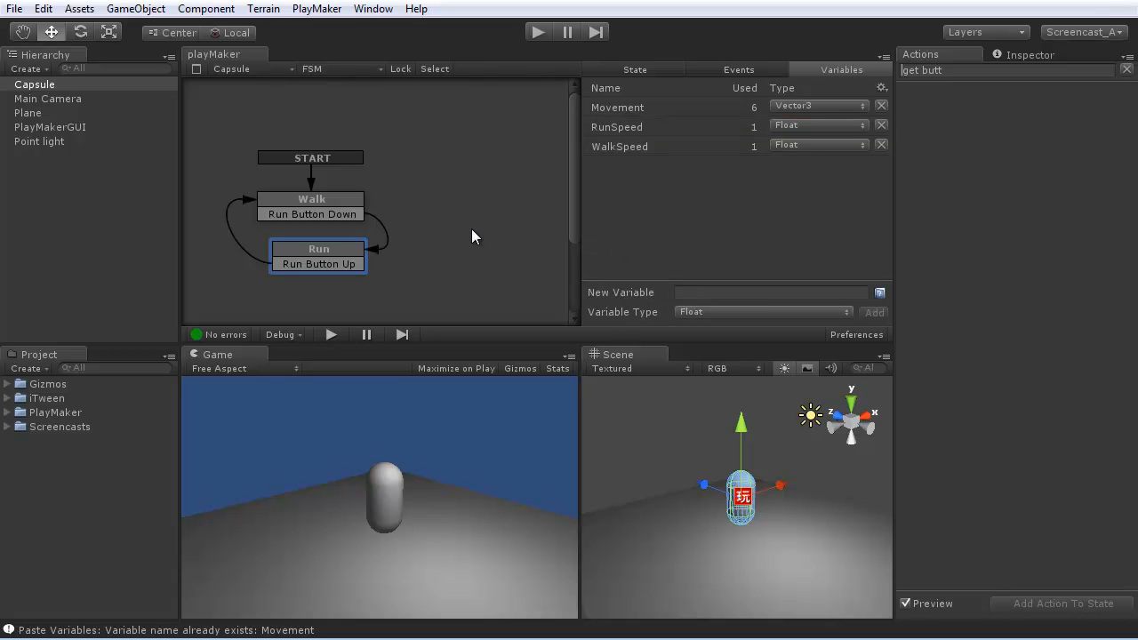
pyautogui.moveTo(1036, 57)
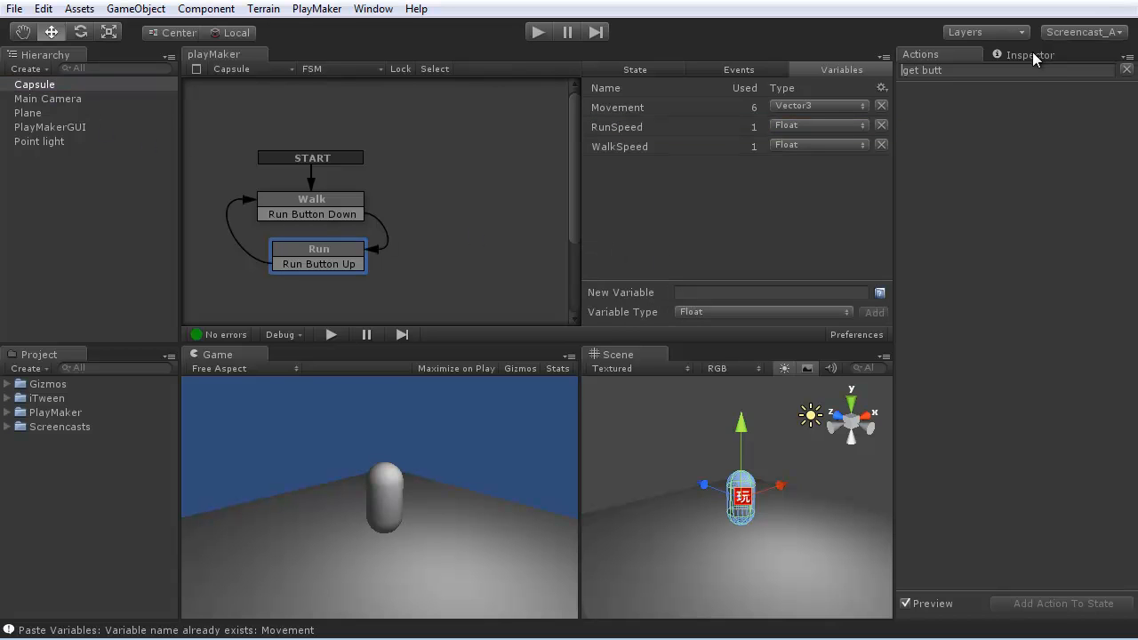
# Step: Show the Capsule's PlayMaker FSM component with RunSpeed 4 and WalkSpeed 1 in the Inspector
pyautogui.click(1029, 54)
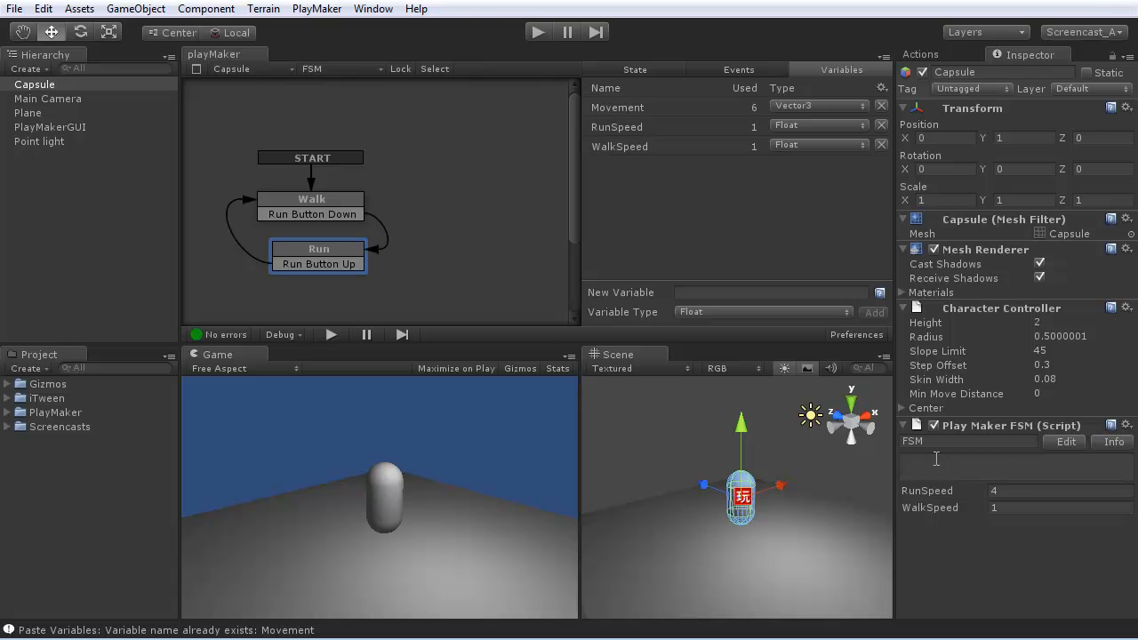
pyautogui.moveTo(973, 436)
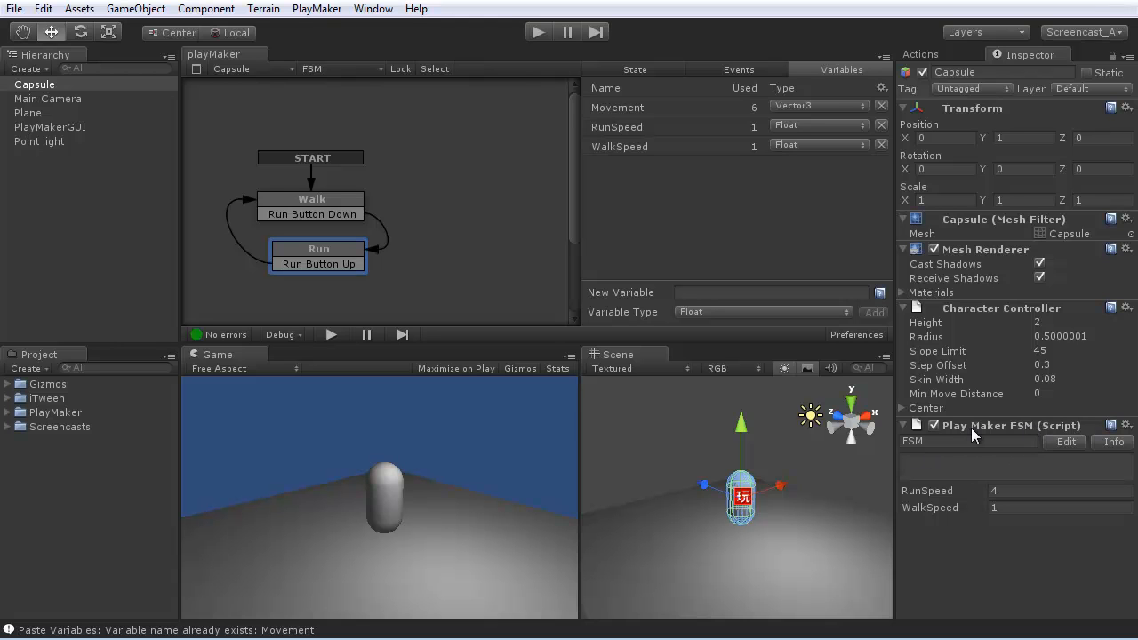